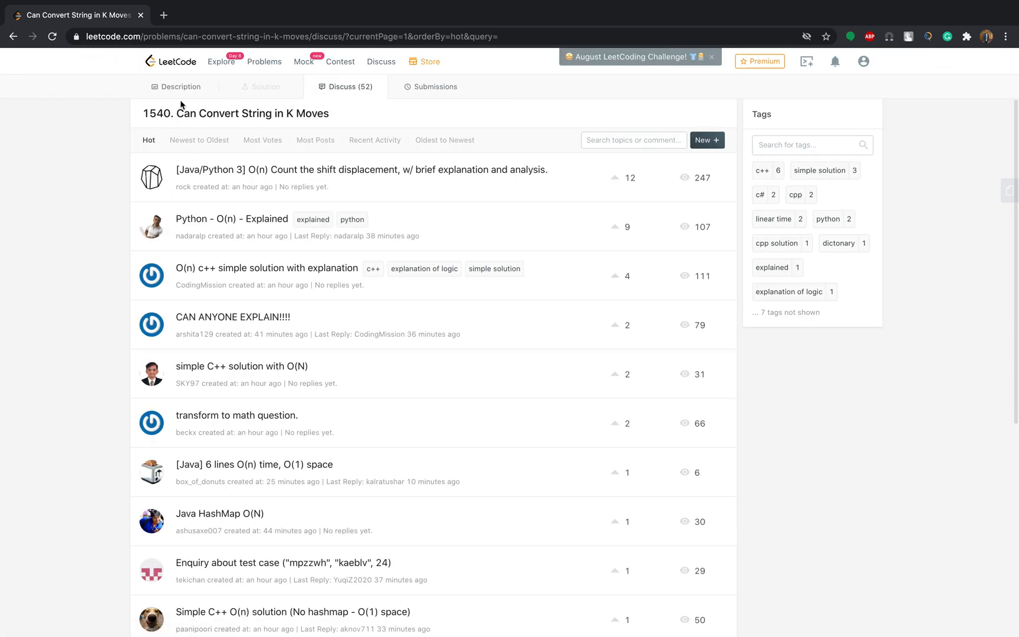
Step: Review the past submissions history, then return to the problem description
click(301, 87)
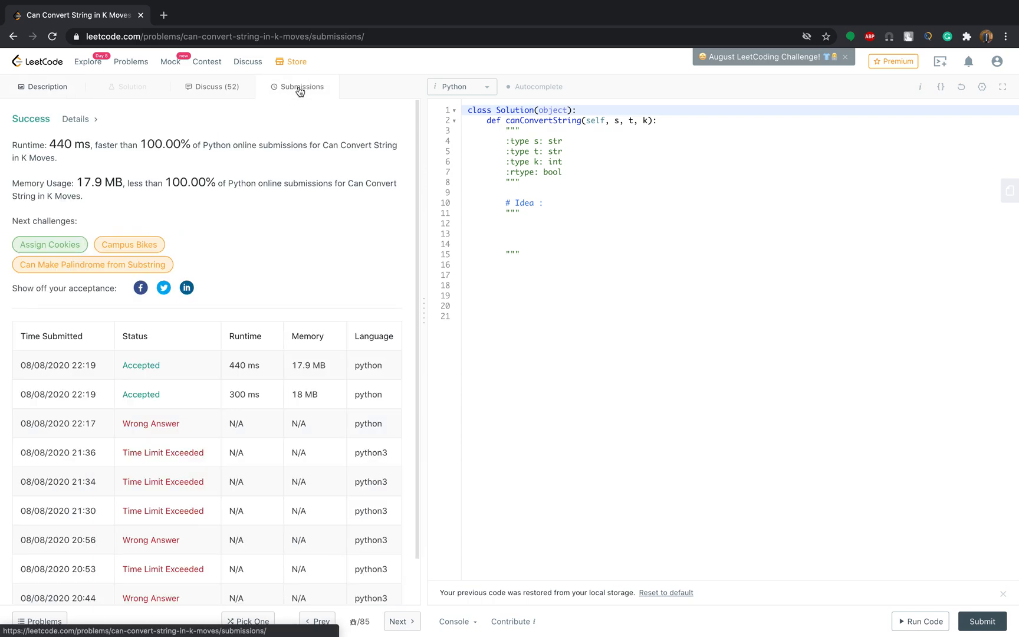
scroll(down, 3)
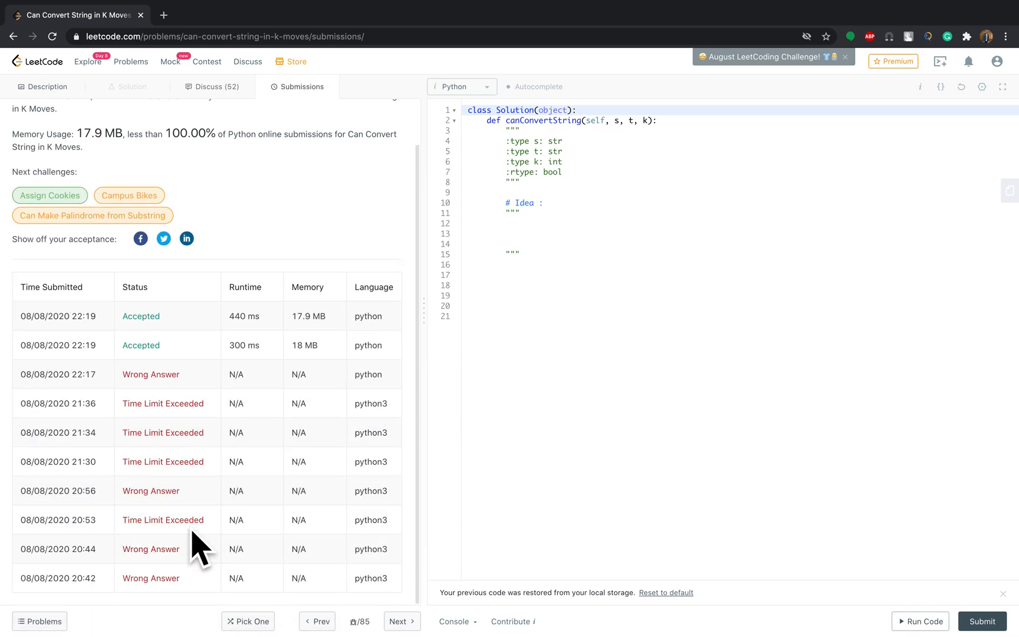
click(45, 87)
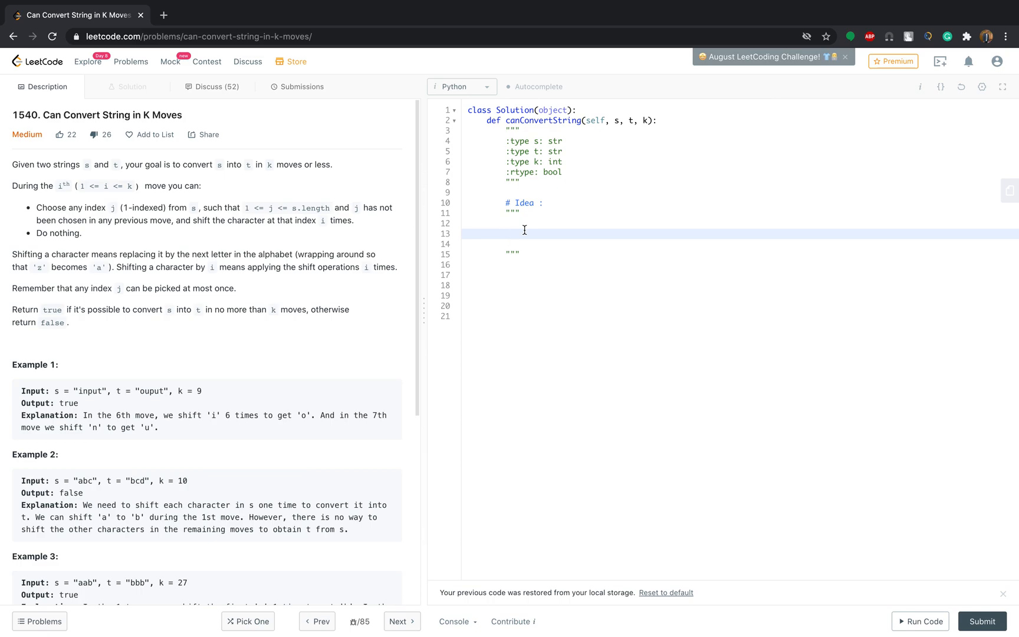
mouse_move(535, 224)
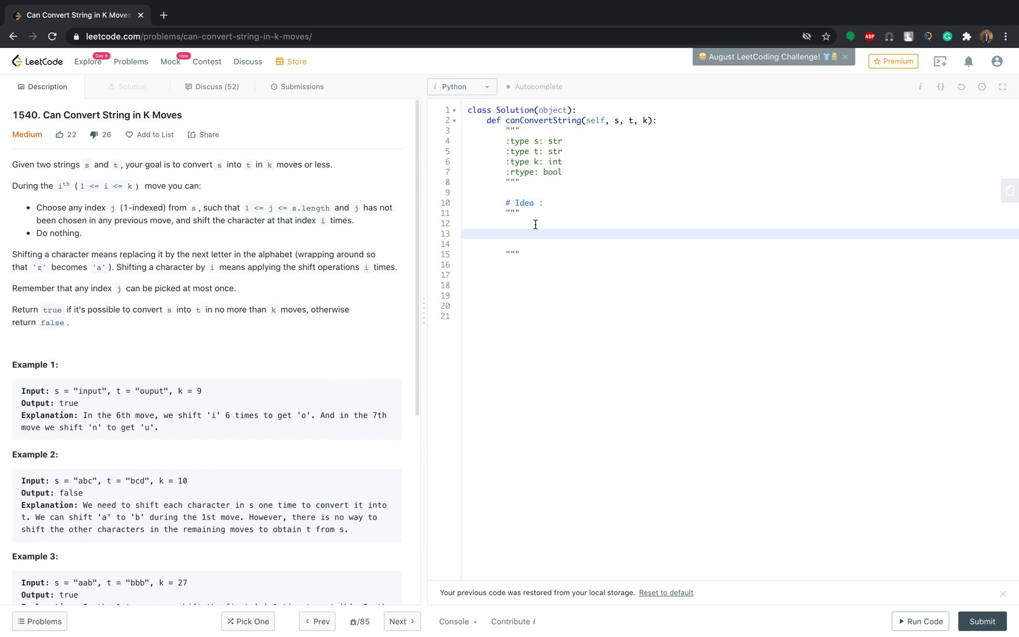
mouse_move(234, 192)
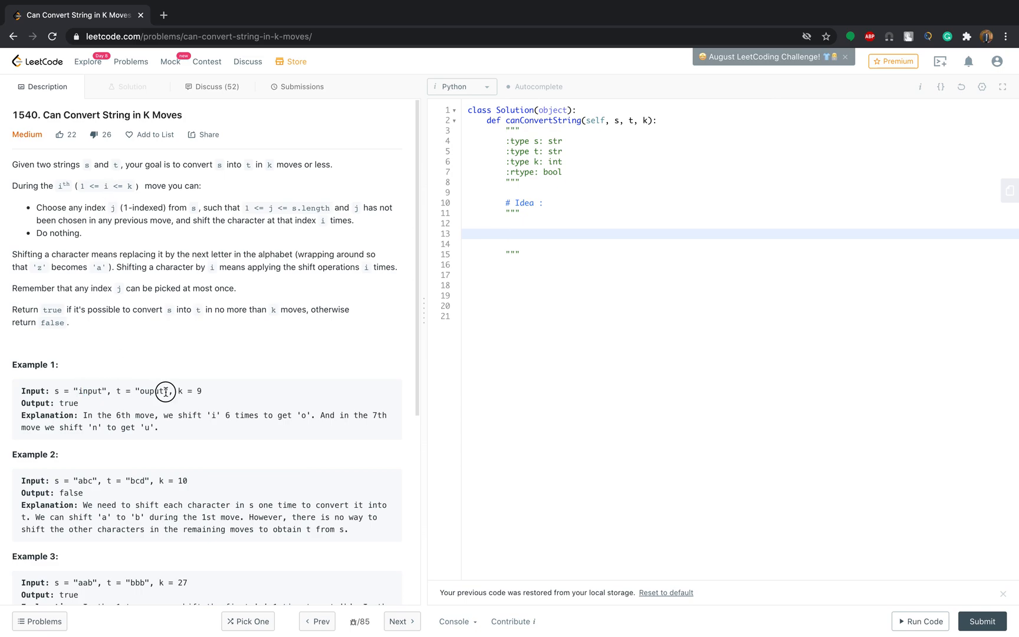
double_click(150, 391)
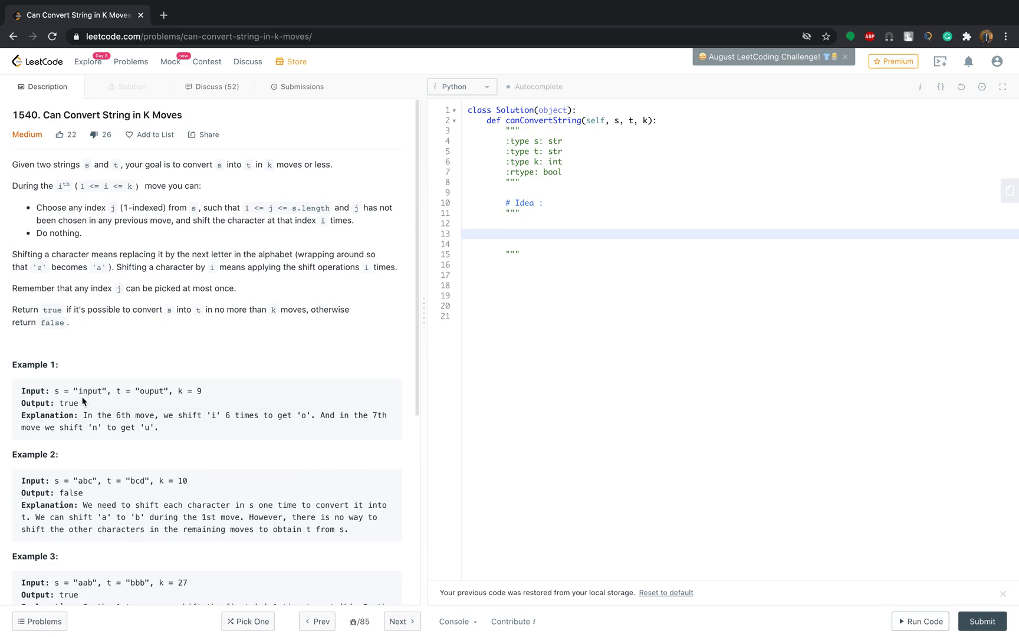
mouse_move(90, 403)
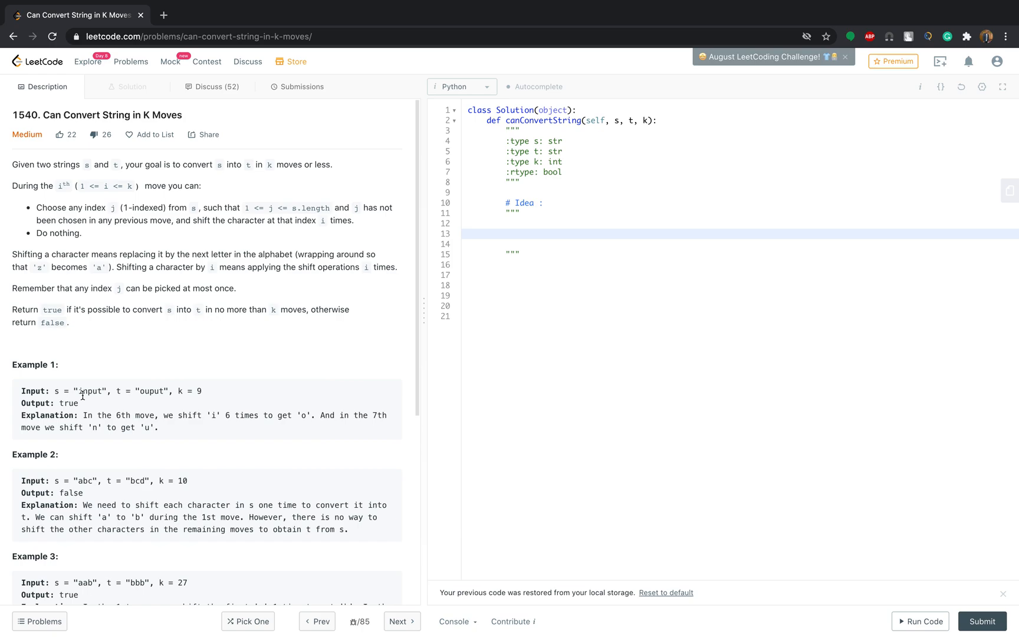
mouse_move(122, 413)
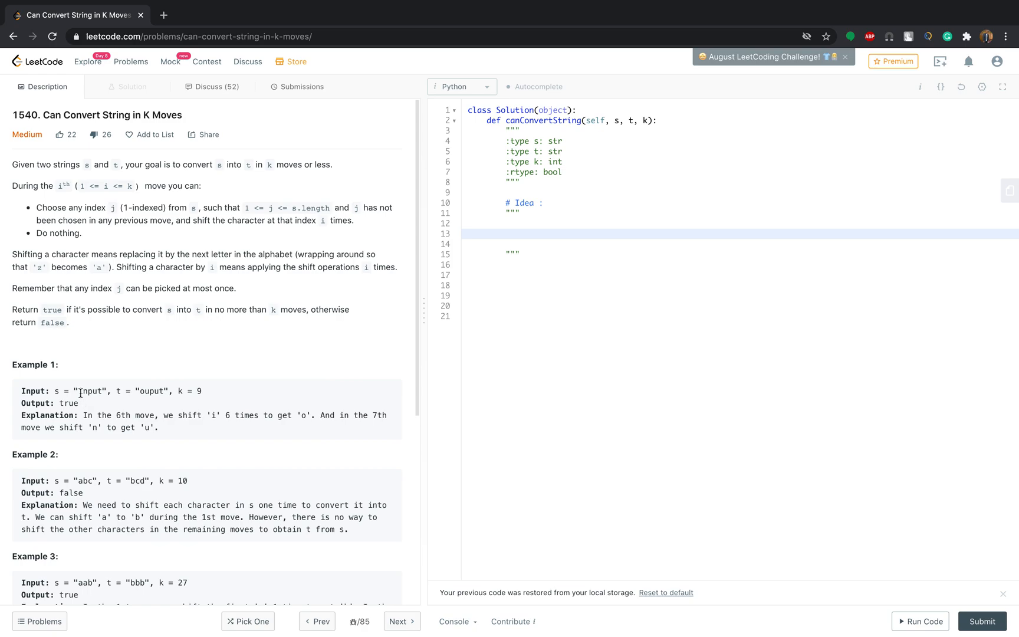
mouse_move(136, 377)
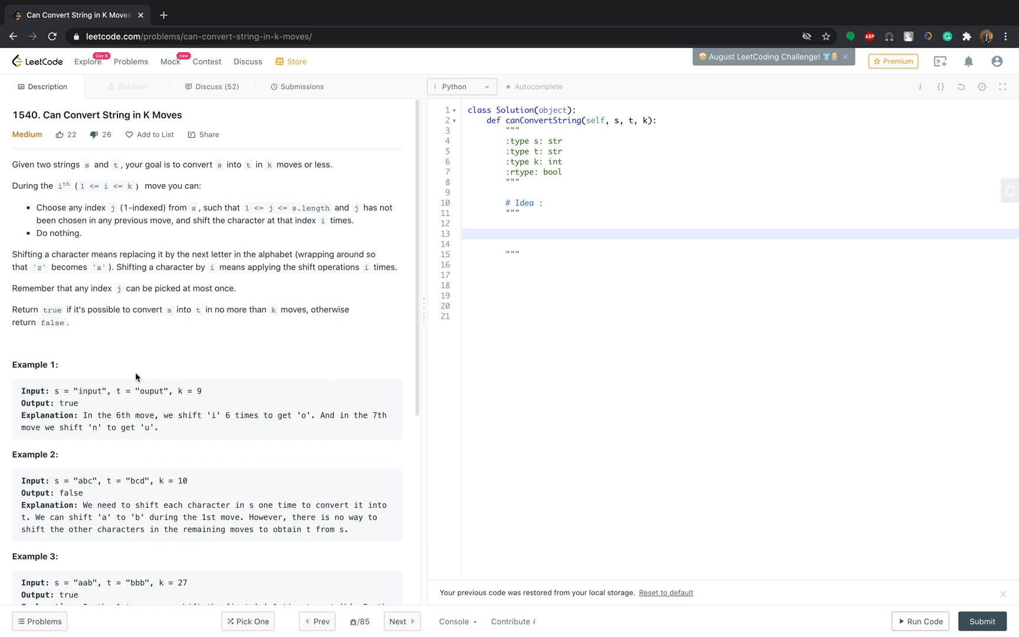
double_click(198, 390)
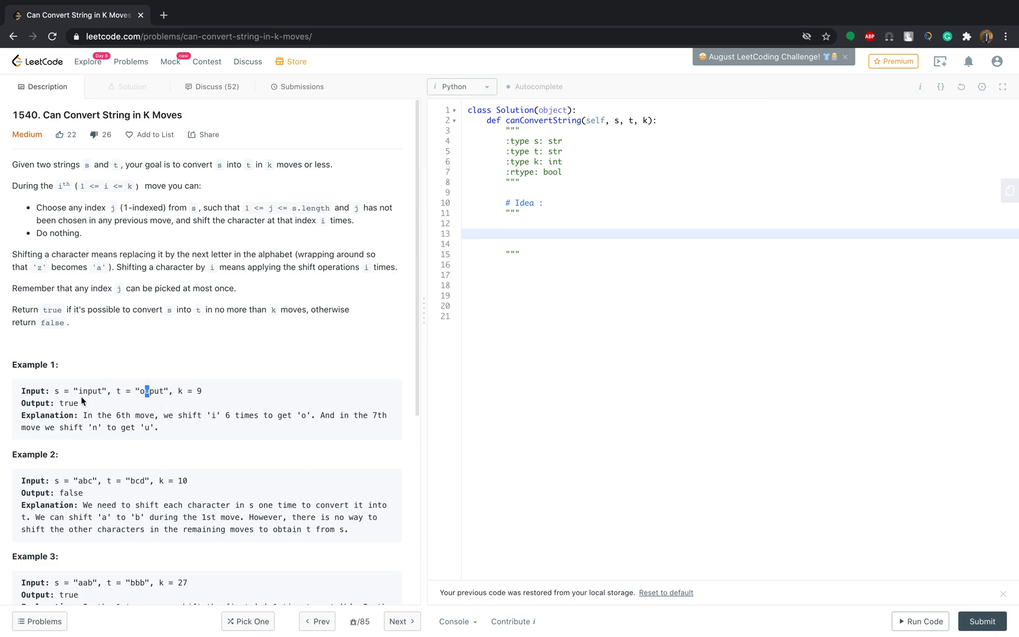
mouse_move(90, 395)
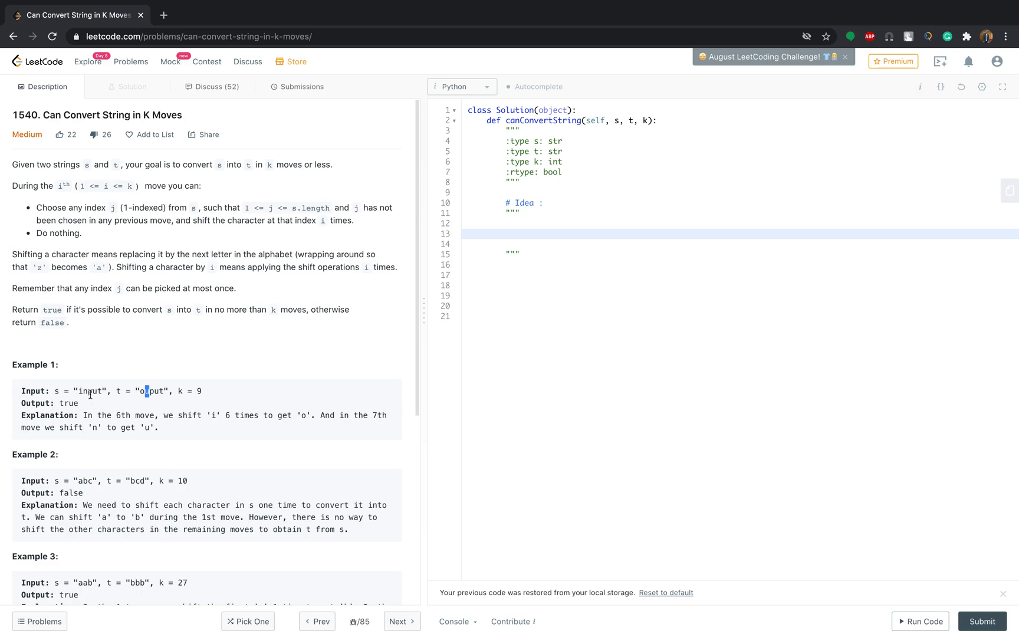
mouse_move(93, 396)
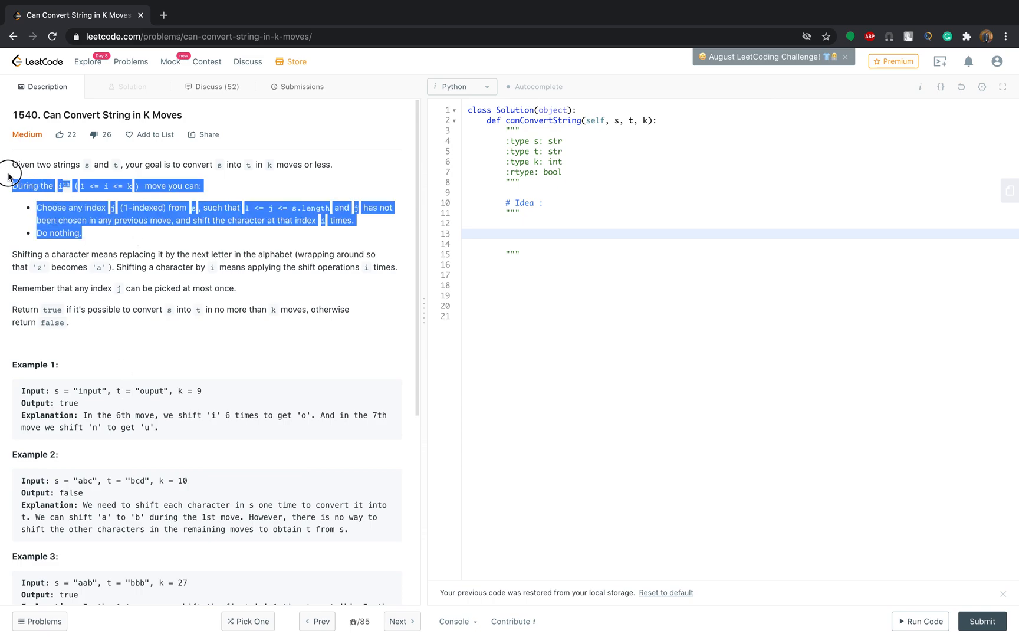
mouse_move(149, 360)
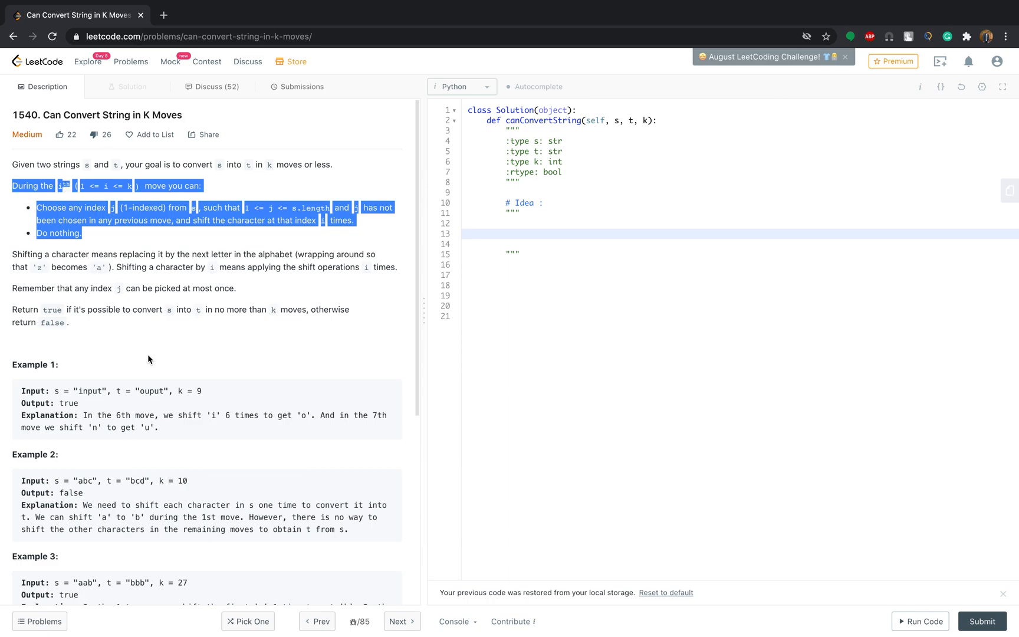
mouse_move(113, 405)
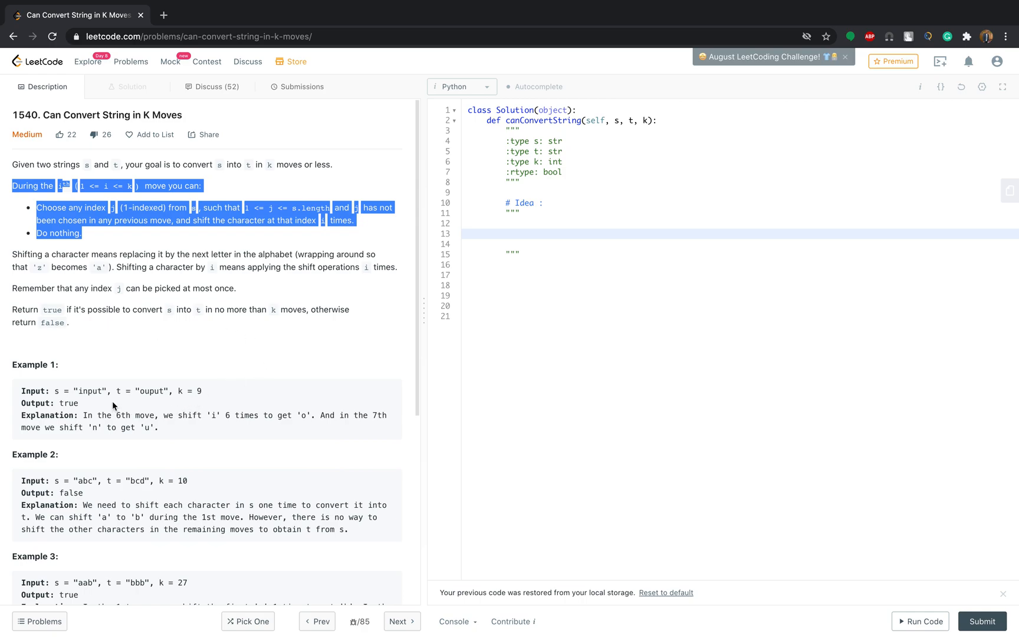
click(147, 391)
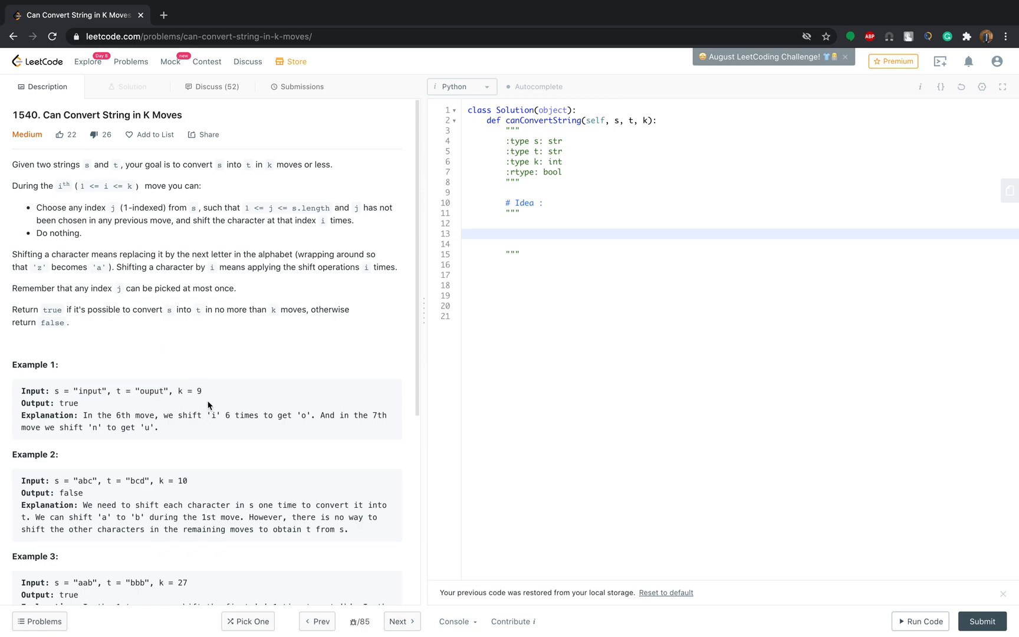
mouse_move(167, 415)
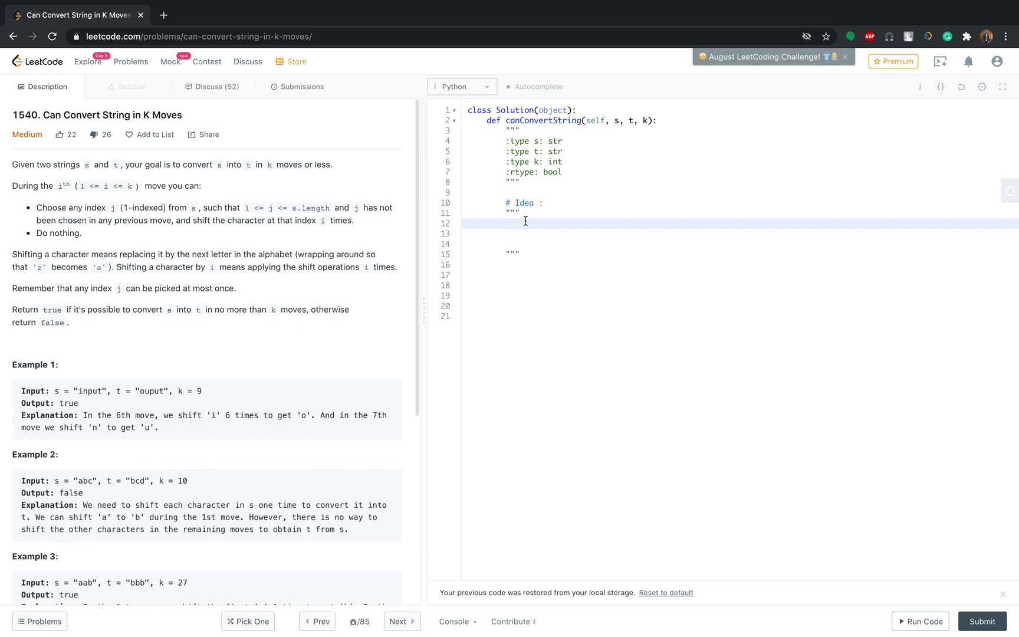
Step: Note the array of 26 zeros, arr = [0] * 26, in the idea comment
text(arr =)
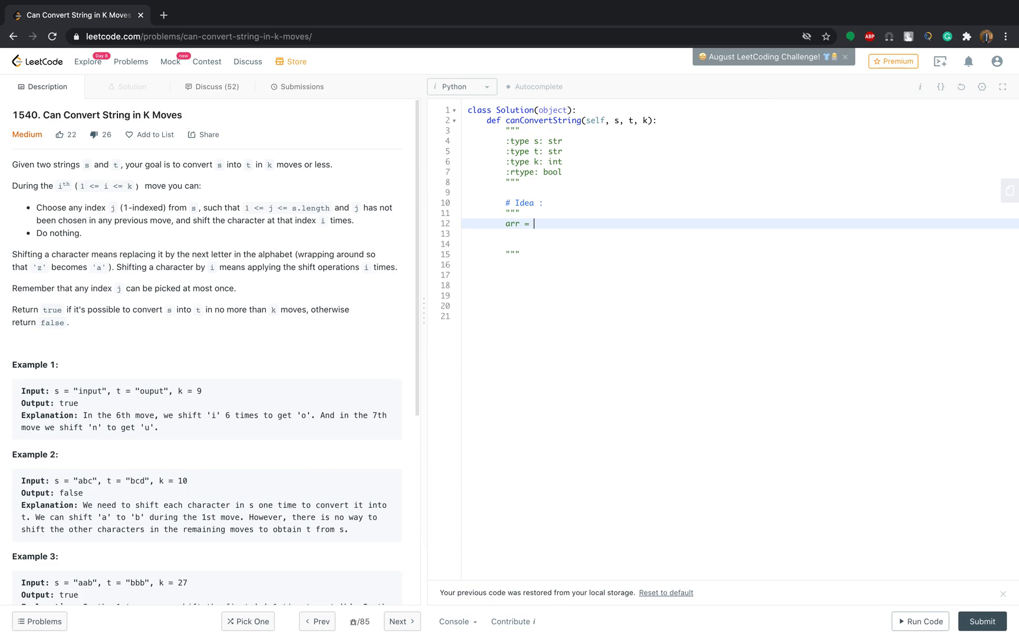
text([0] *)
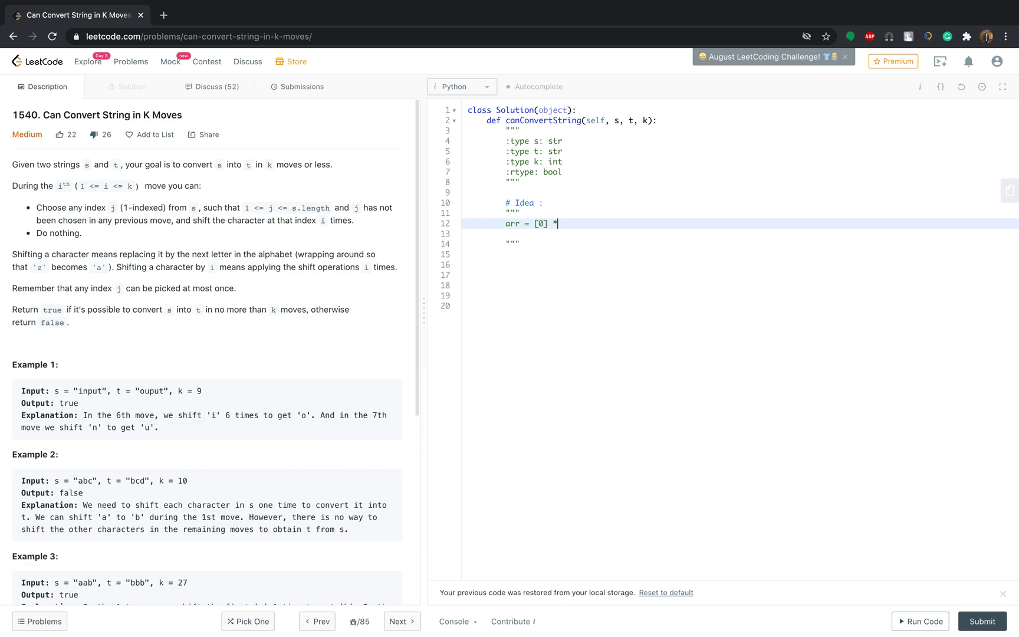
text(n2)
text(#)
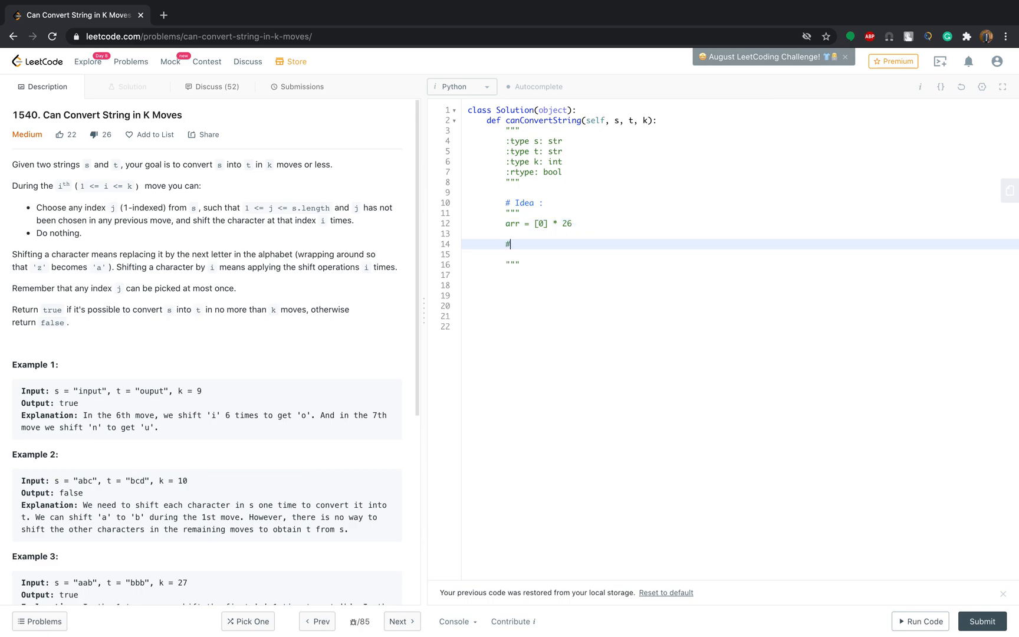
Step: Add the 'shift from z to a' note mapping a --> 1 and z --> 26
text(shift from z to)
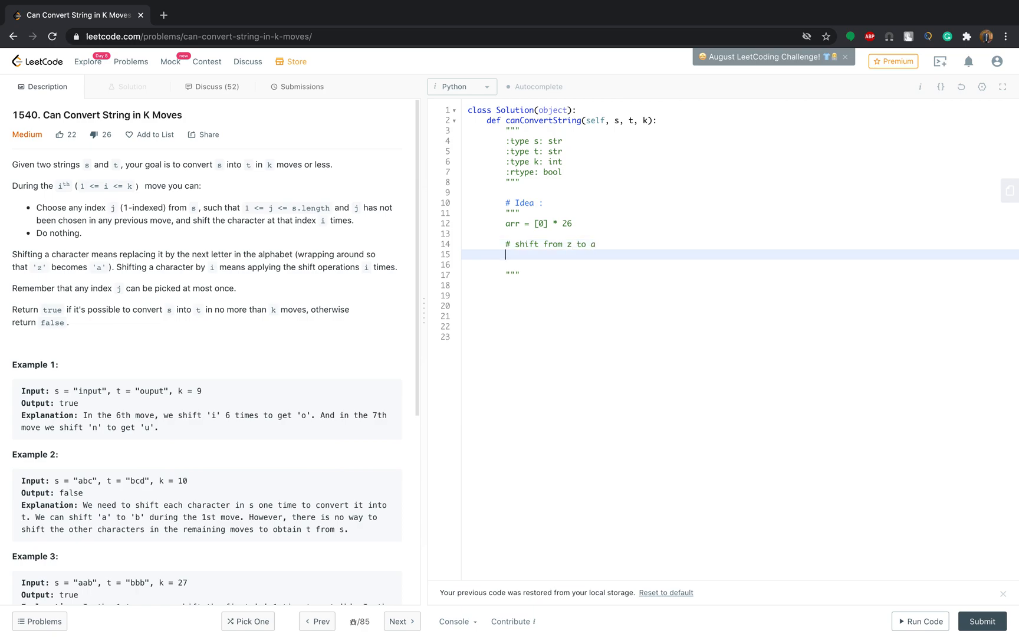
text(a to)
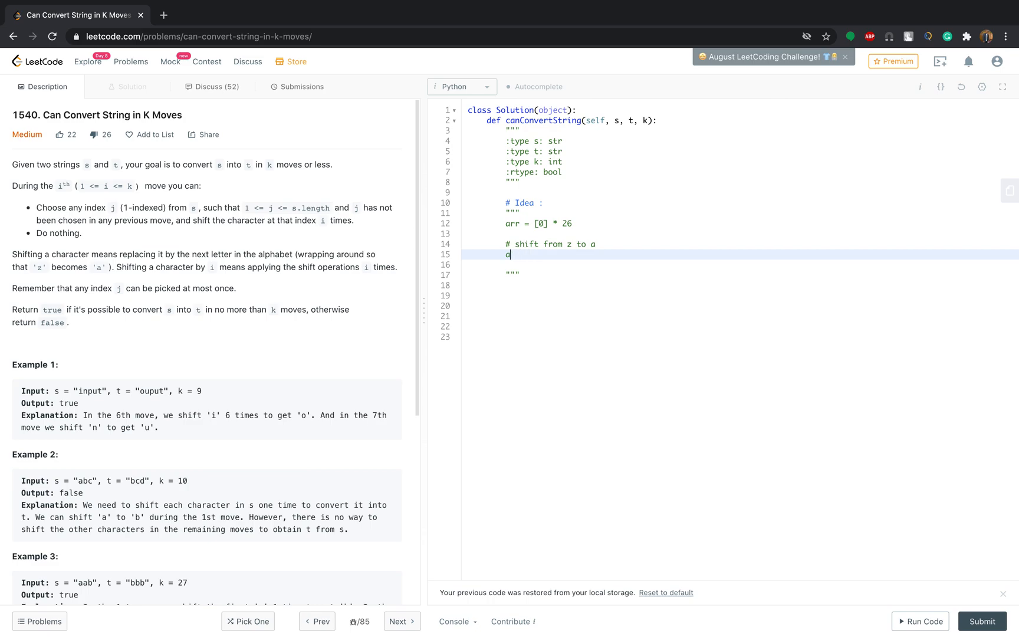
text(- >)
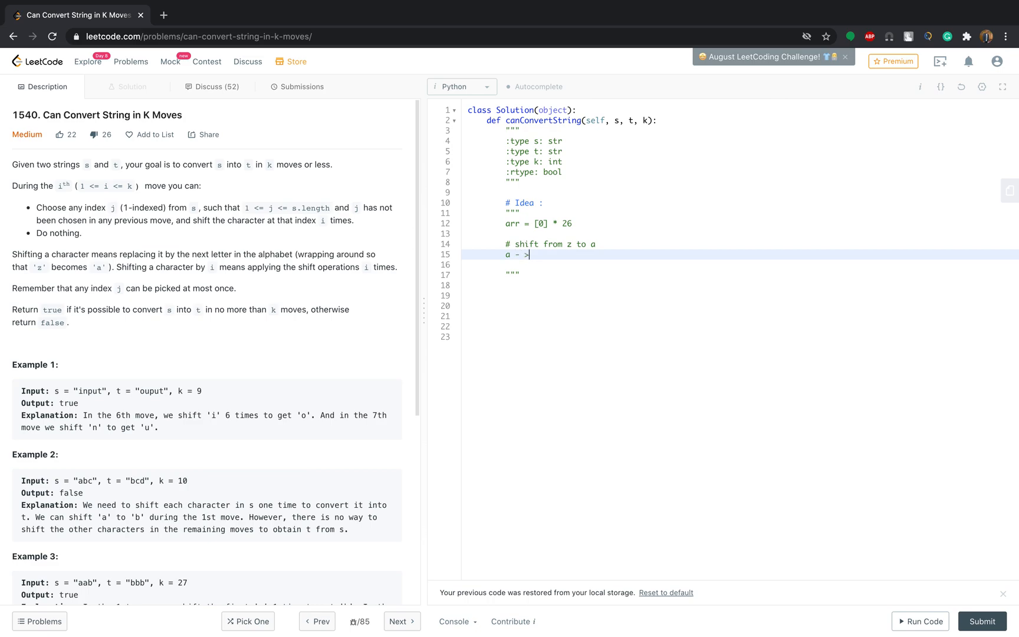
text(-1)
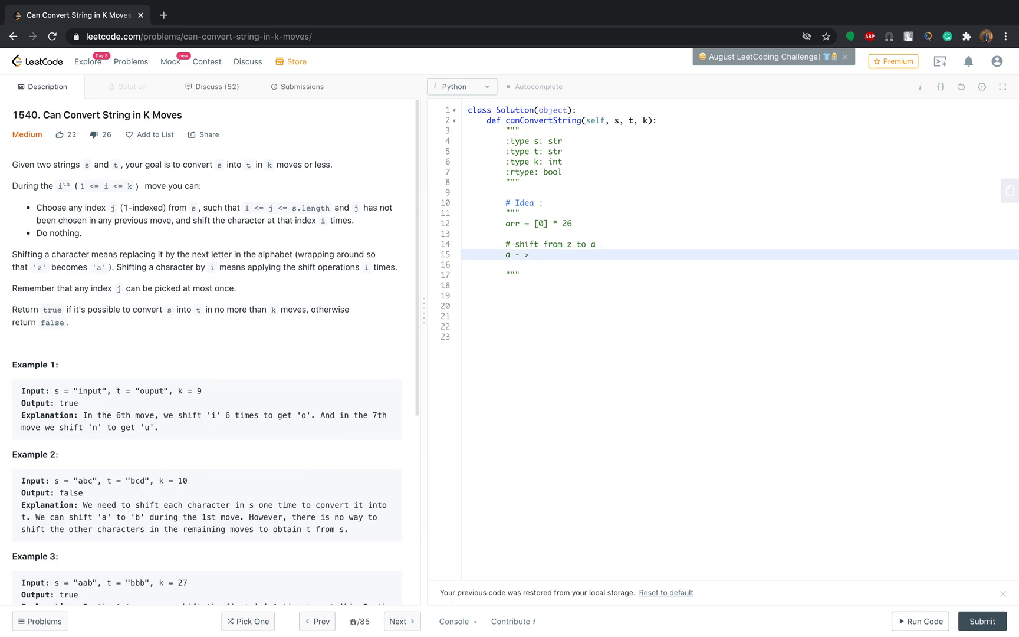
text(1, z)
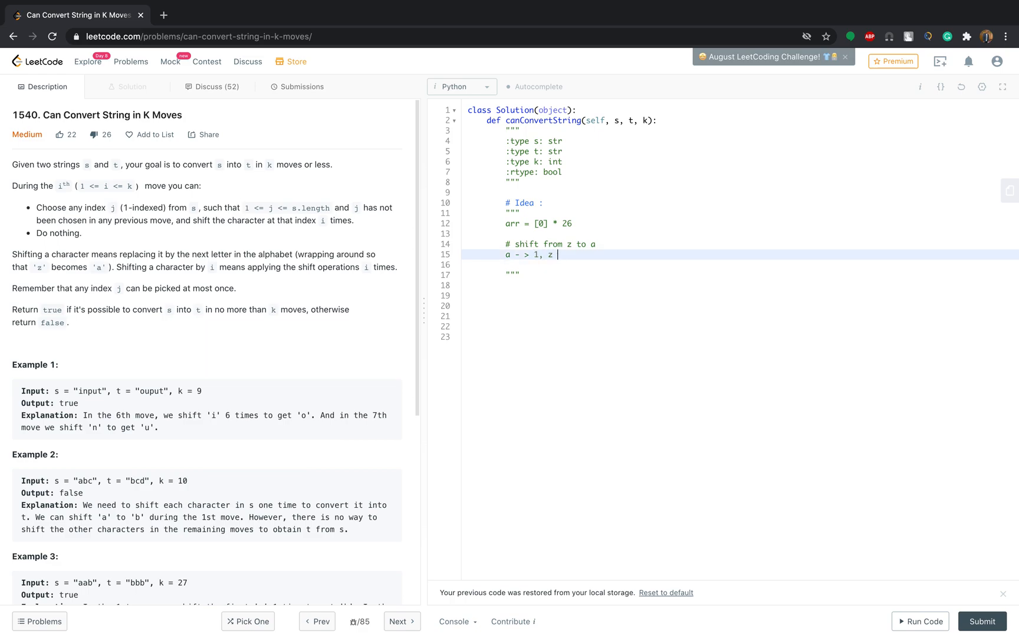
text(-->)
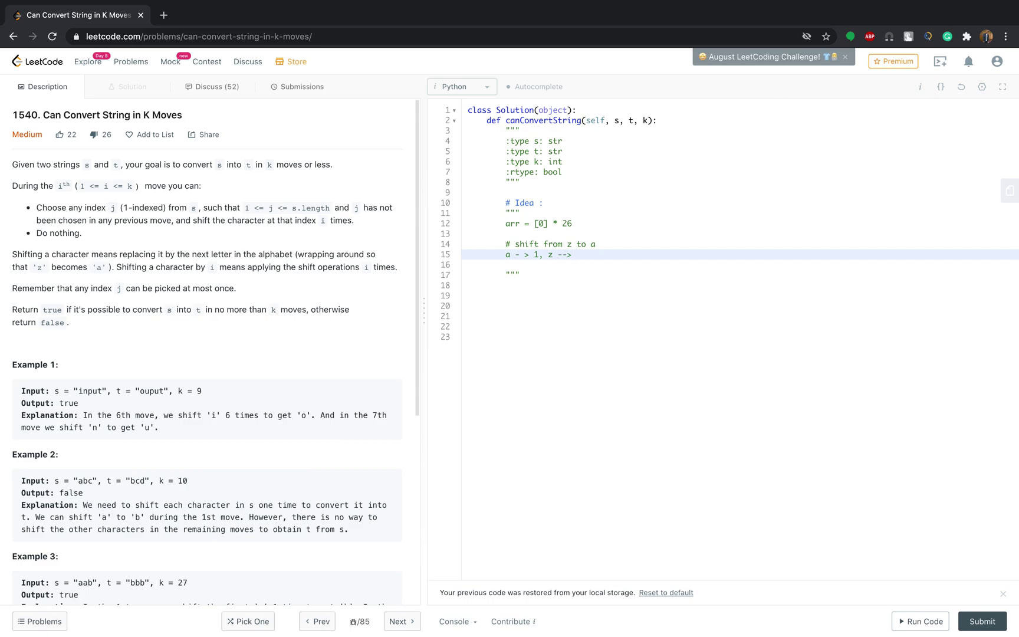
text(26)
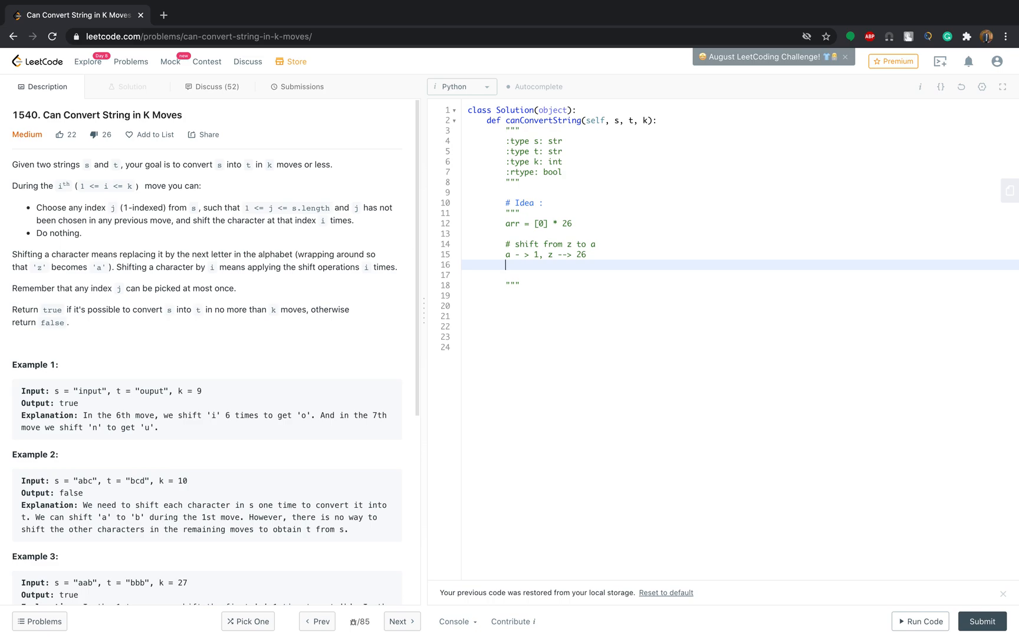
text(-21)
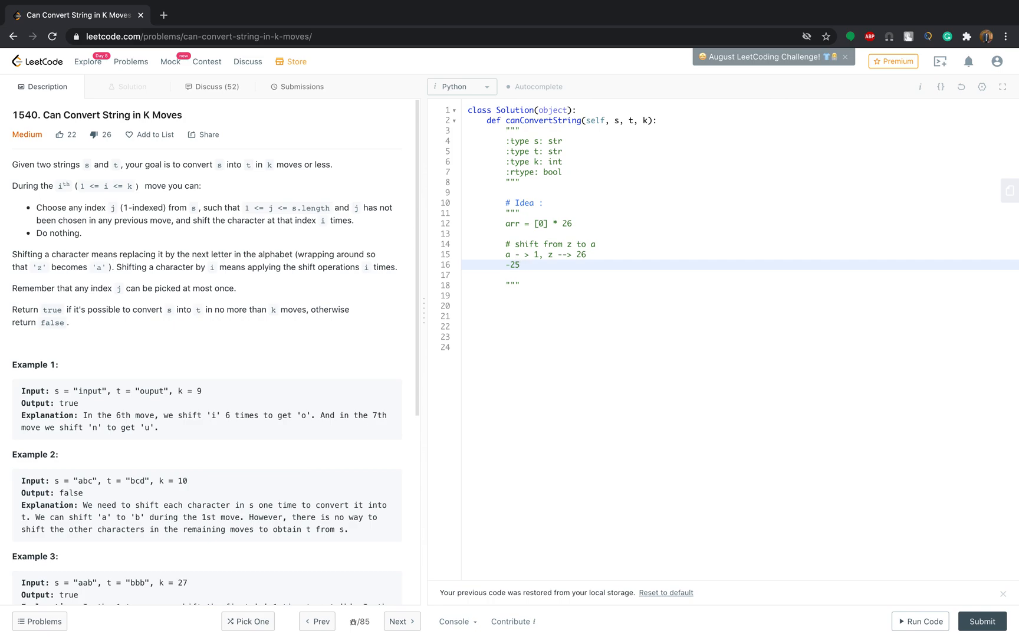
Step: Extend the note with '-25 + 26' under the z-to-a mapping
text(+)
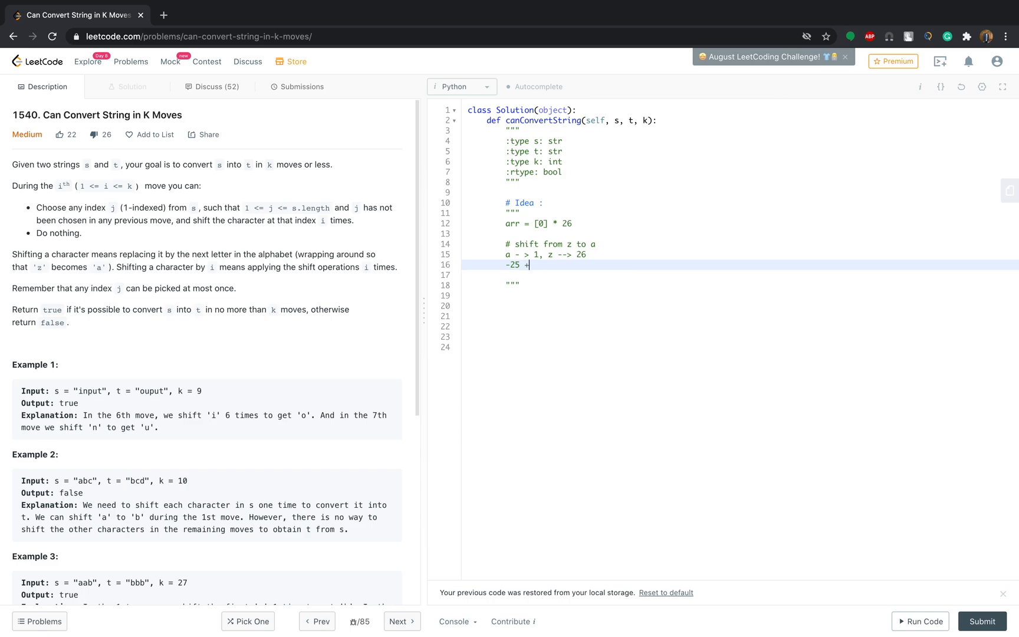
text(26)
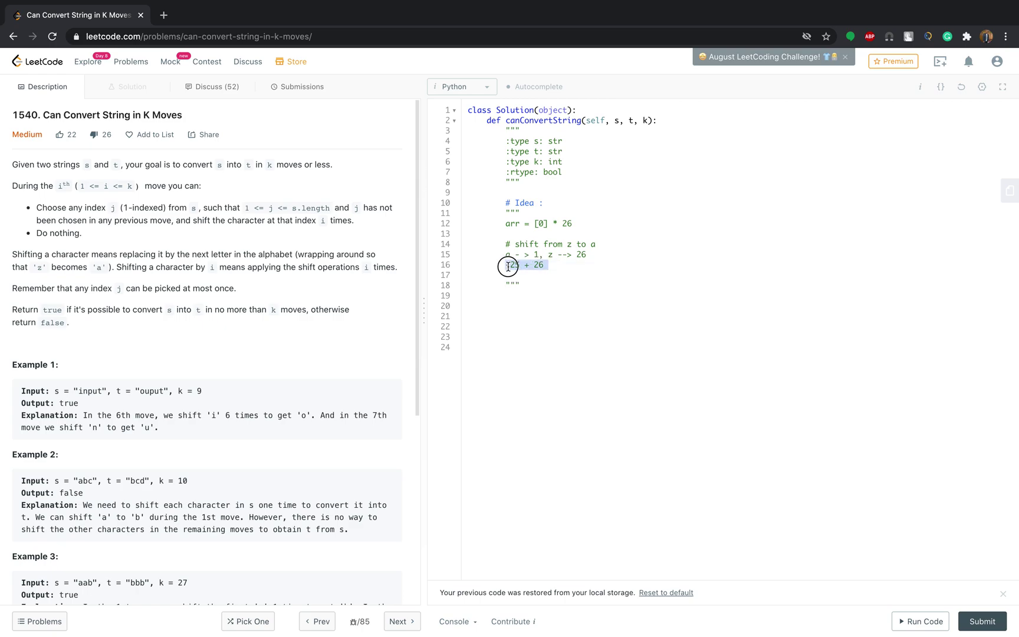
text(-25)
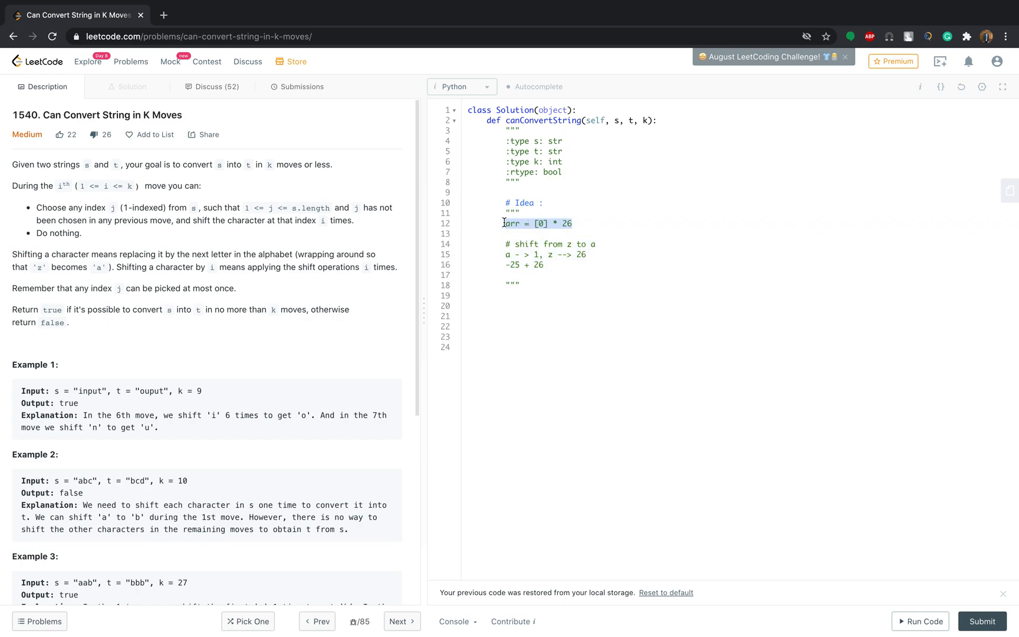
drag(513, 253, 546, 264)
text(a to z)
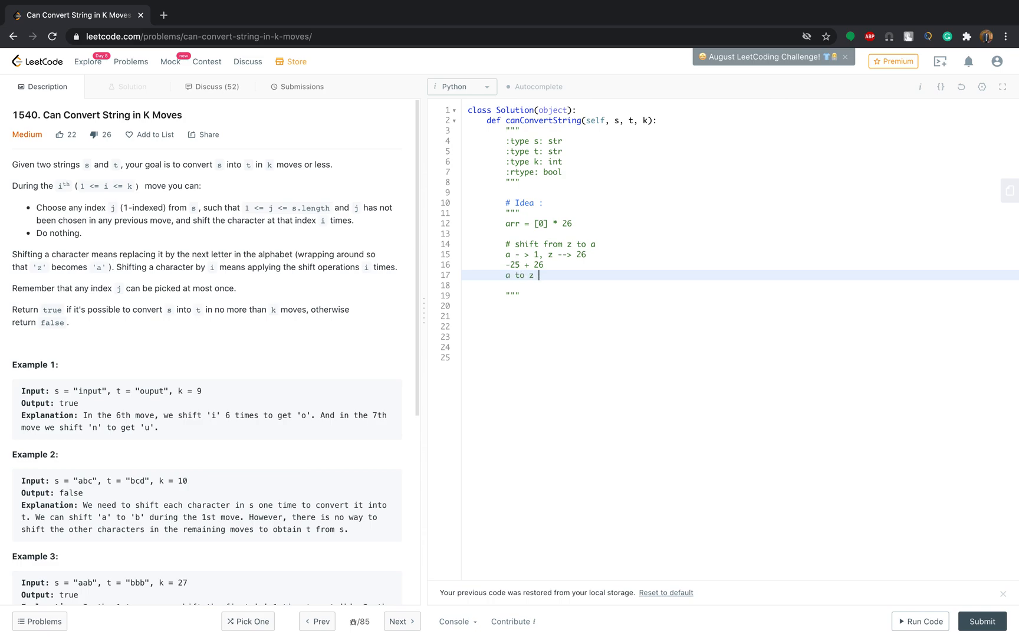
Step: Add 'a to z --> 25' and move the cursor below the closing docstring
text(-->)
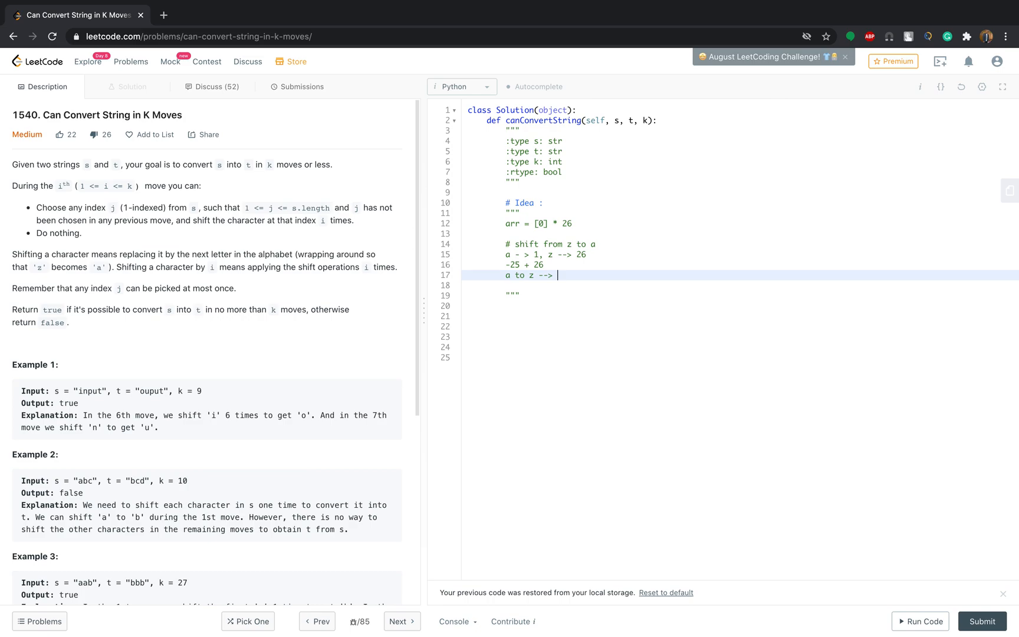
text(25)
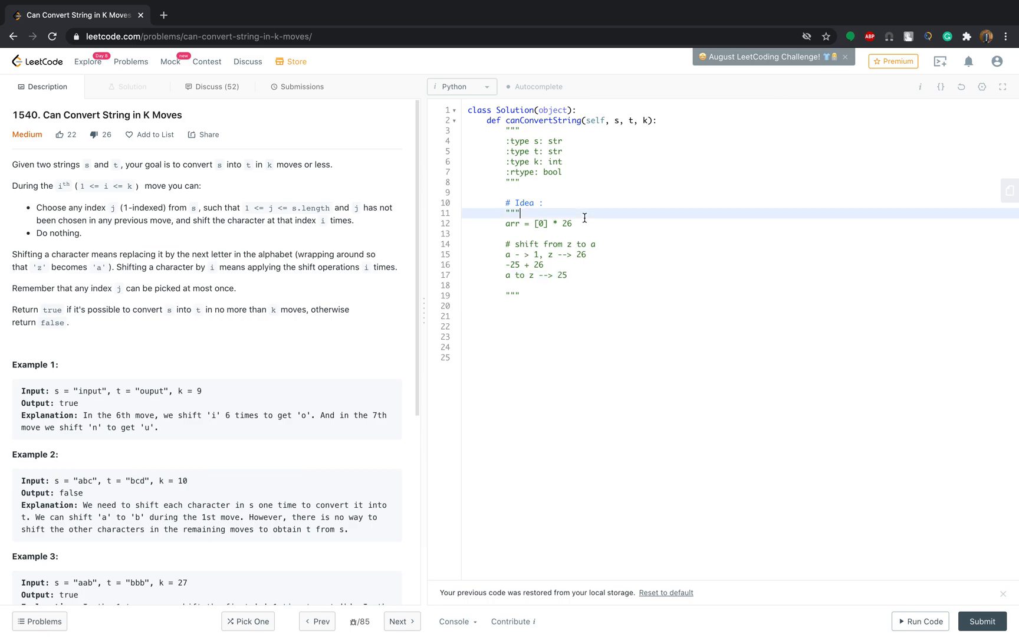
click(575, 224)
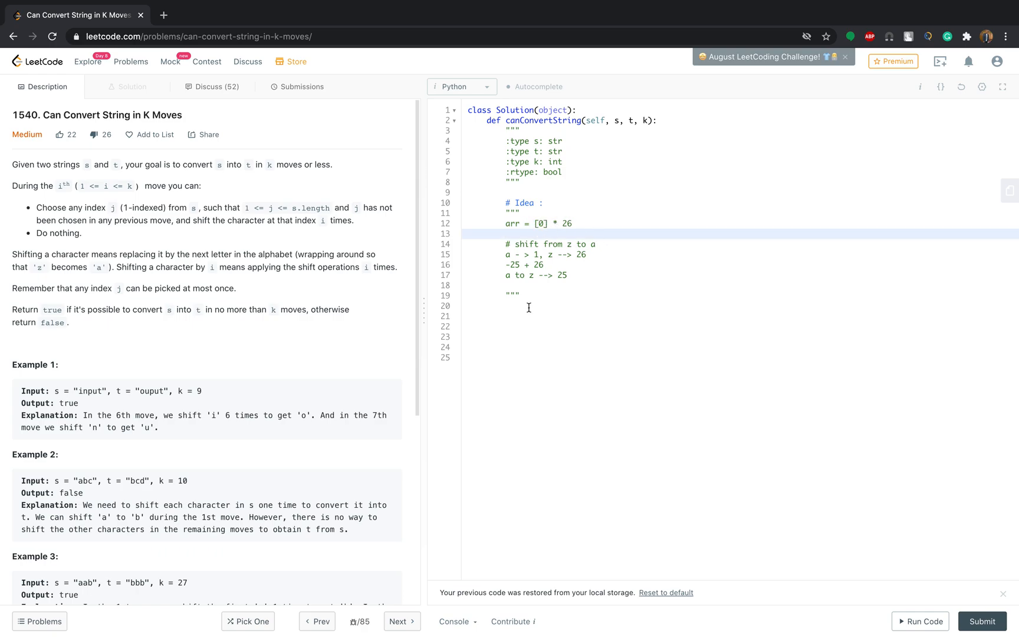
click(530, 295)
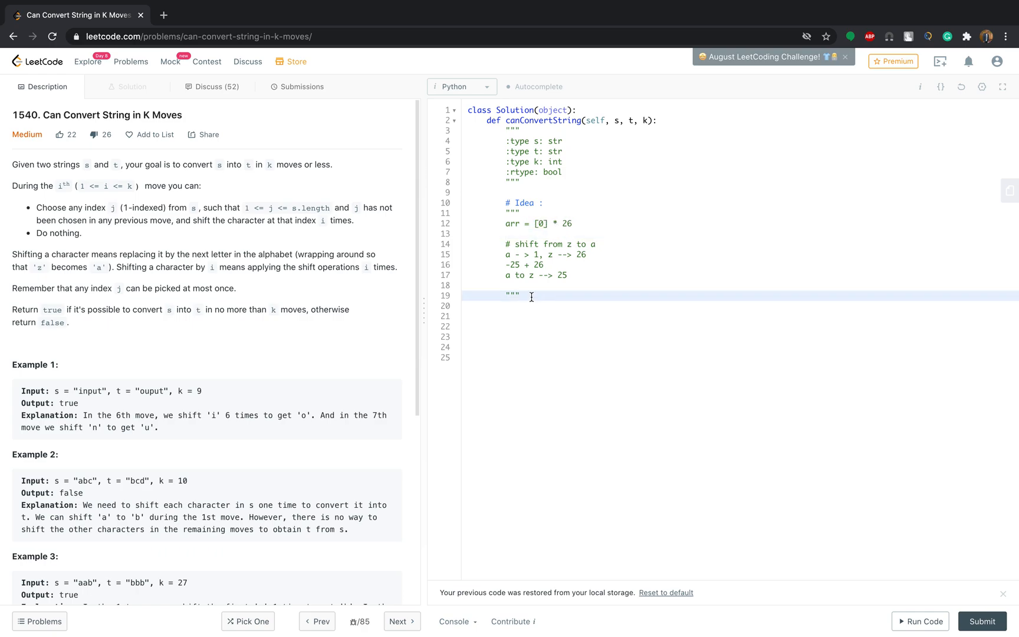
Step: Write 'if len(s) != len(t): return' as the first guard of the solution
text(i)
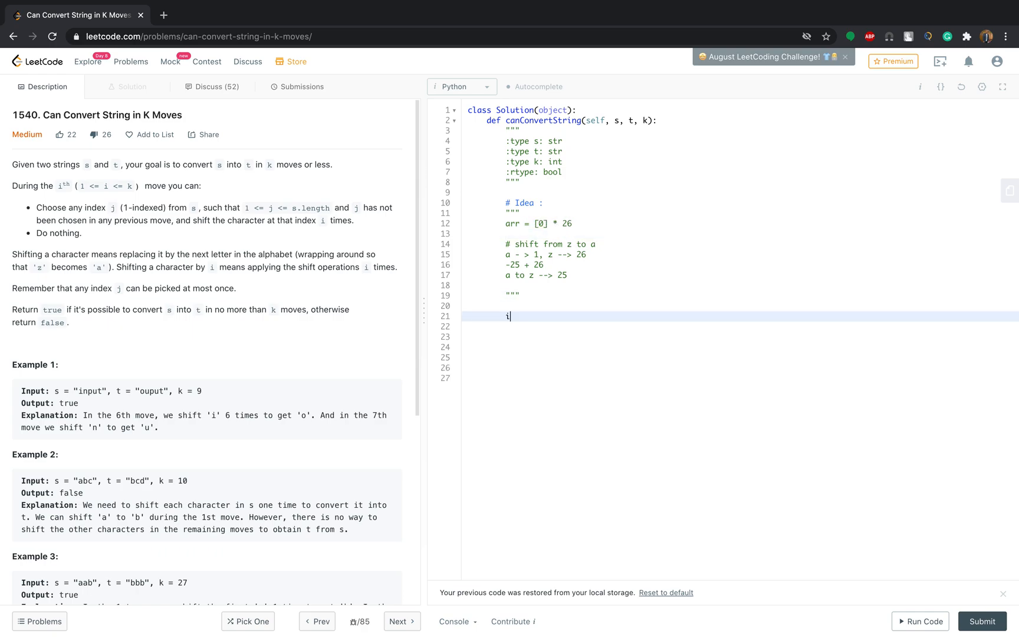
text(f len(s))
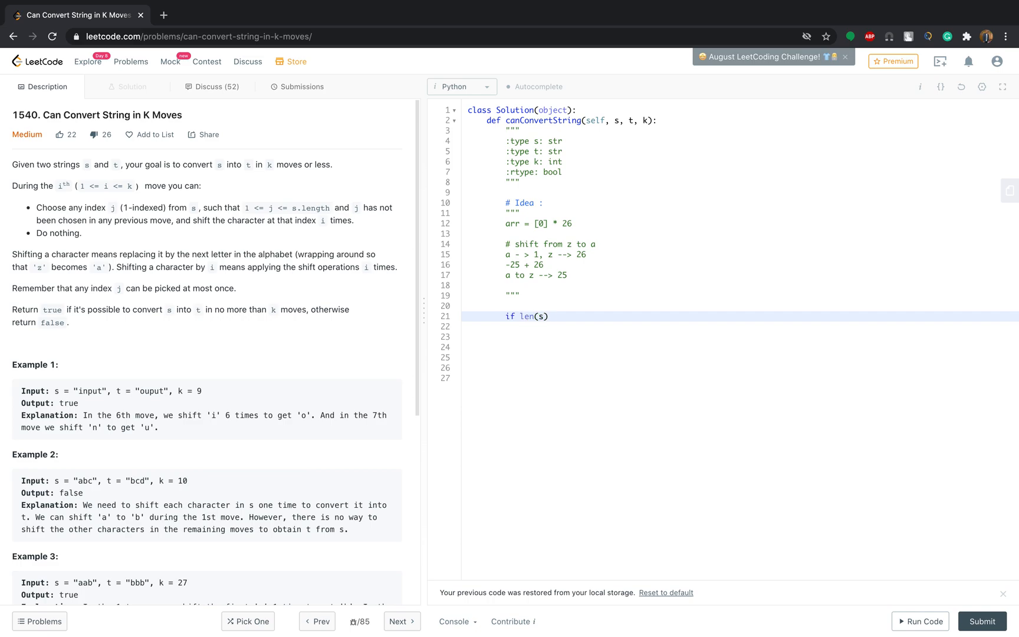
text(!= len)
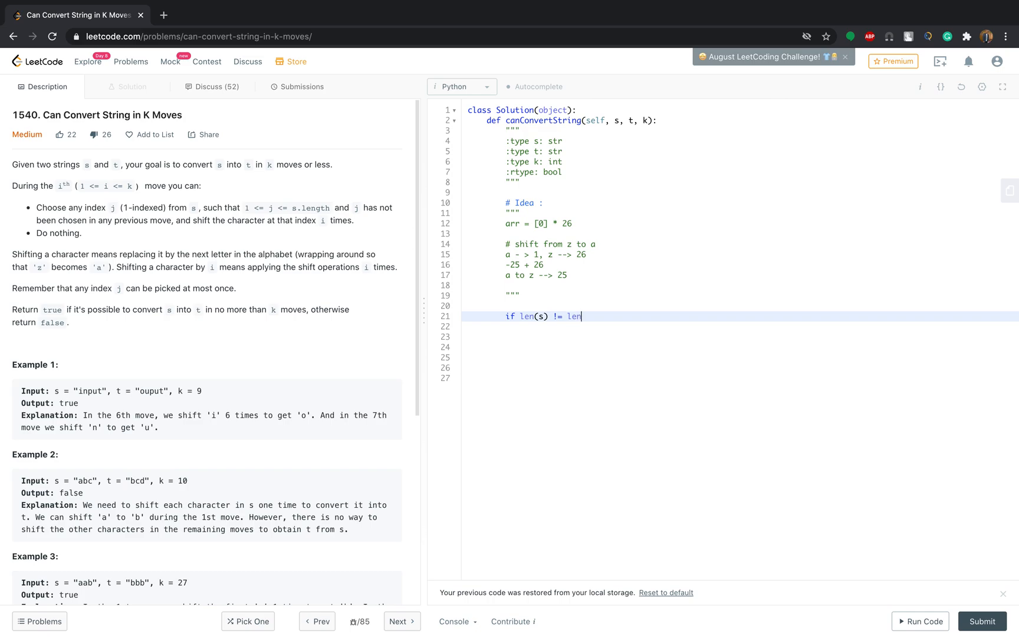
text((t):)
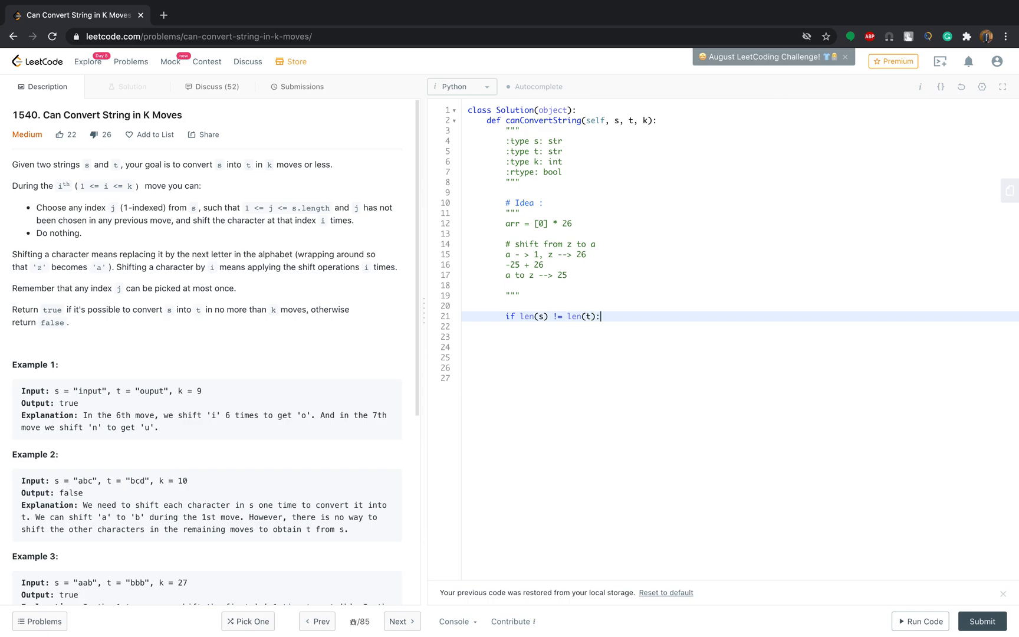
text(return)
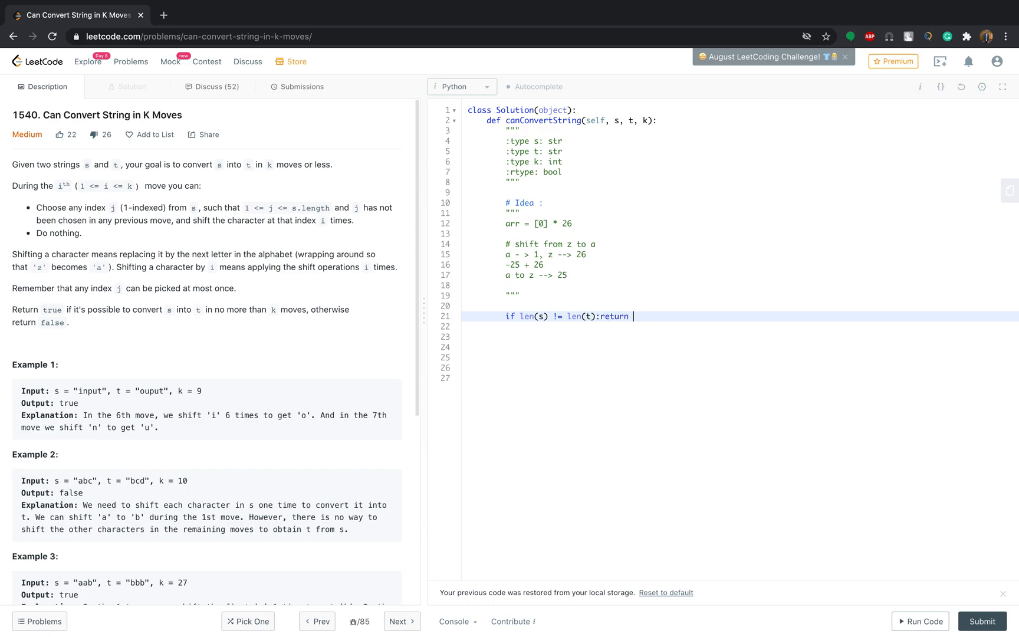
Step: Finish the guard with False and create arr = [0]*26
text(False)
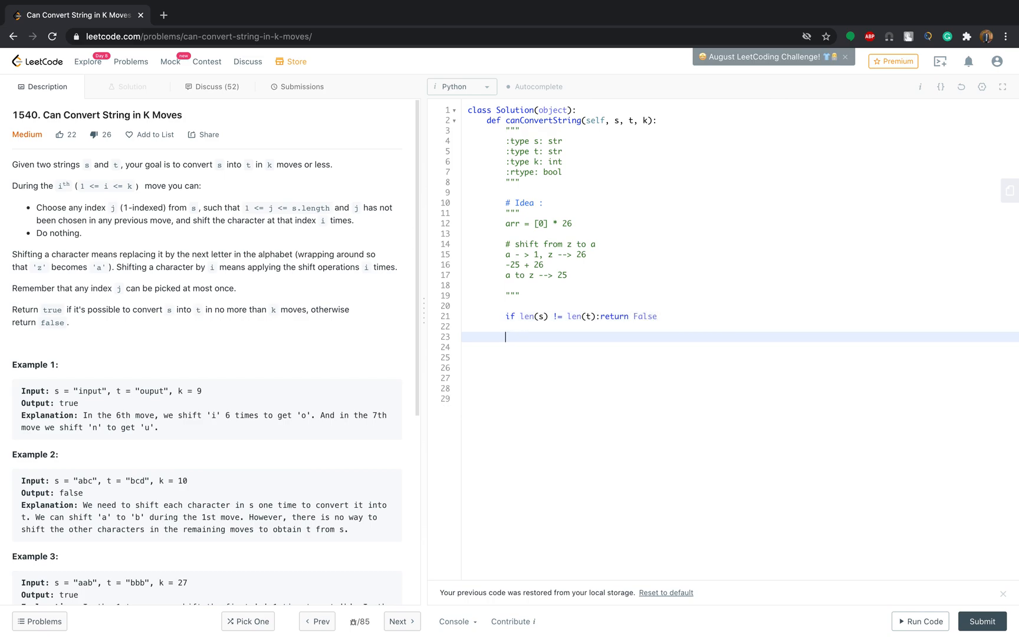
text(arr)
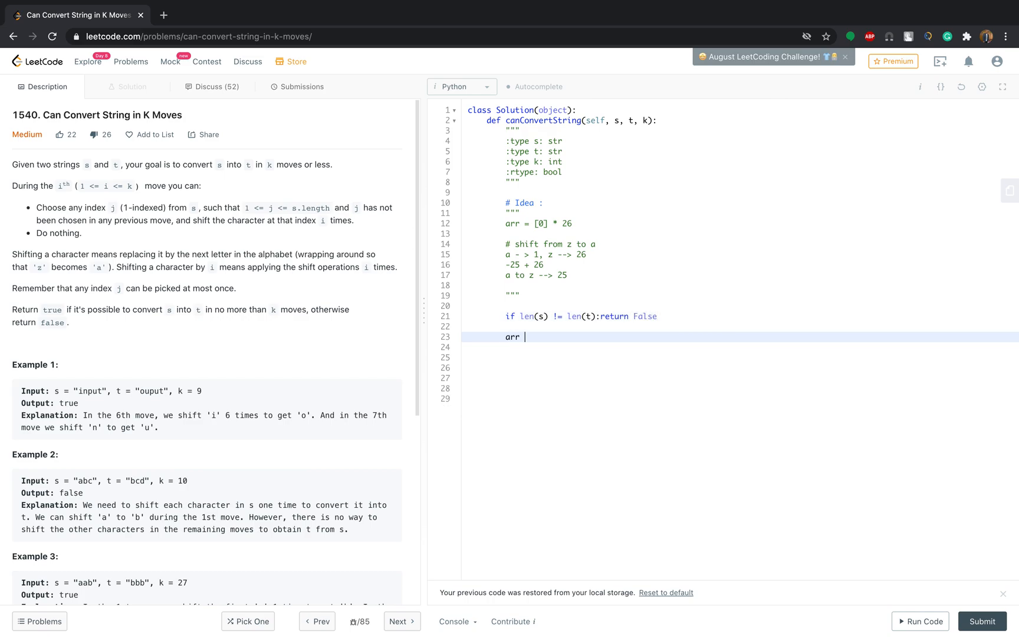
text(= [])
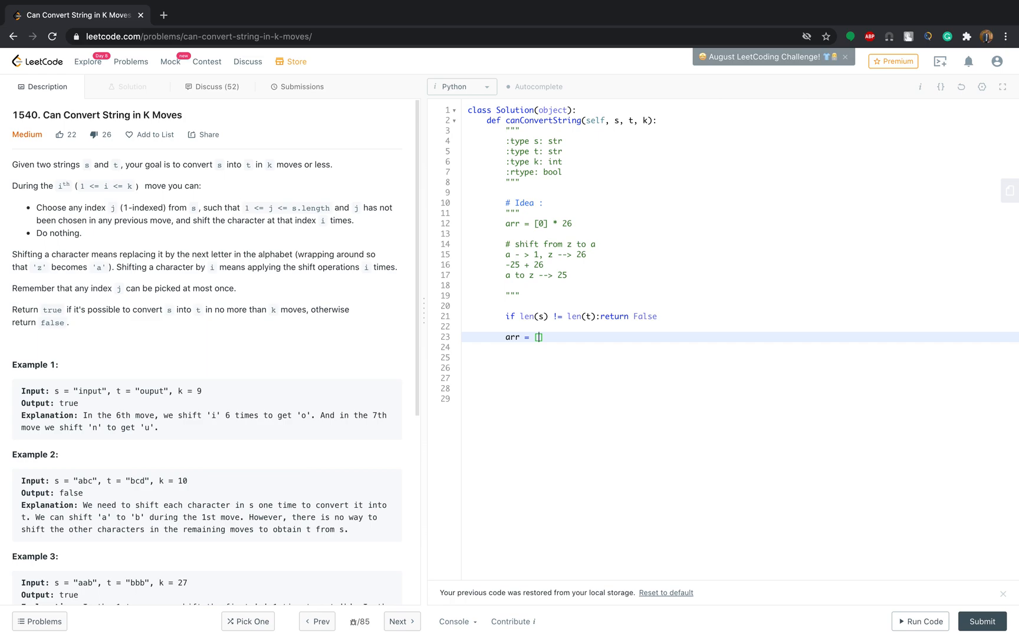
text(0)
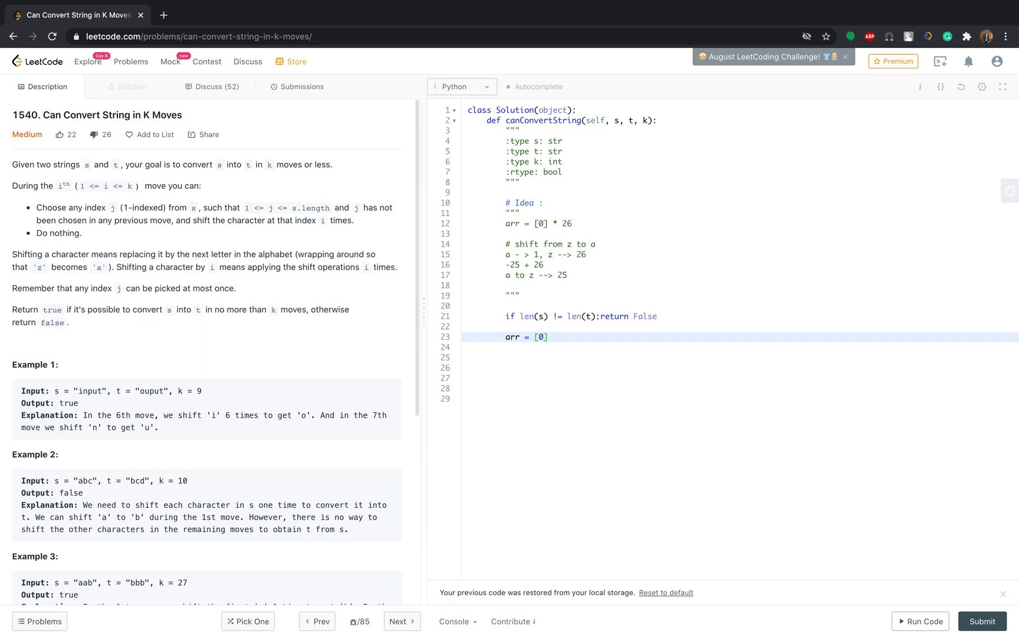
text(*26)
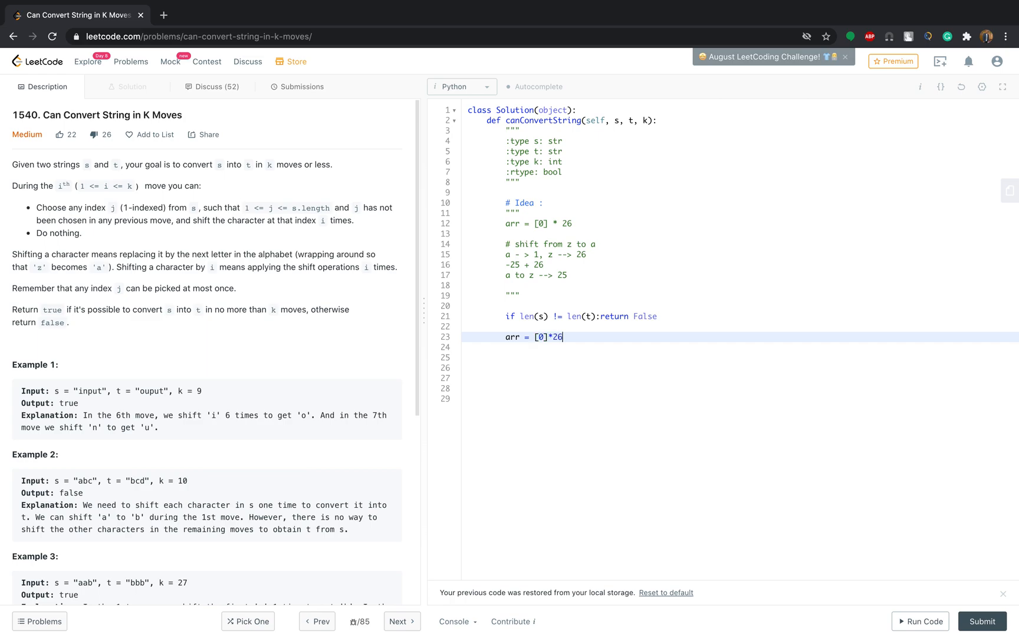
Step: Create an empty set named seen with seen = set()
text(see)
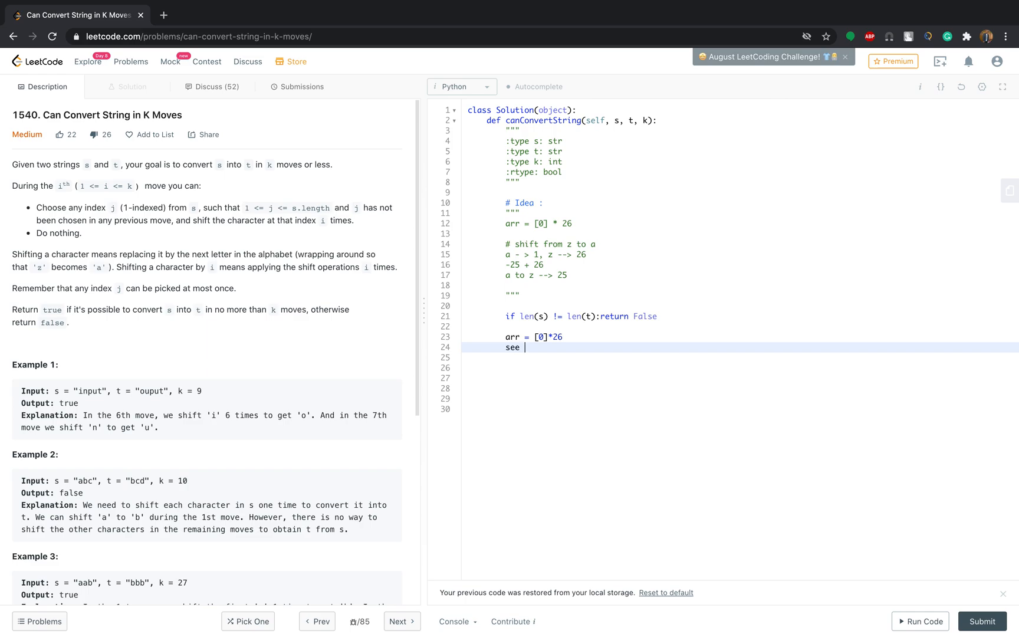
text(n)
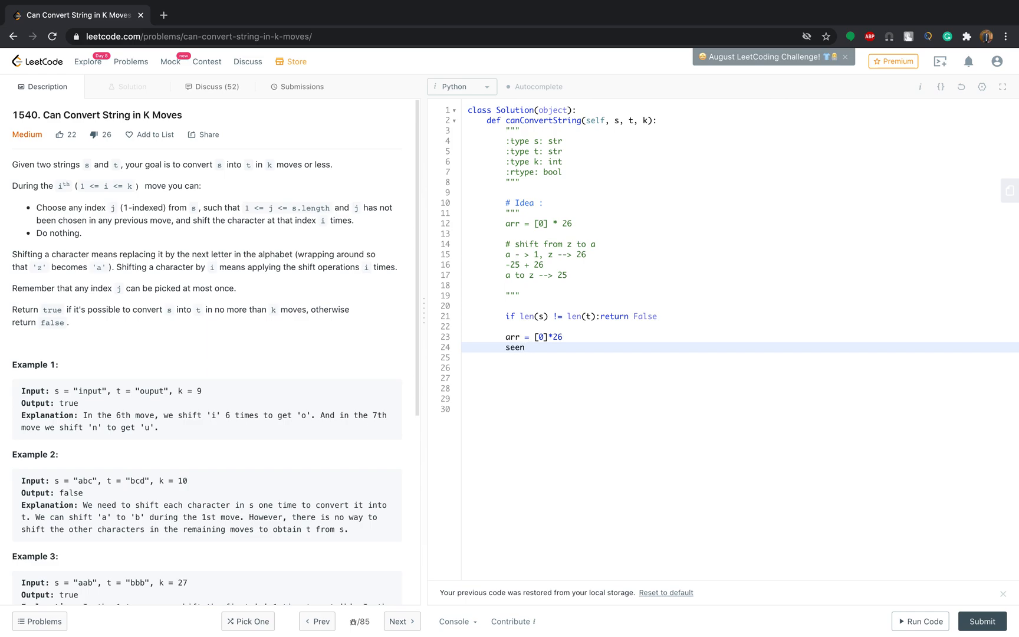
text(= s)
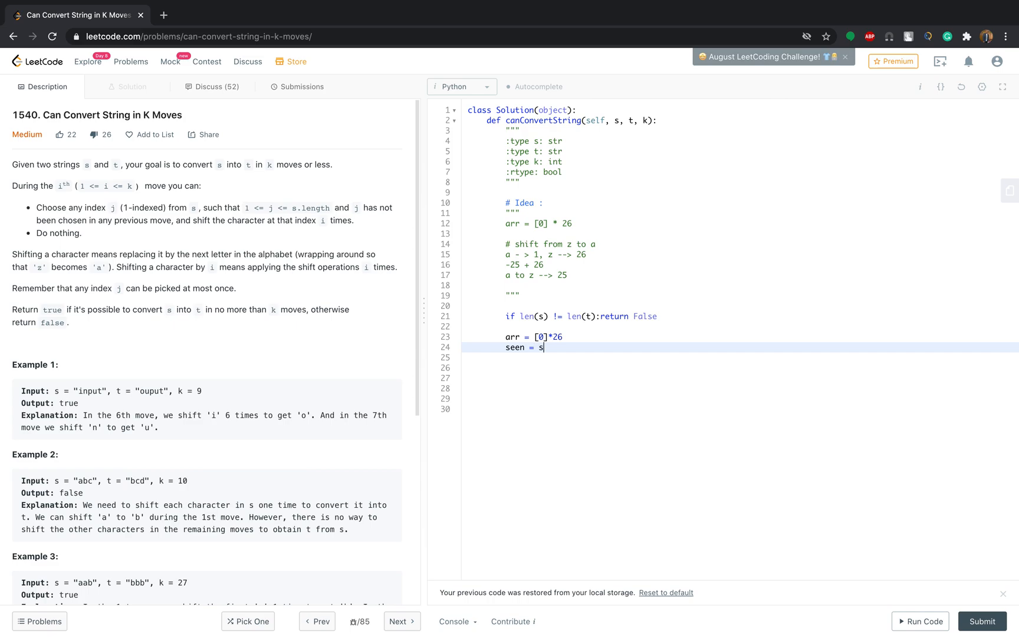
text(et())
click(740, 367)
text(for)
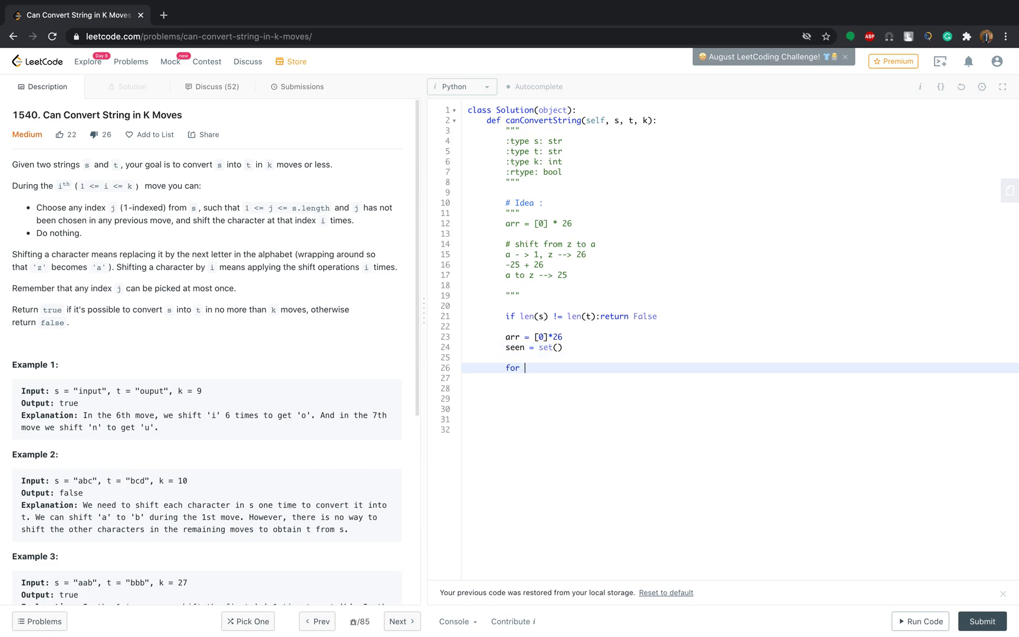
Step: Write the loop header 'for i in range(len(s)):'
text(i in)
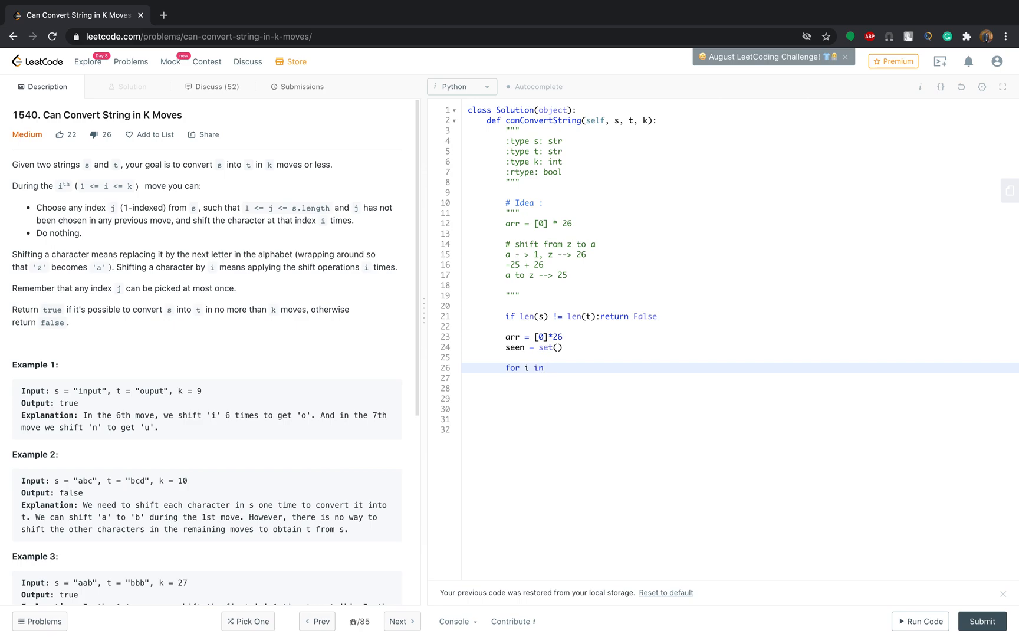
text(range)
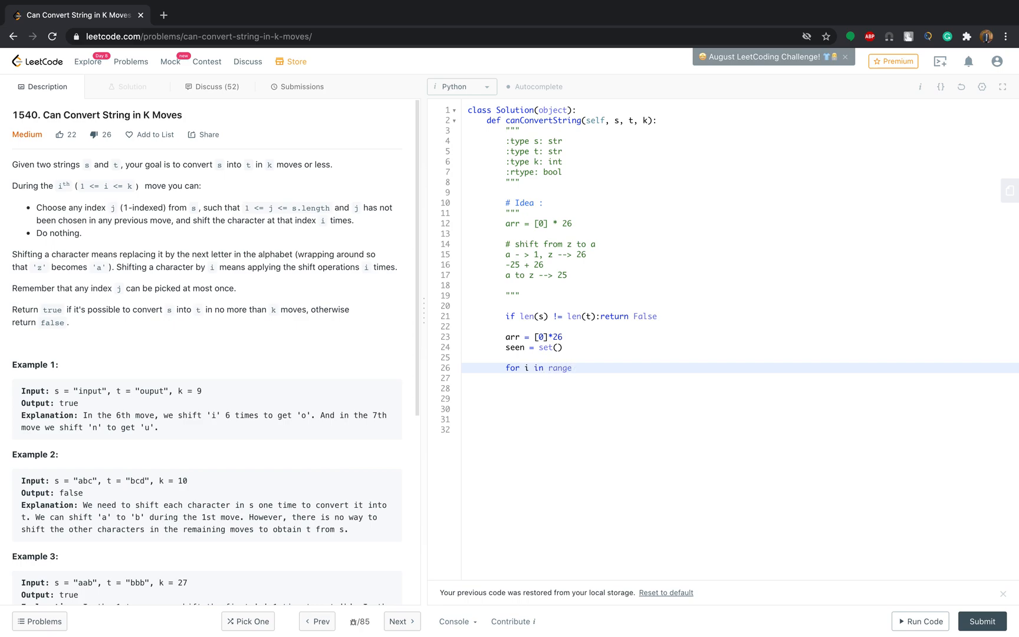
text(())
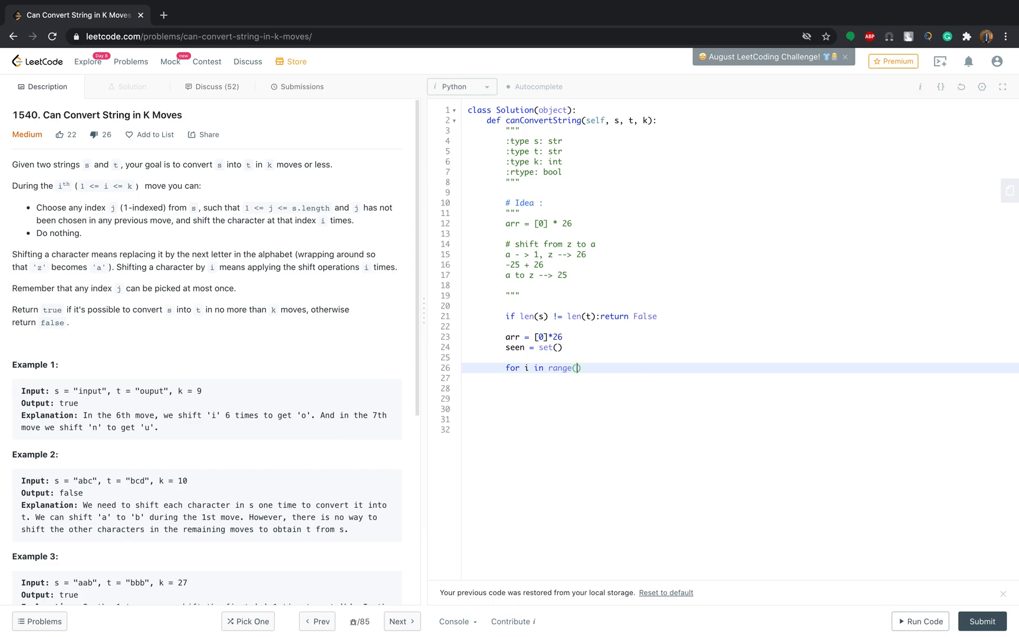
text(l)
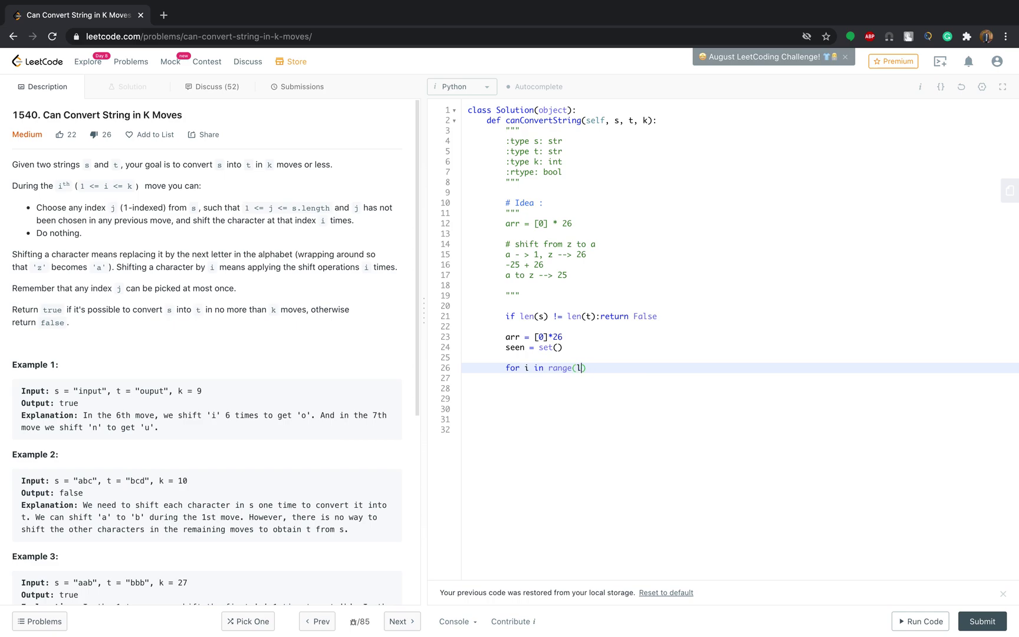
text(en(s))
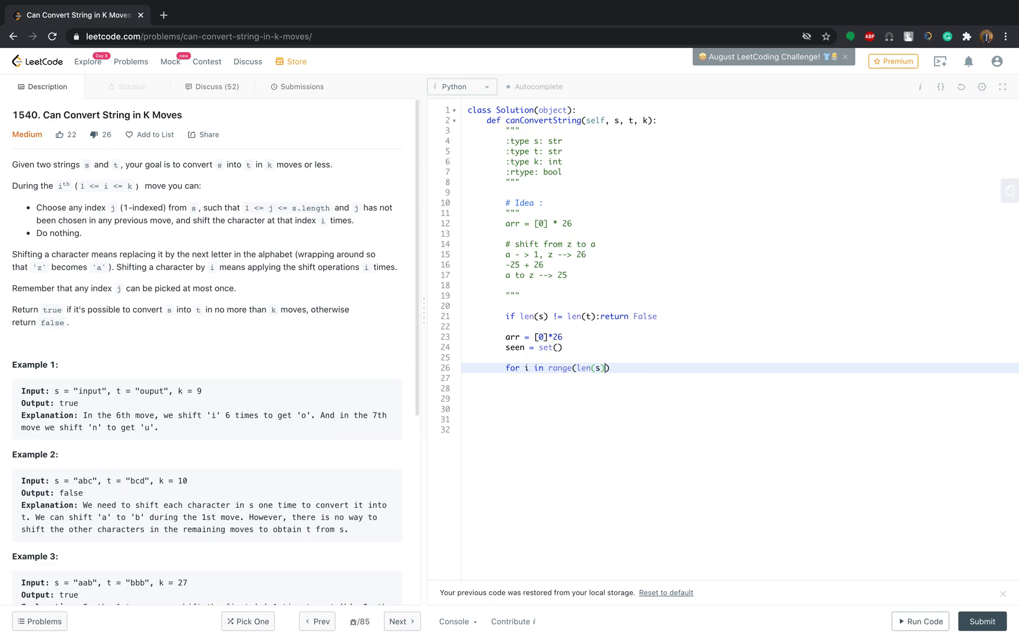
text(:)
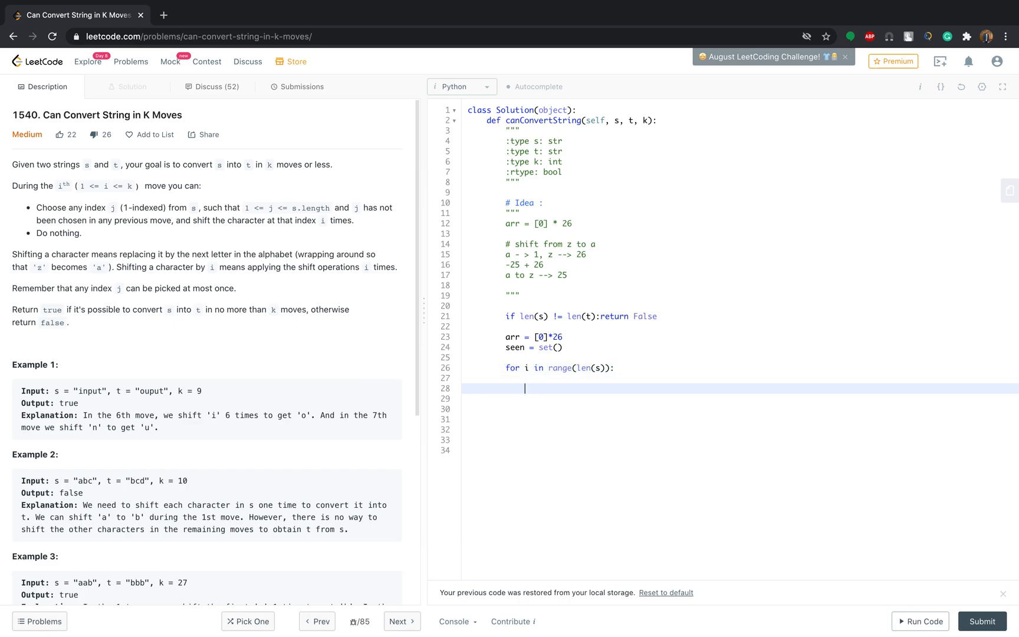
Step: Inside the loop compute diff = ord(t[i]) - ord(s[i]) and start the next line
text(diff)
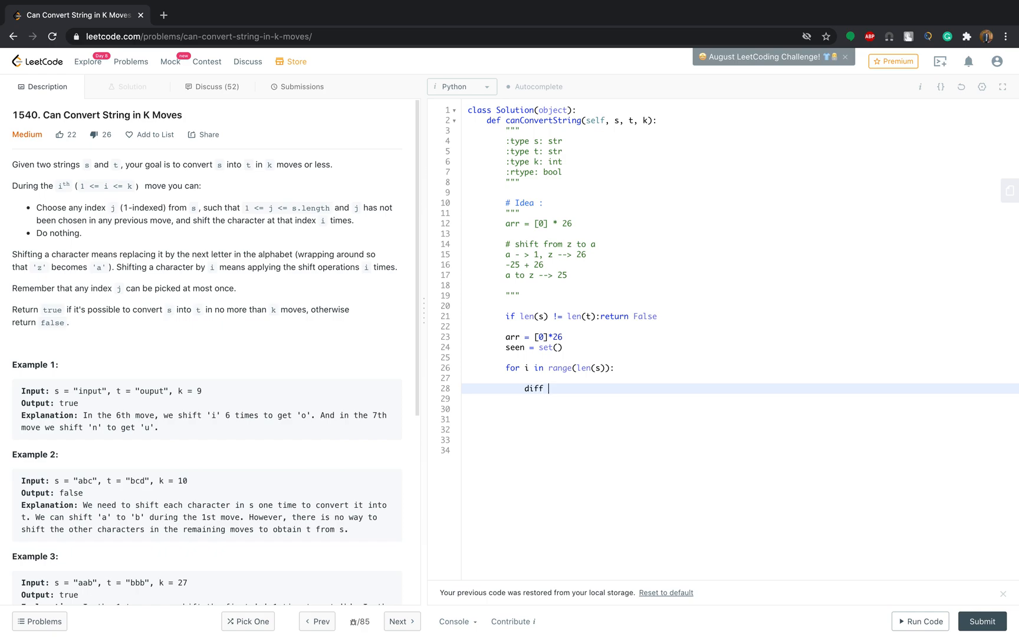
text(= or)
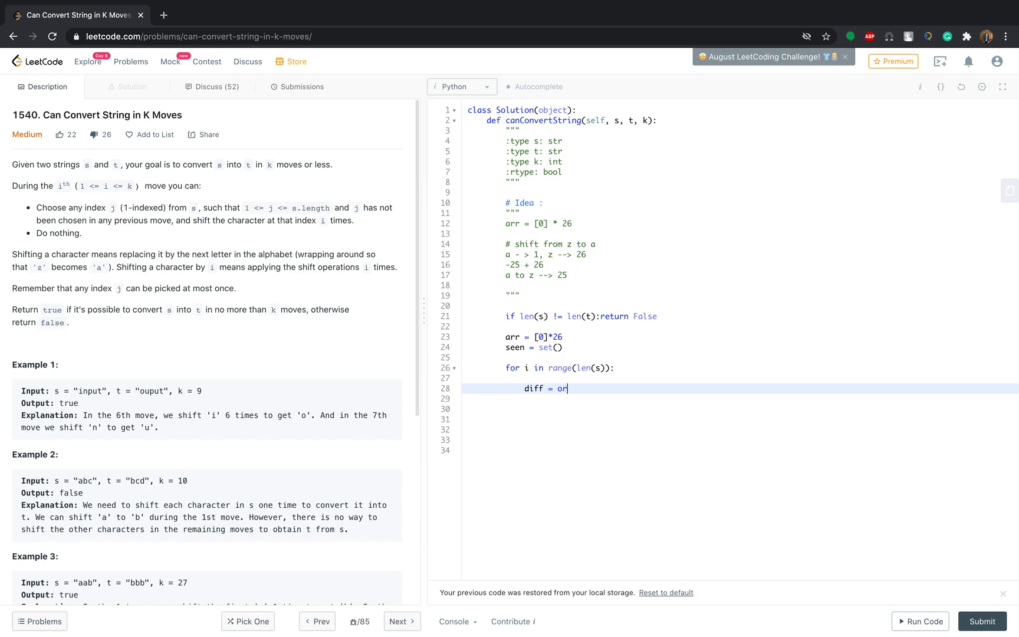
text(d(s))
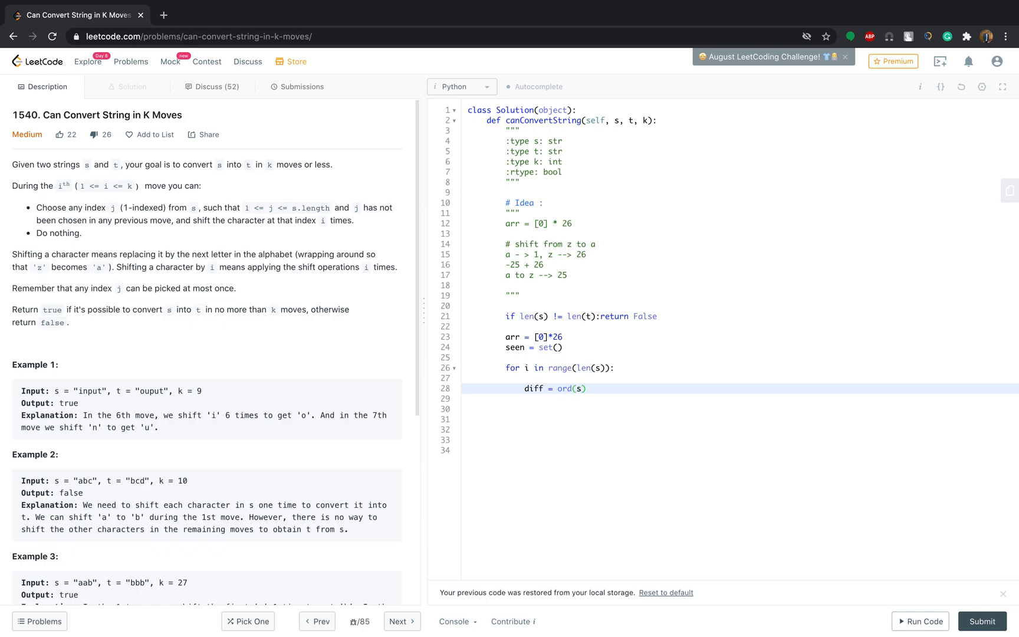
text(t[])
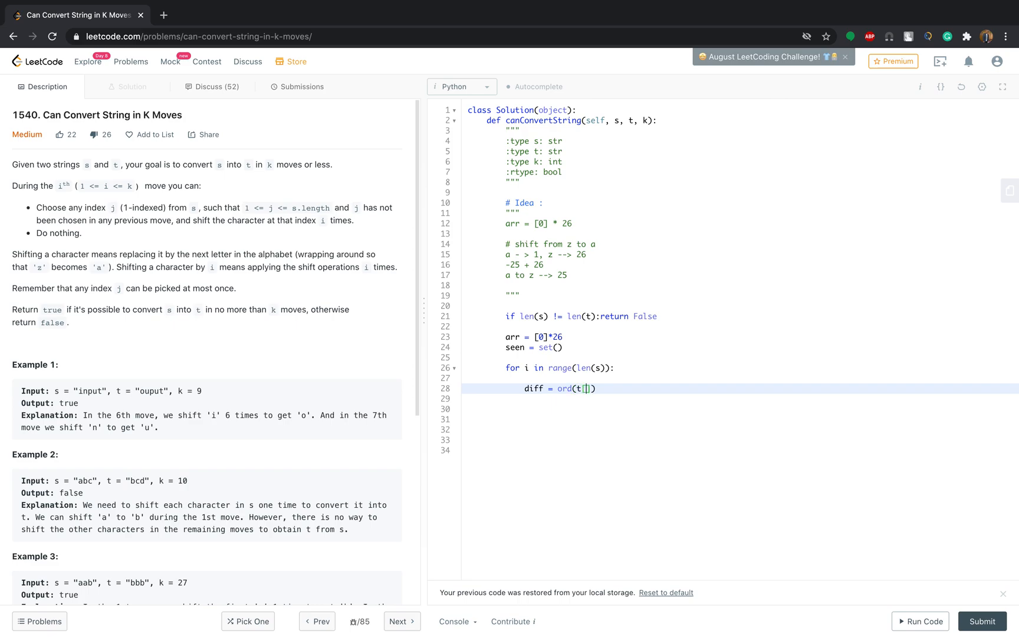
text(i)
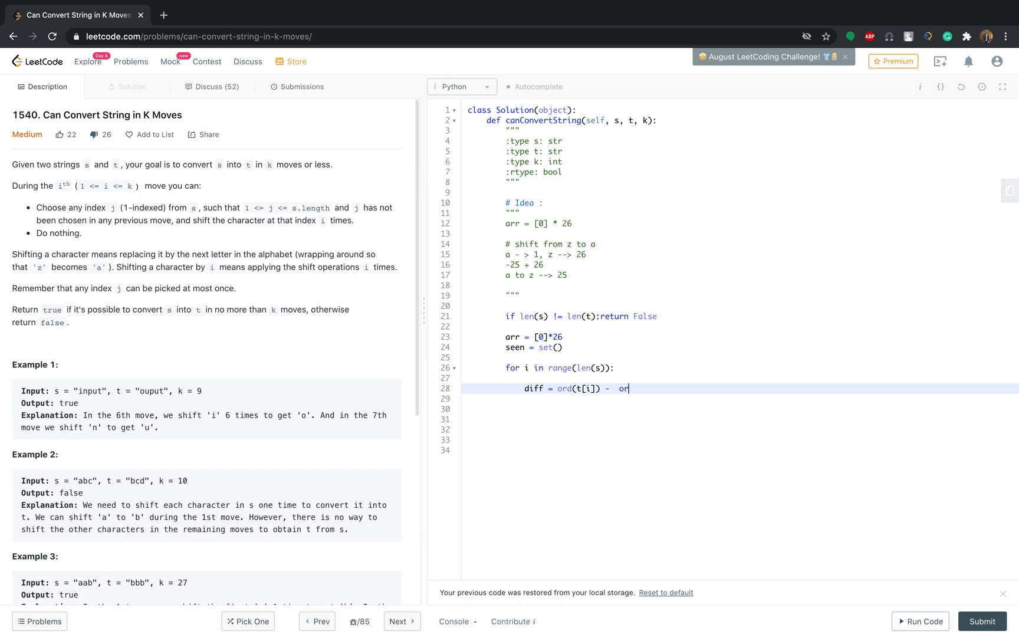
text(d())
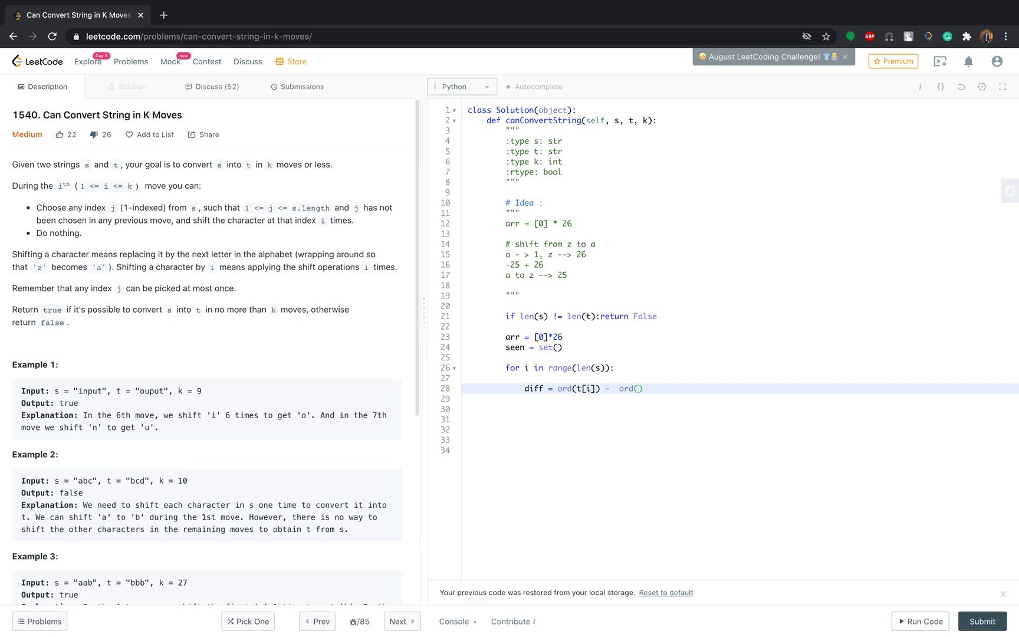
text(s[i])
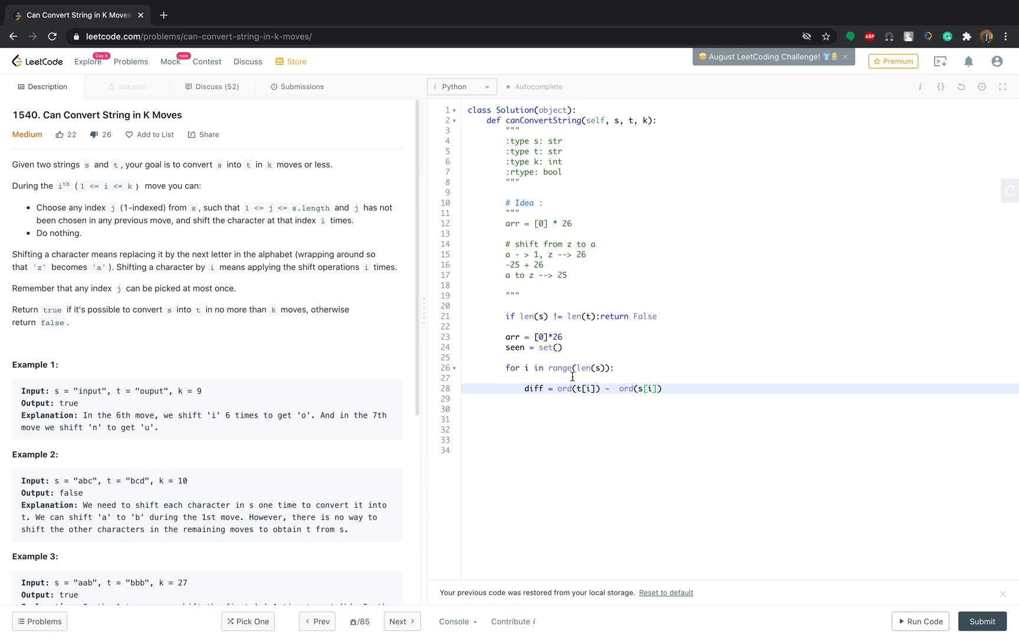
mouse_move(200, 372)
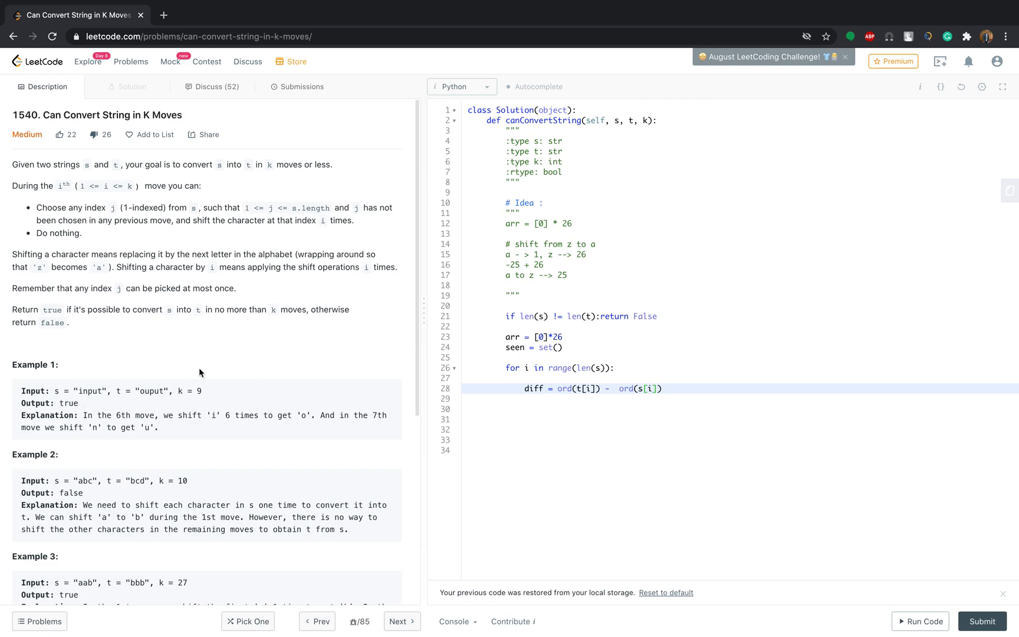
mouse_move(144, 397)
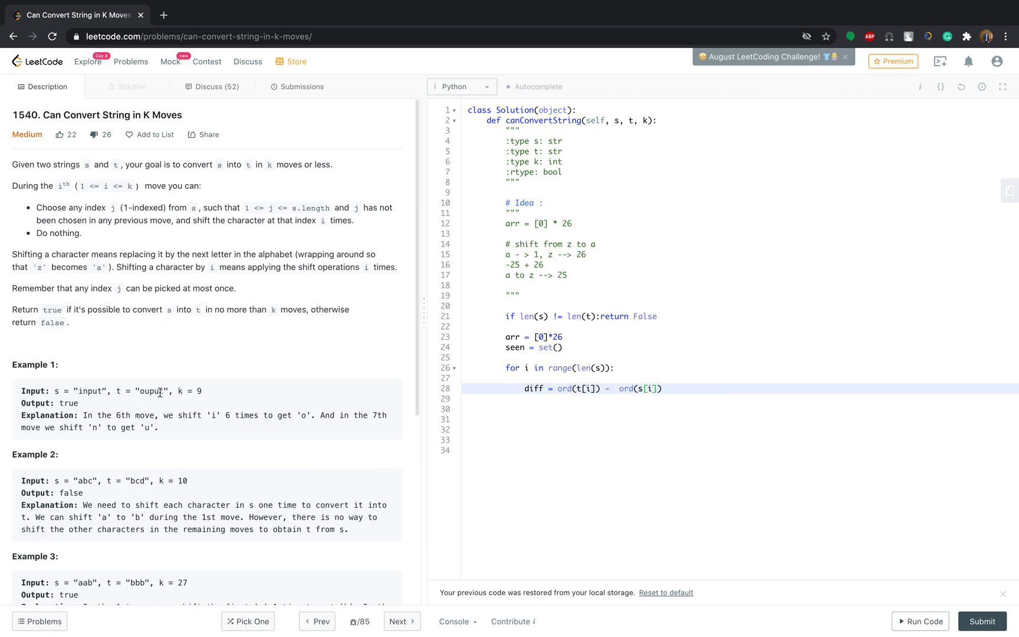
mouse_move(592, 387)
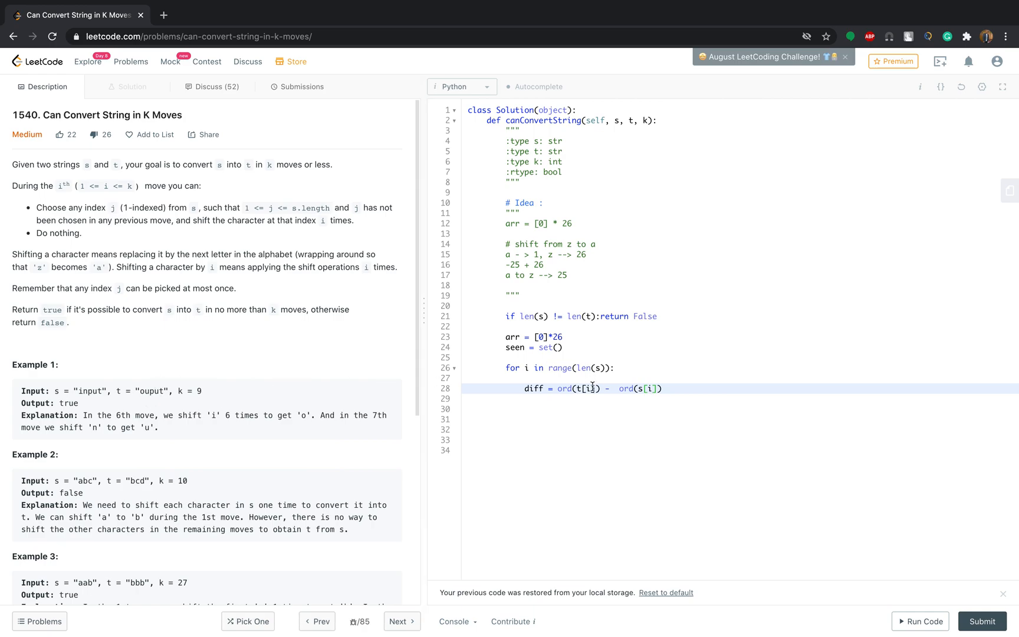
double_click(564, 389)
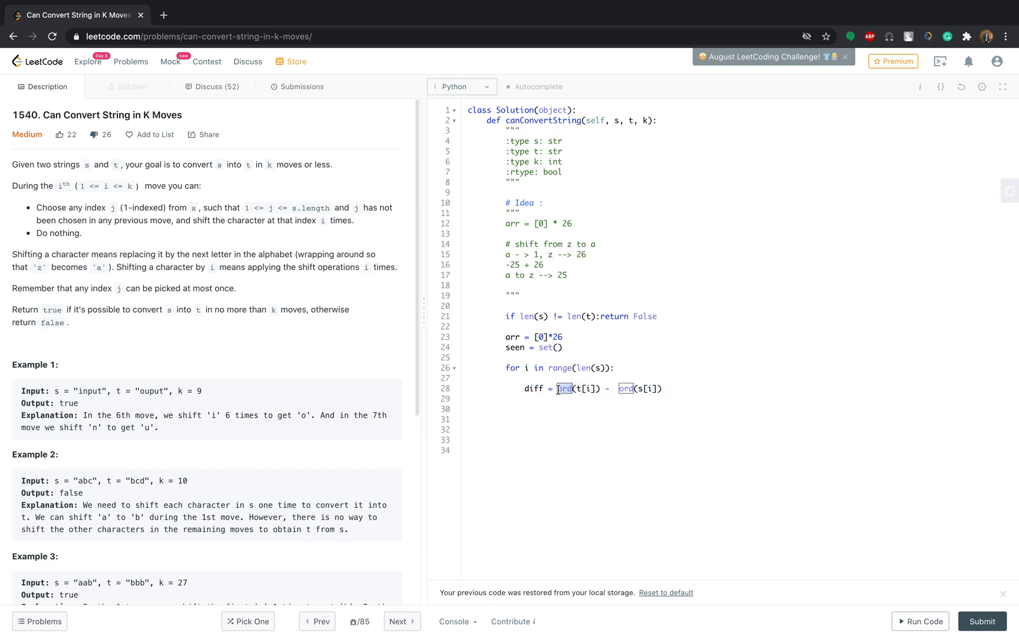
mouse_move(635, 379)
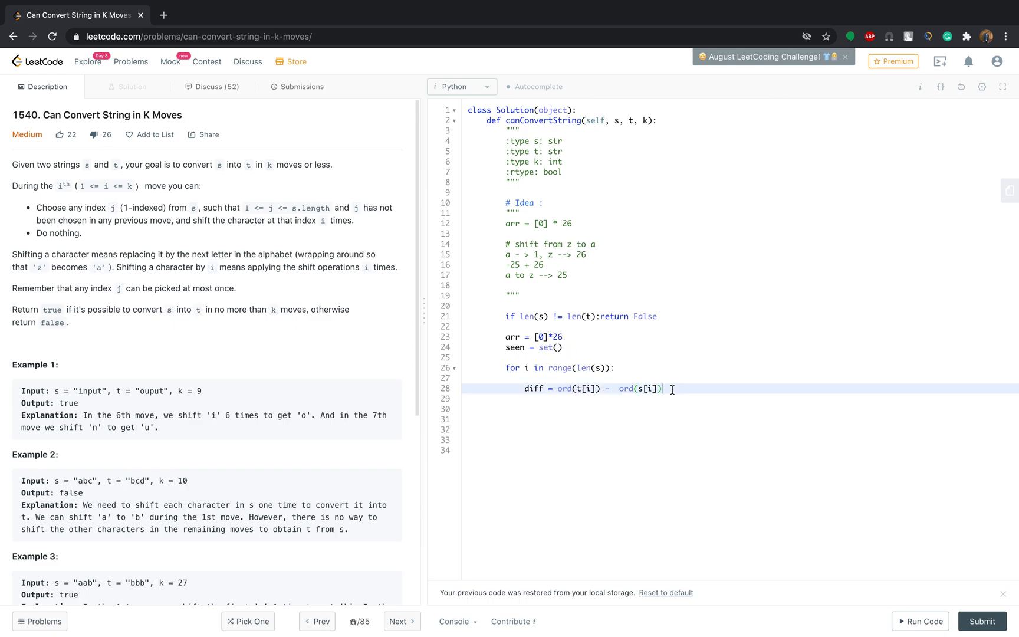
key(Enter)
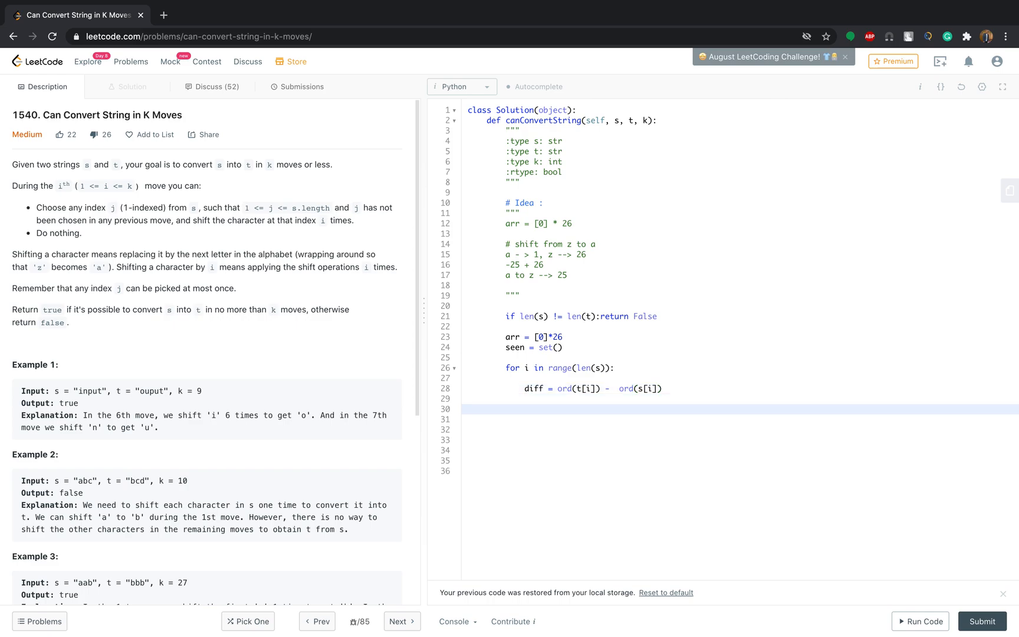
Step: Add 'if diff <0: diff+=26' so negative shifts wrap around
text(if)
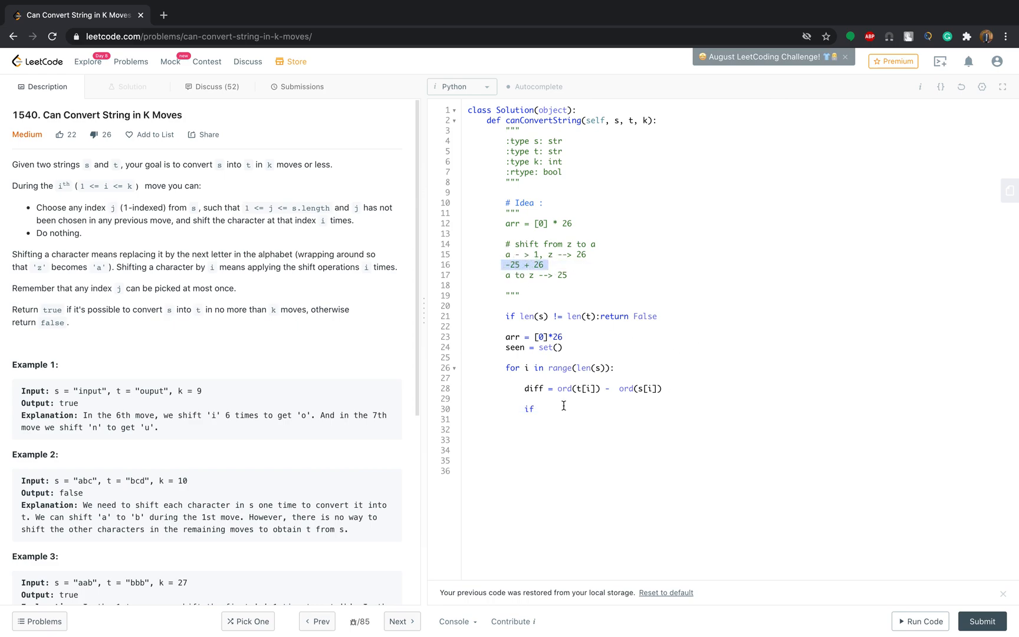
text(diff)
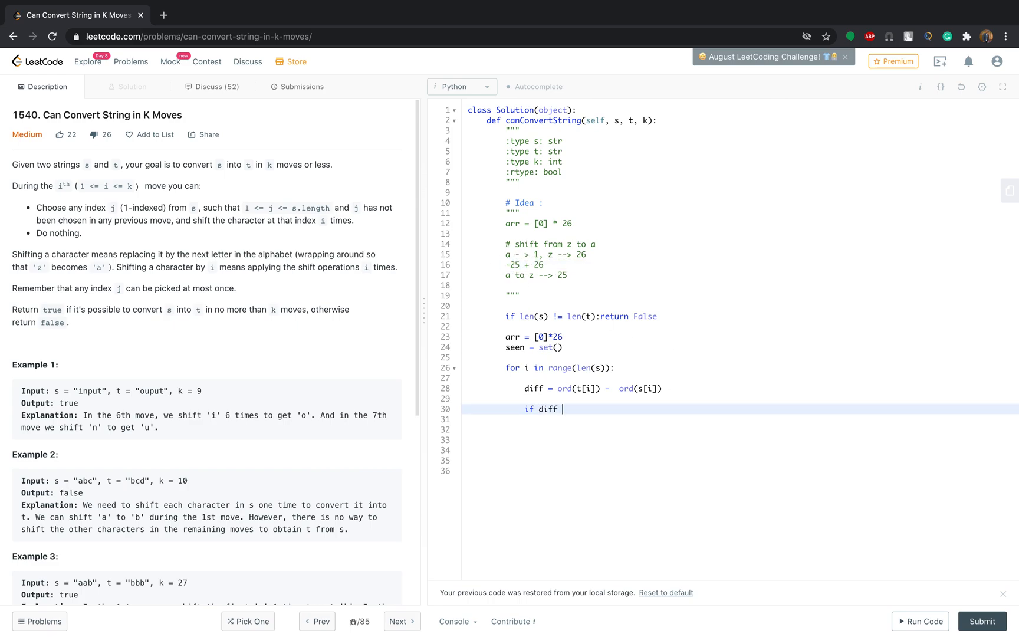
text(<0:)
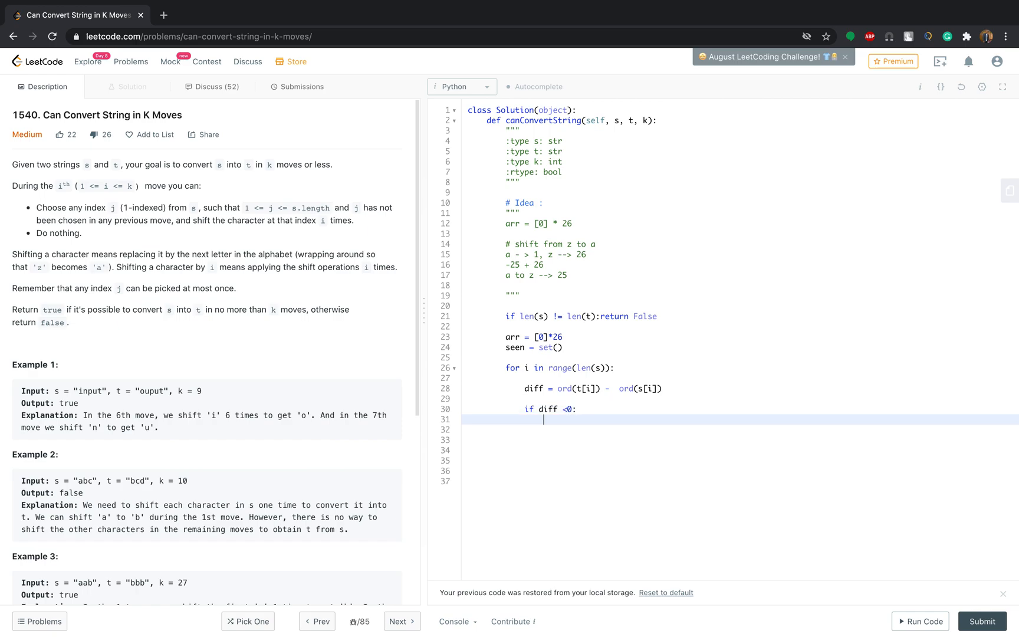
text(diff)
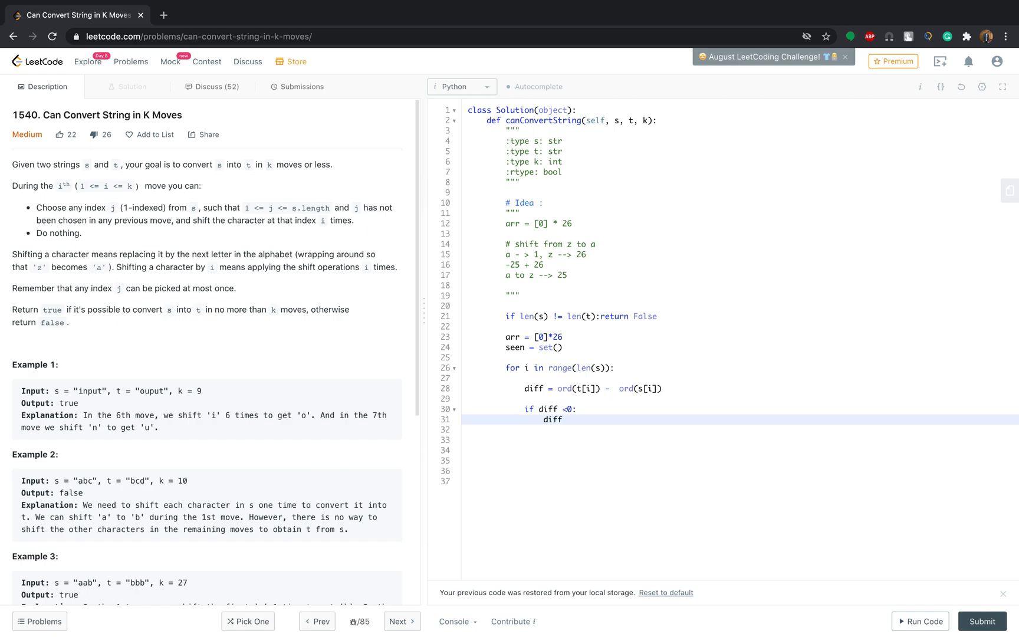
text(+=26)
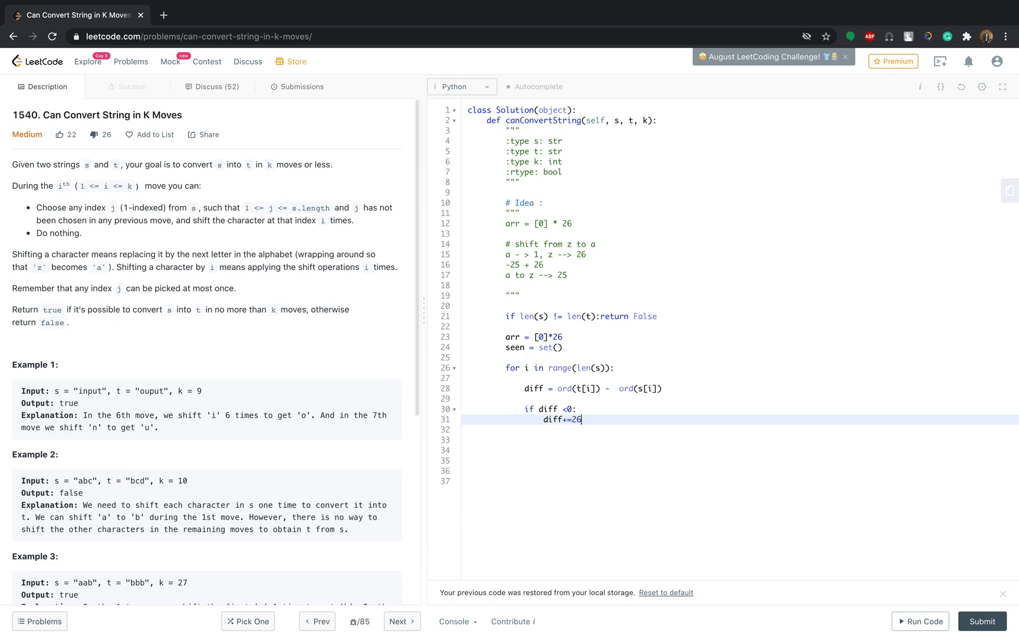
key(Enter)
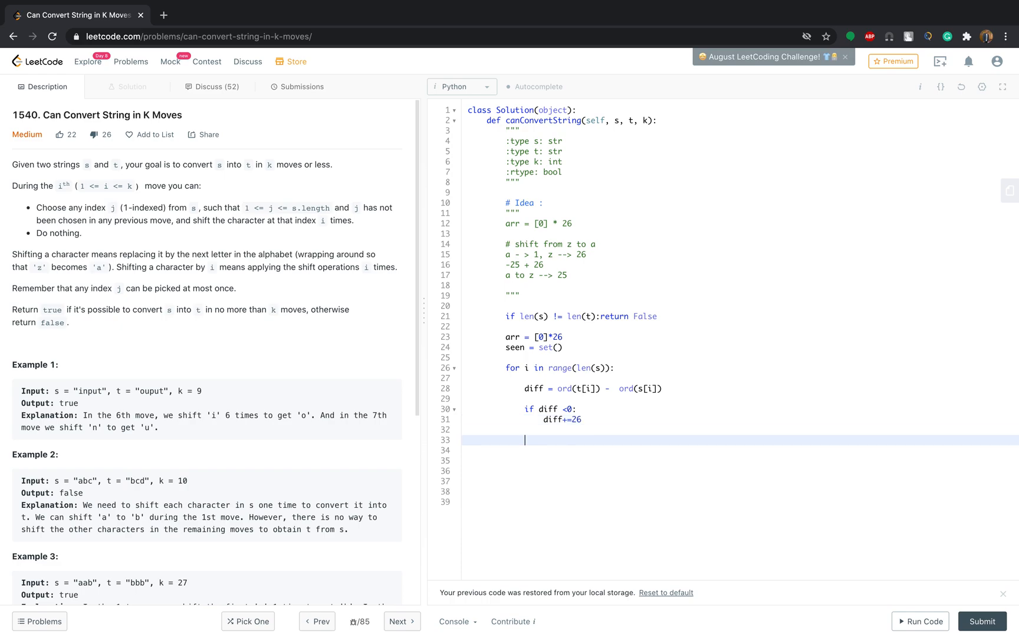
Step: Add the 'if diff!=0:' branch and position inside its body
text(if diff)
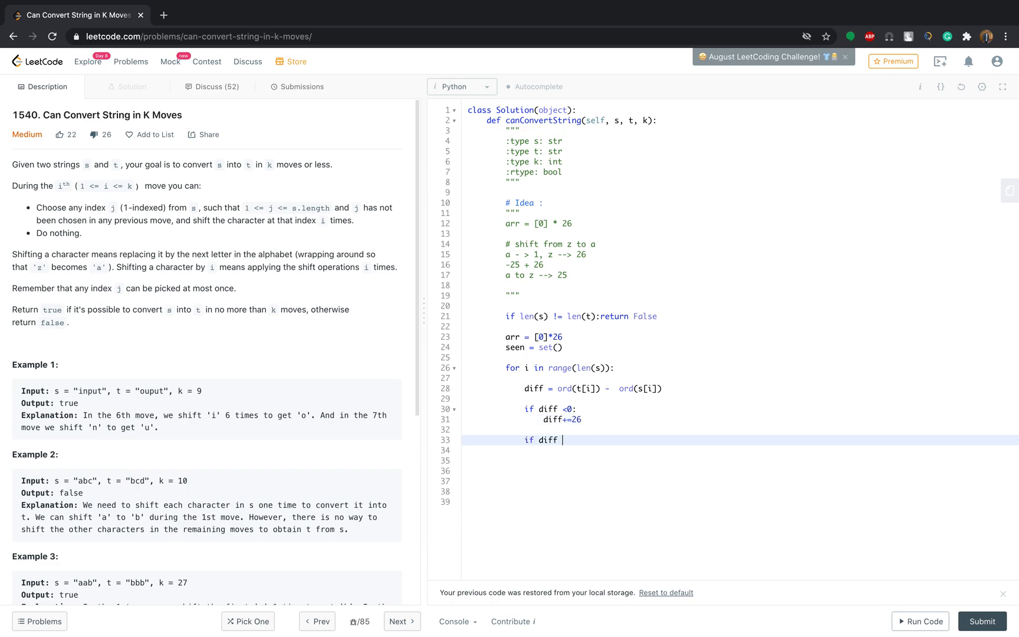
text(!=)
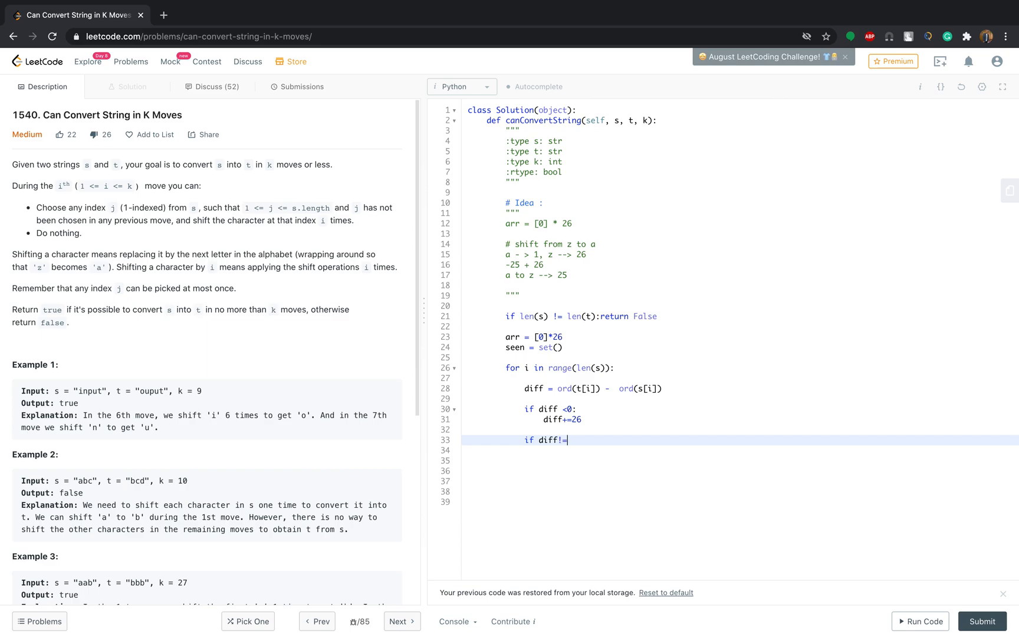
text(0:)
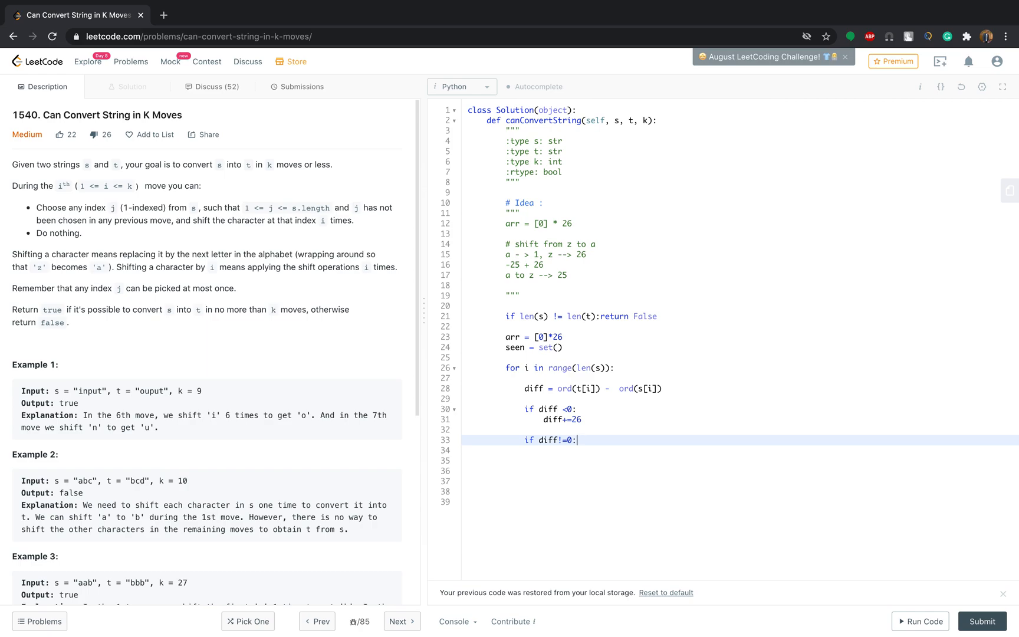
key(Enter)
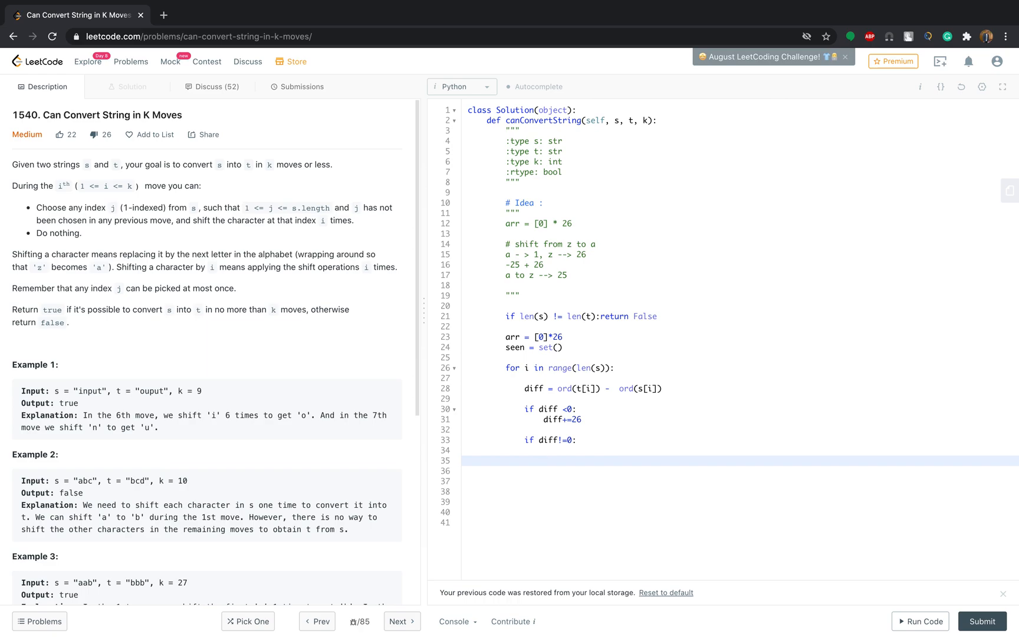
click(544, 461)
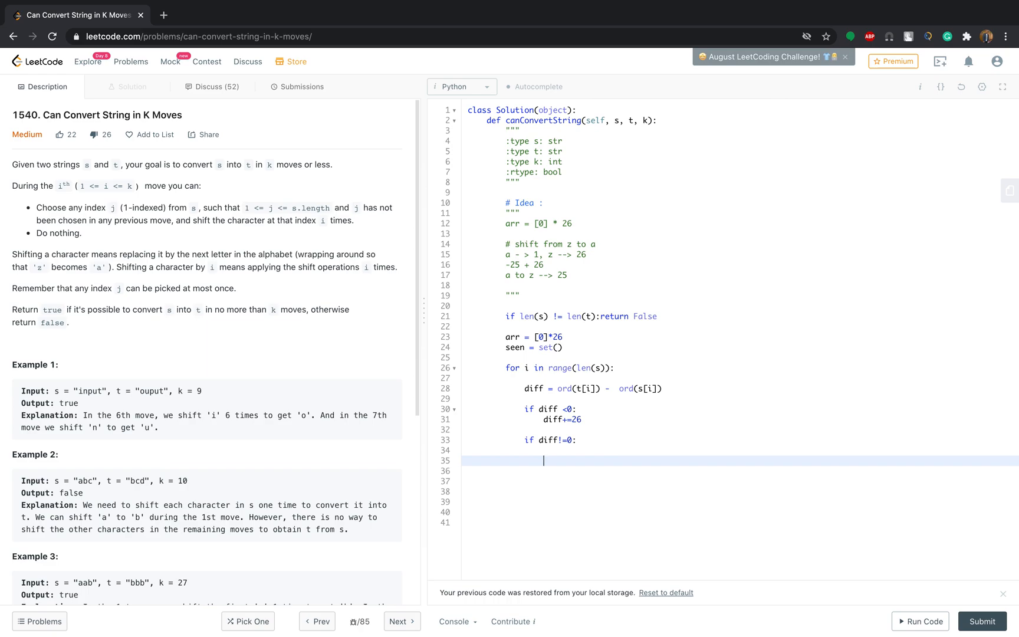
Step: Write 'if diff in seen:' and an else branch storing arr[diff] = diff and adding diff to seen
text(if)
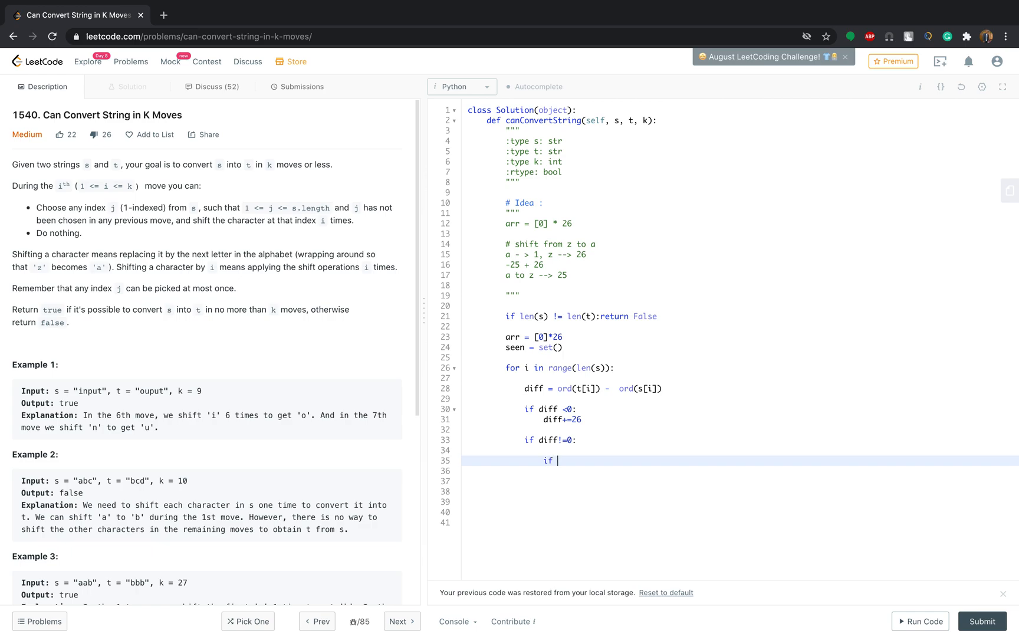
text(diff in s)
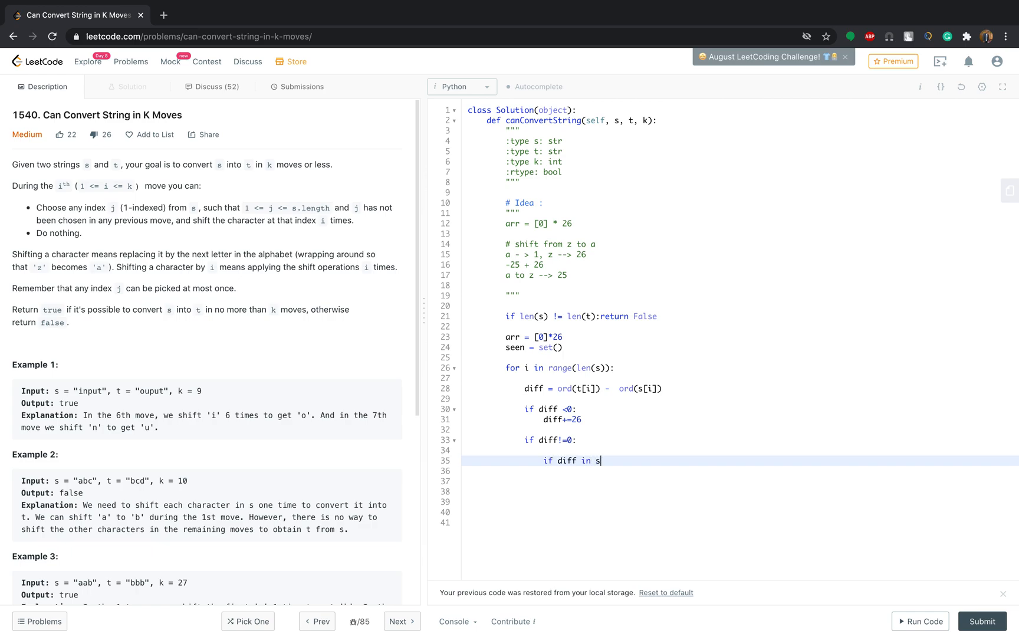
text(een)
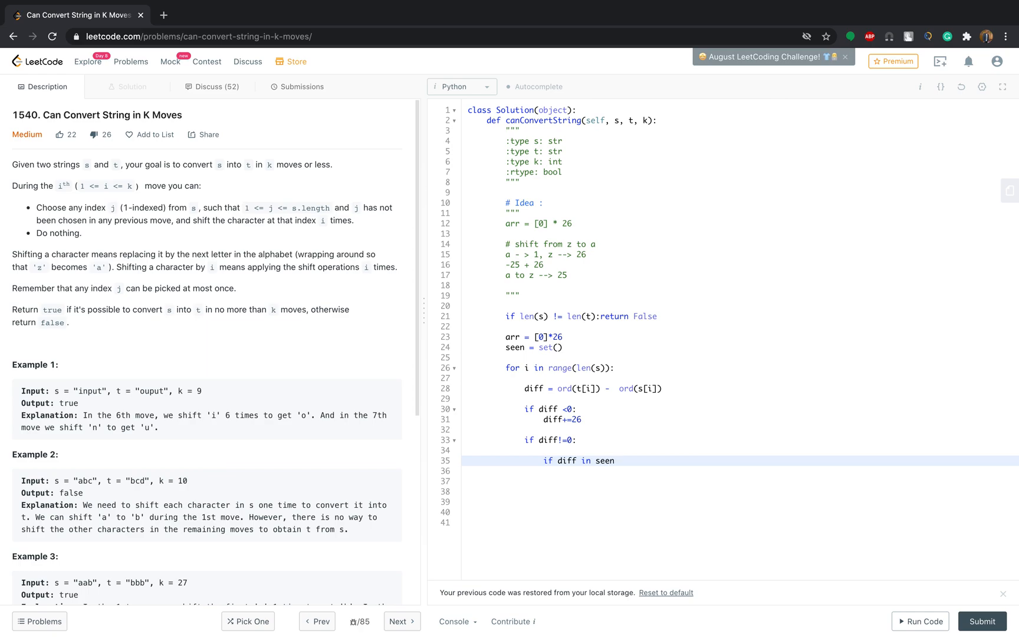
text(:)
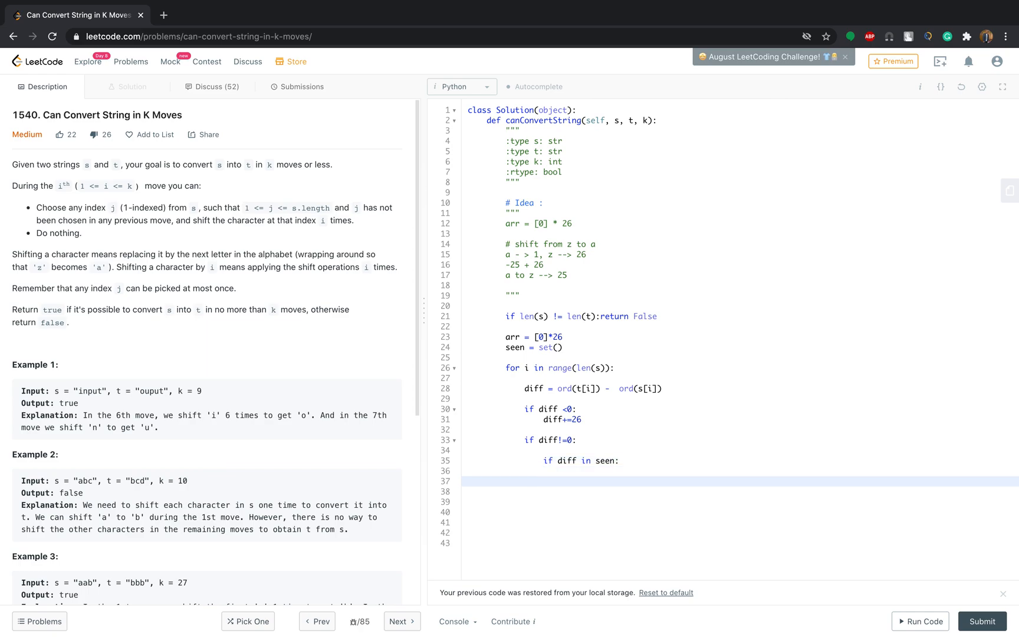
text(else:)
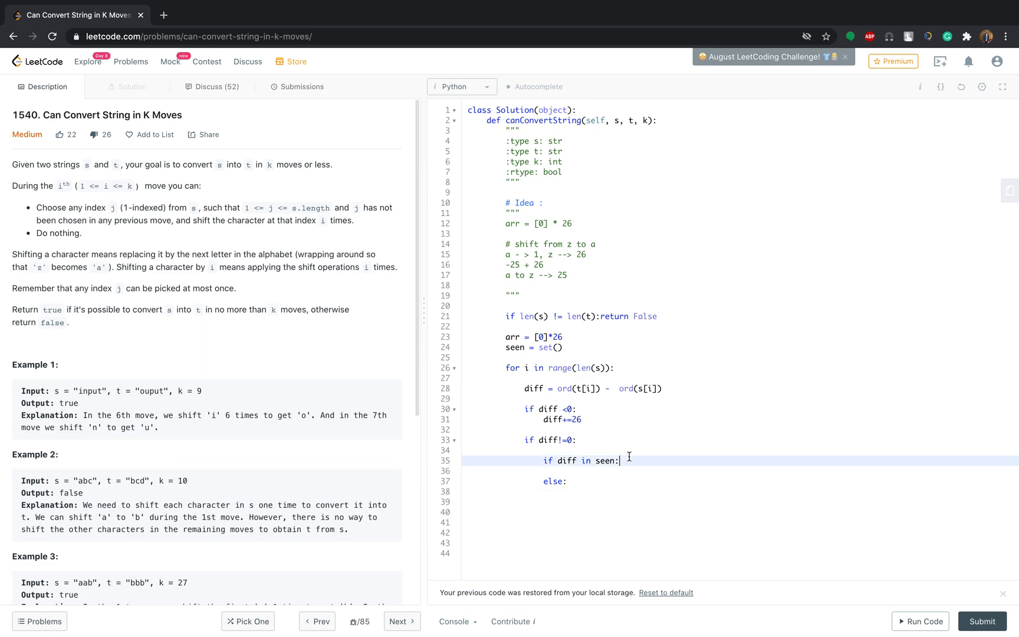
mouse_move(579, 482)
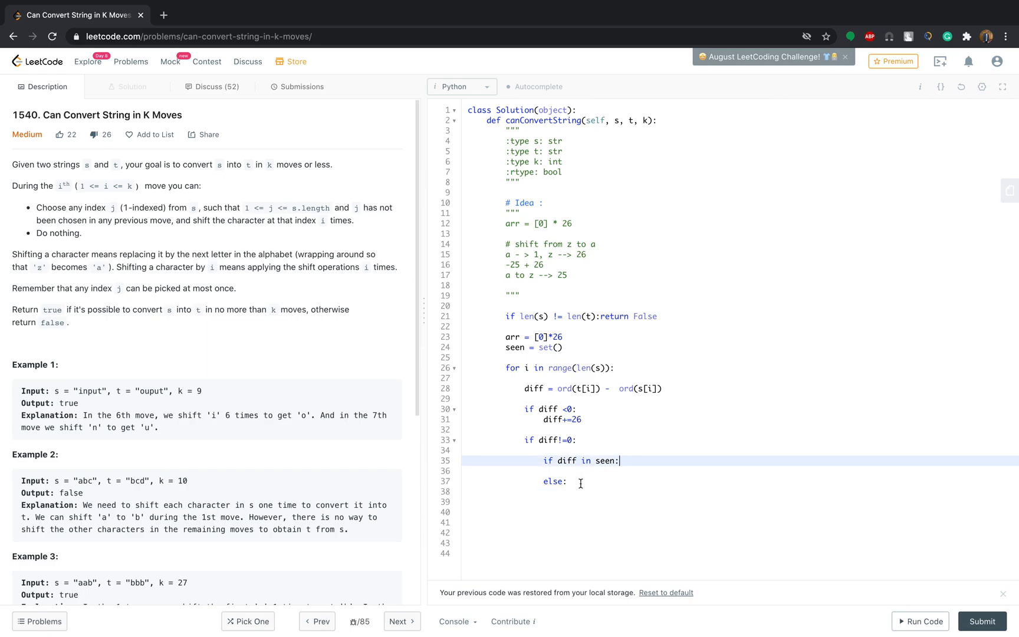
text(a)
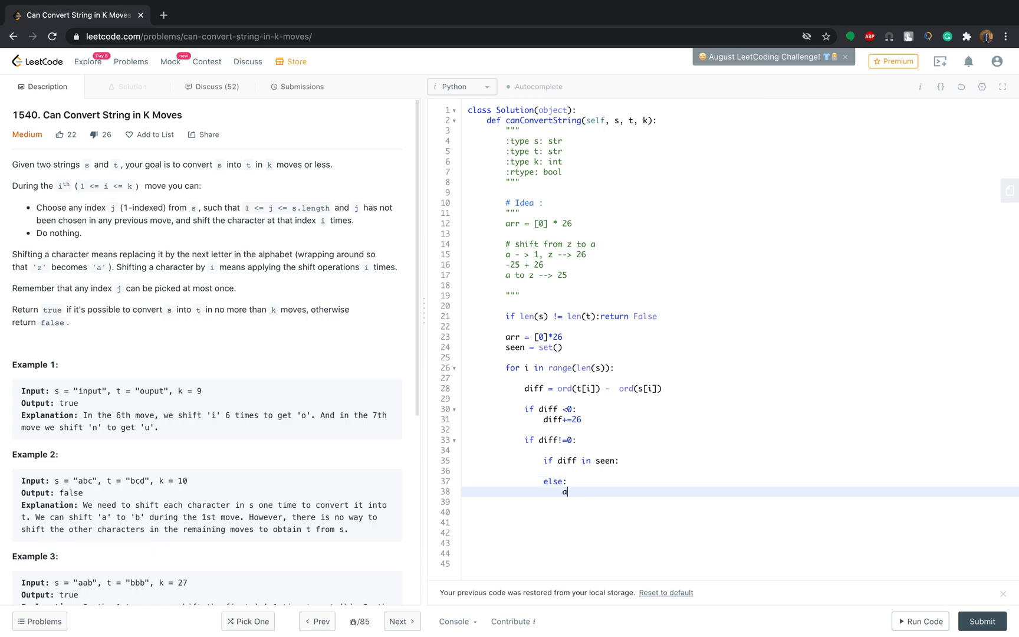
text(rr[di])
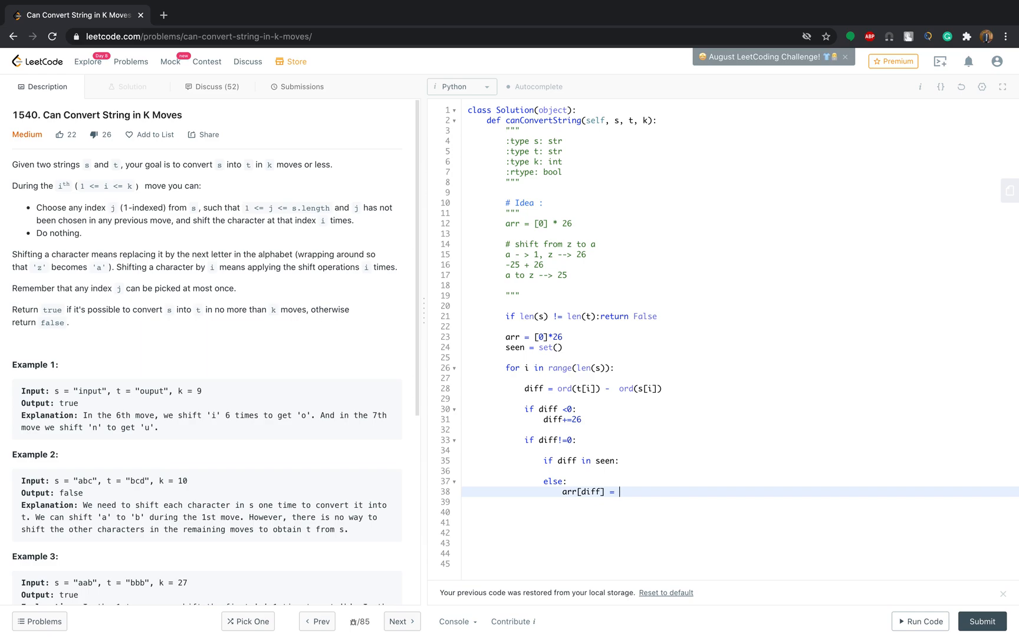
text(diff)
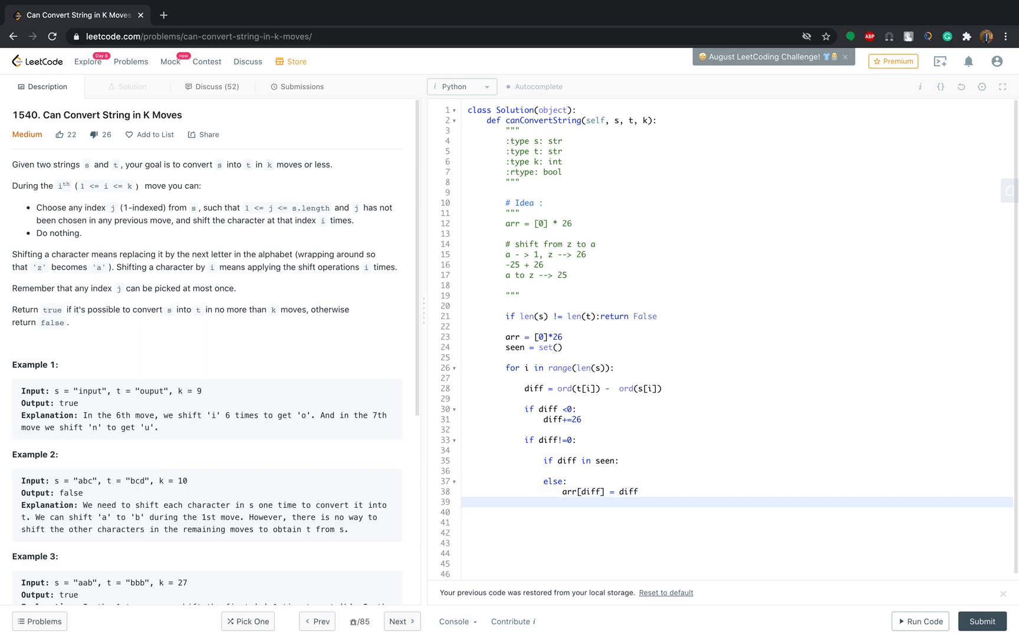
text(seen.add(diff)
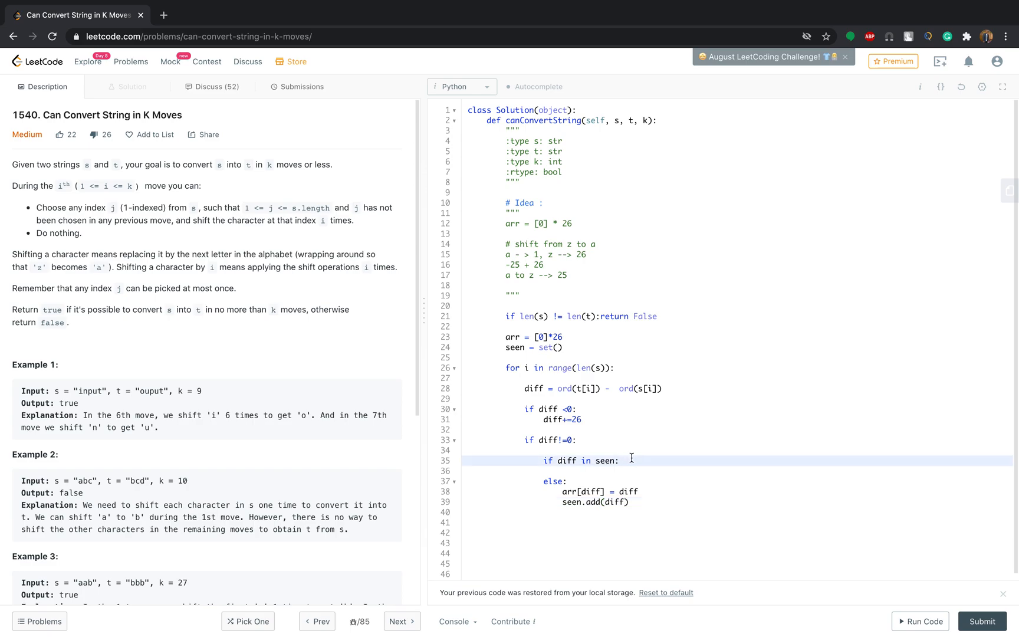
Step: For a seen shift, increase arr[diff] and return False when it exceeds k
text(a)
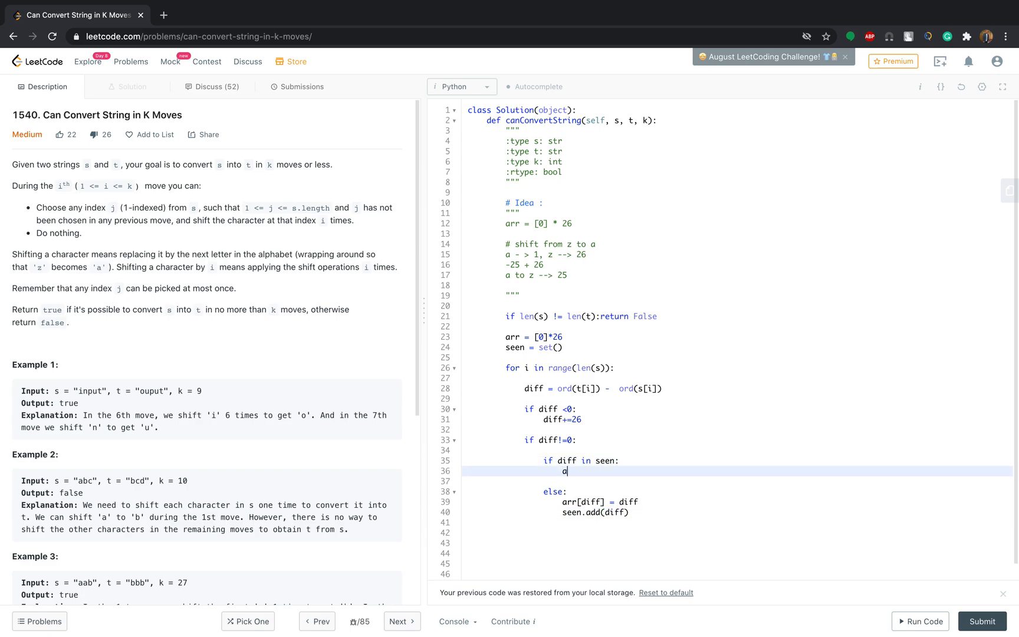
text(rr[d)
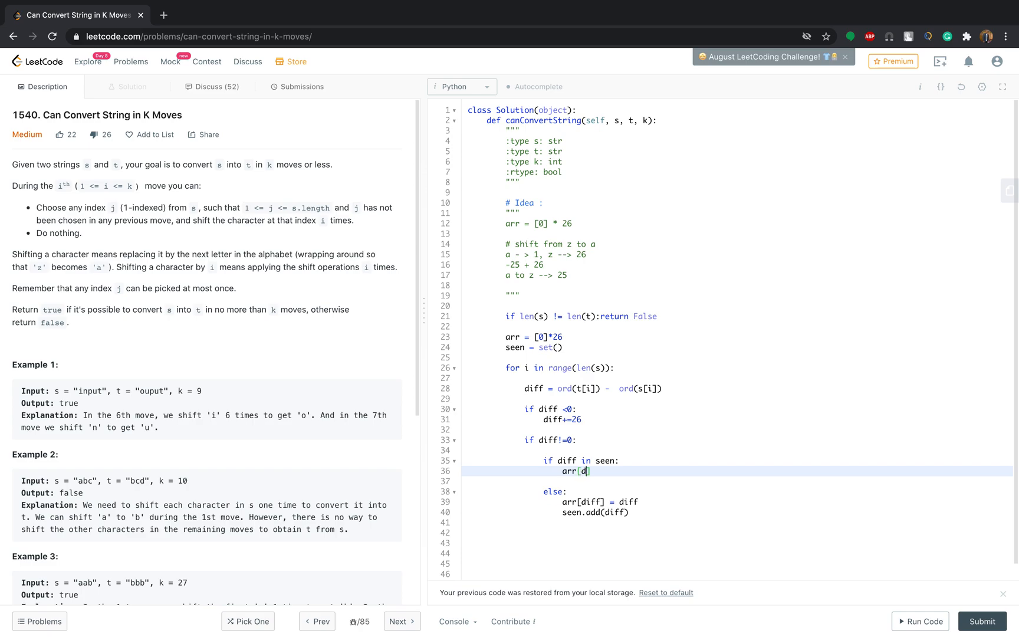
text(iff])
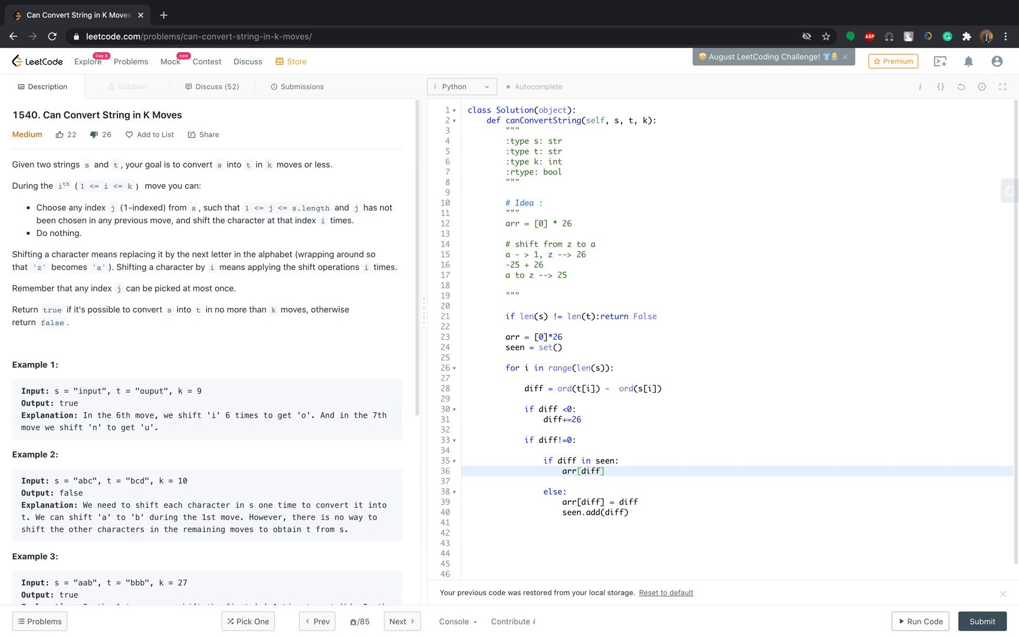
text(+=26)
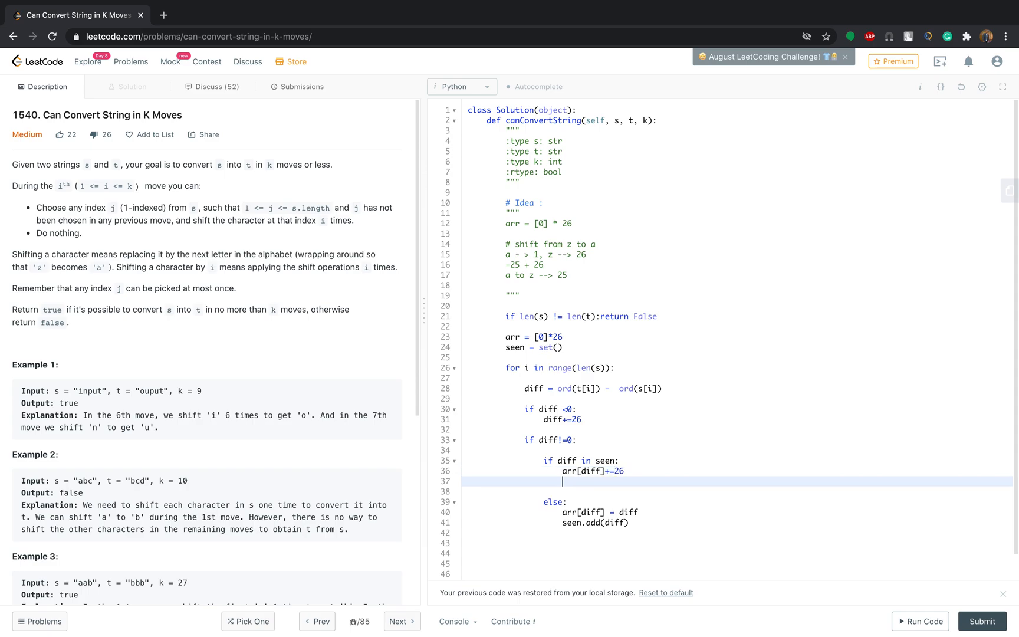
text(if arr[)
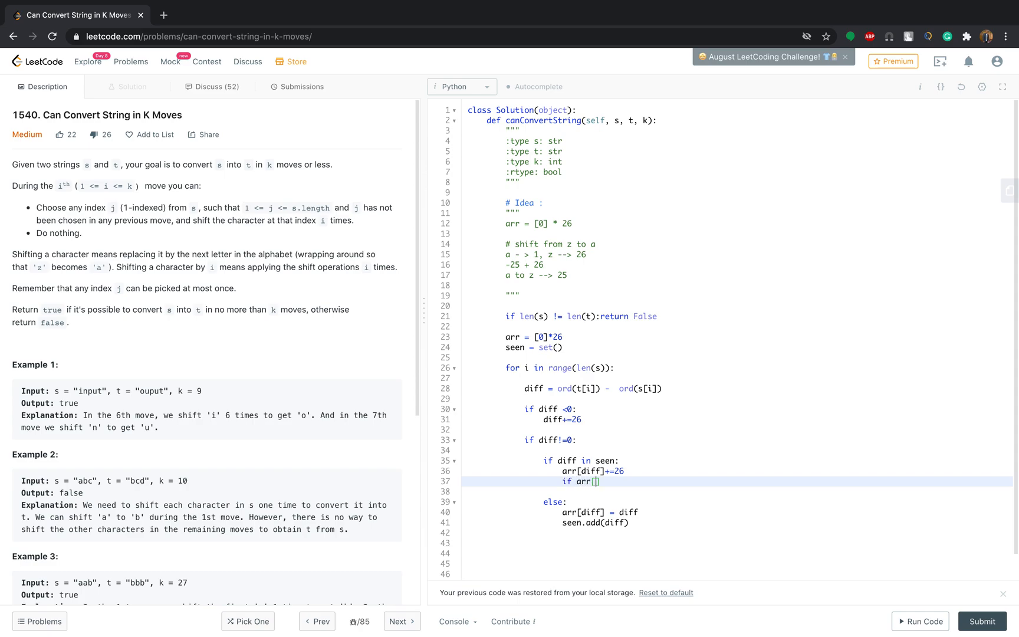
text(diff)
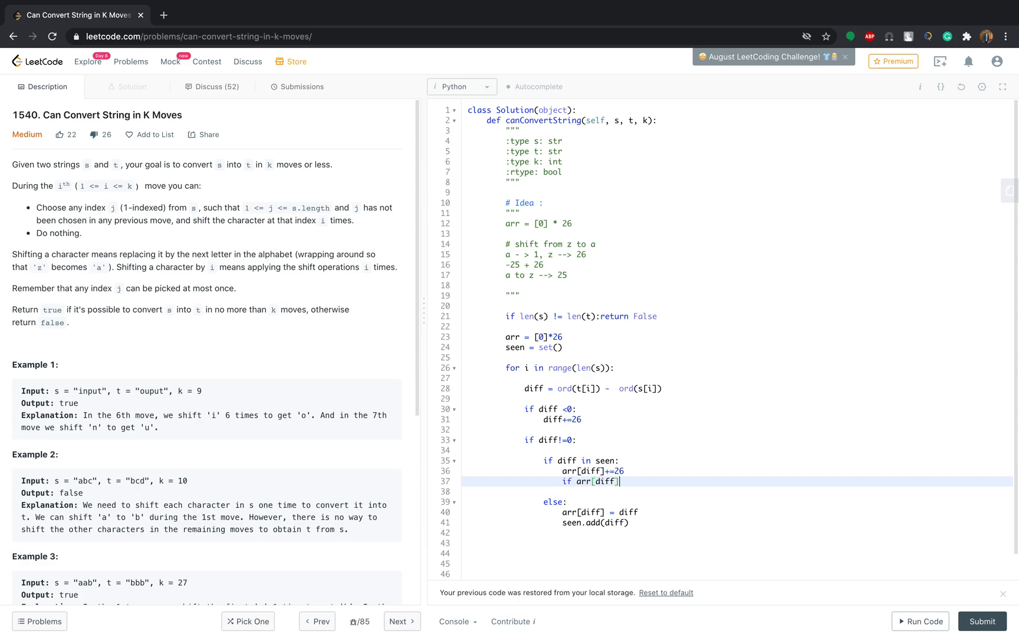
text(>)
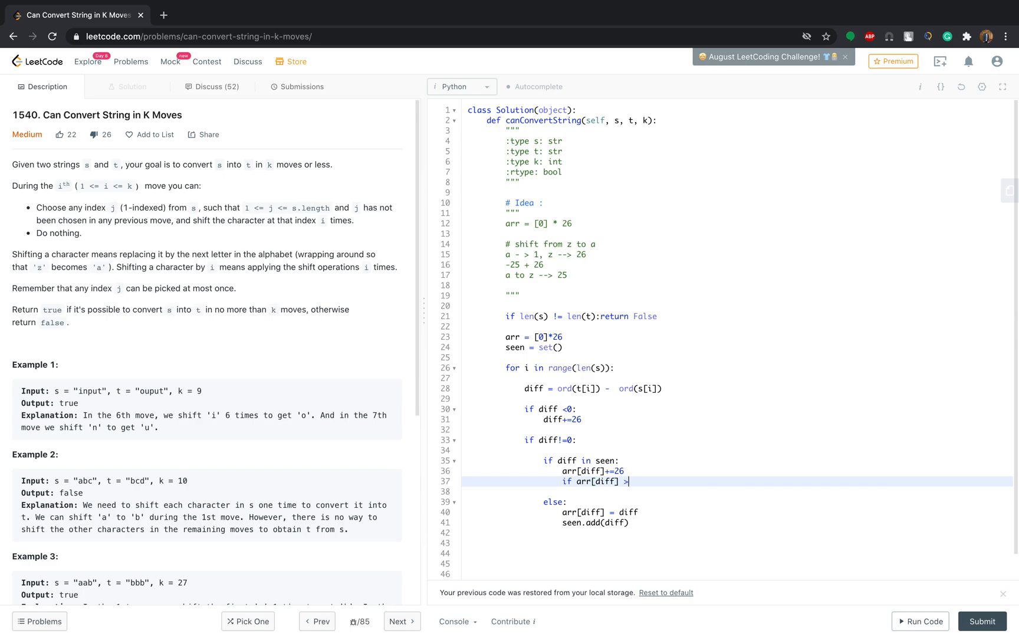
text(k:)
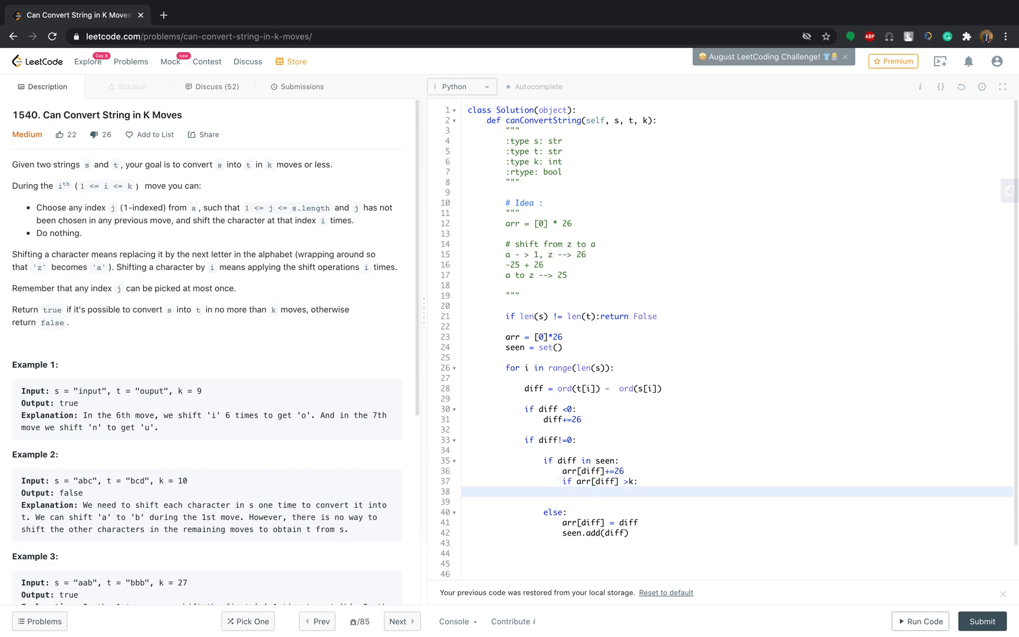
text(return)
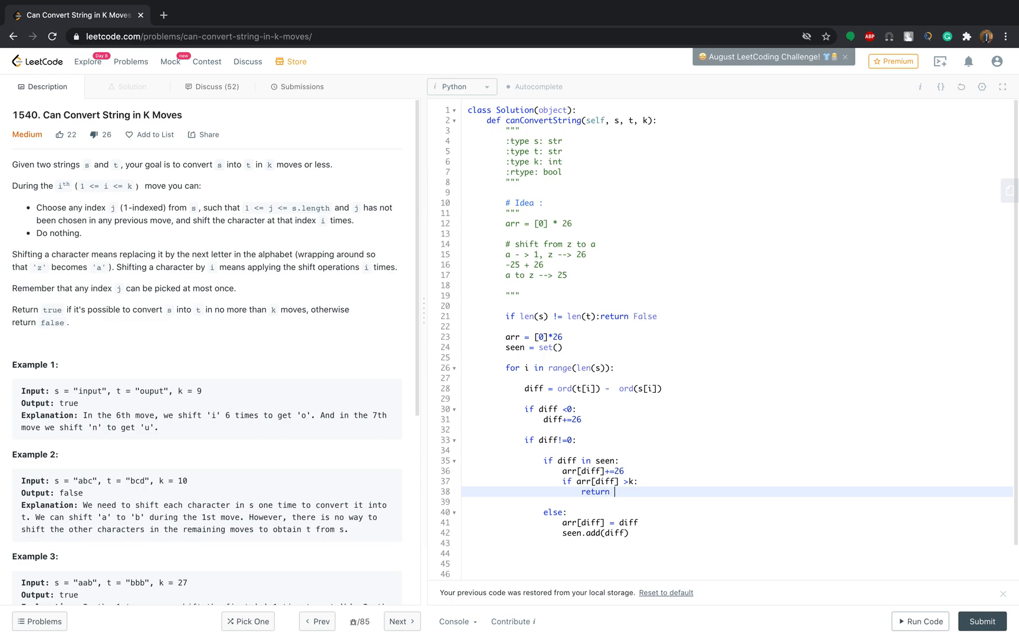
text(False)
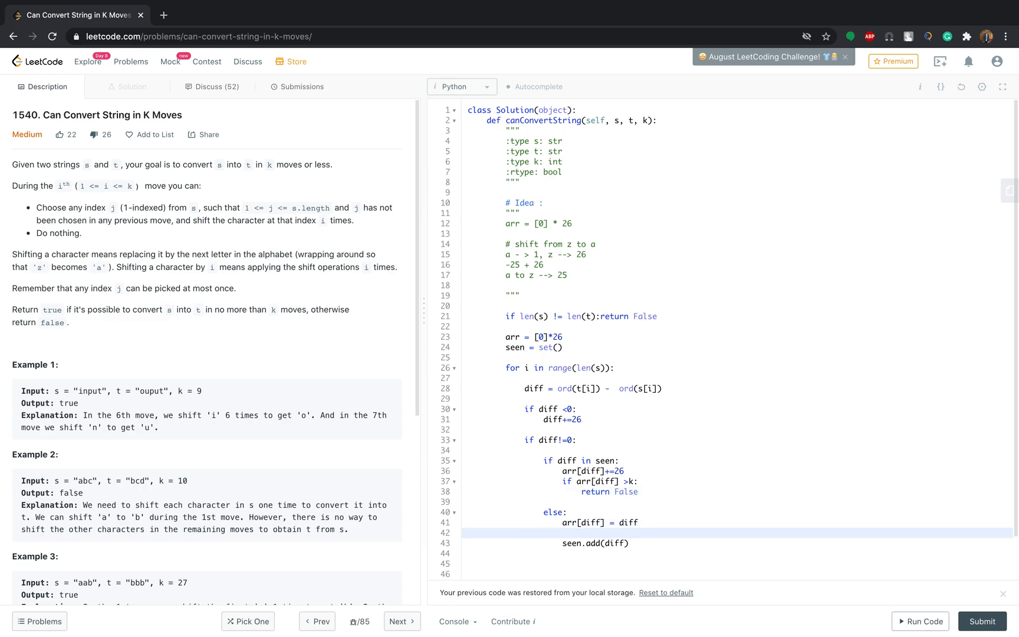
Step: Return False when a new diff exceeds k, and return True after the loop
text(if diff)
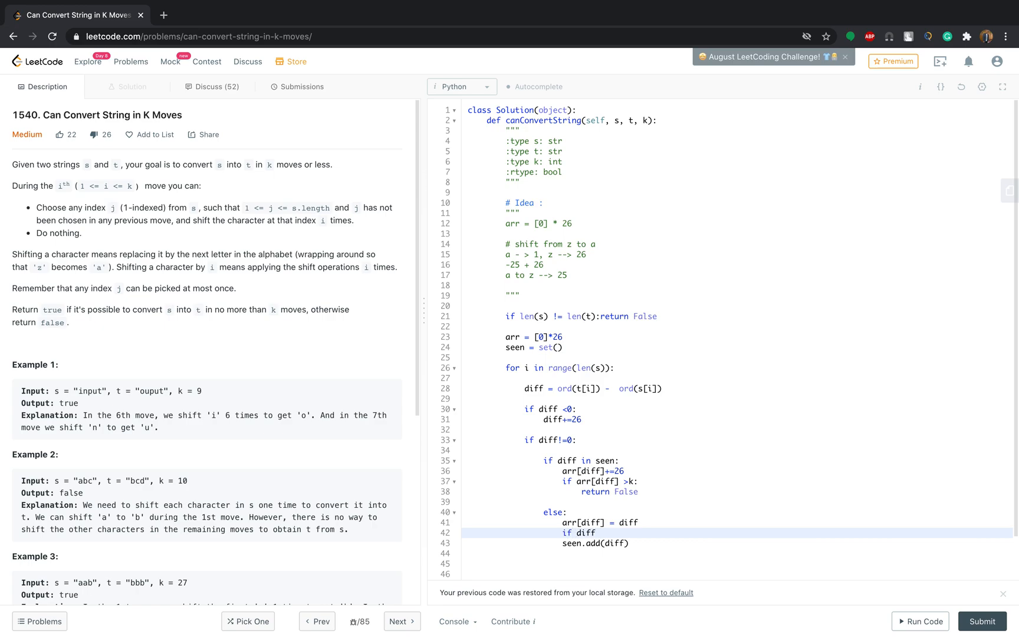
text(>)
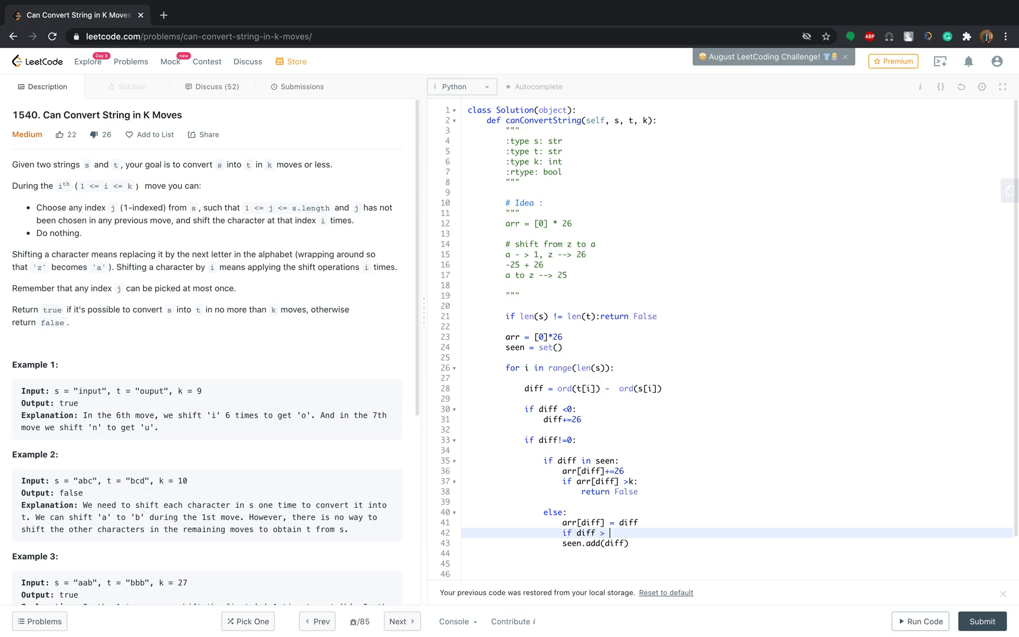
text(k:)
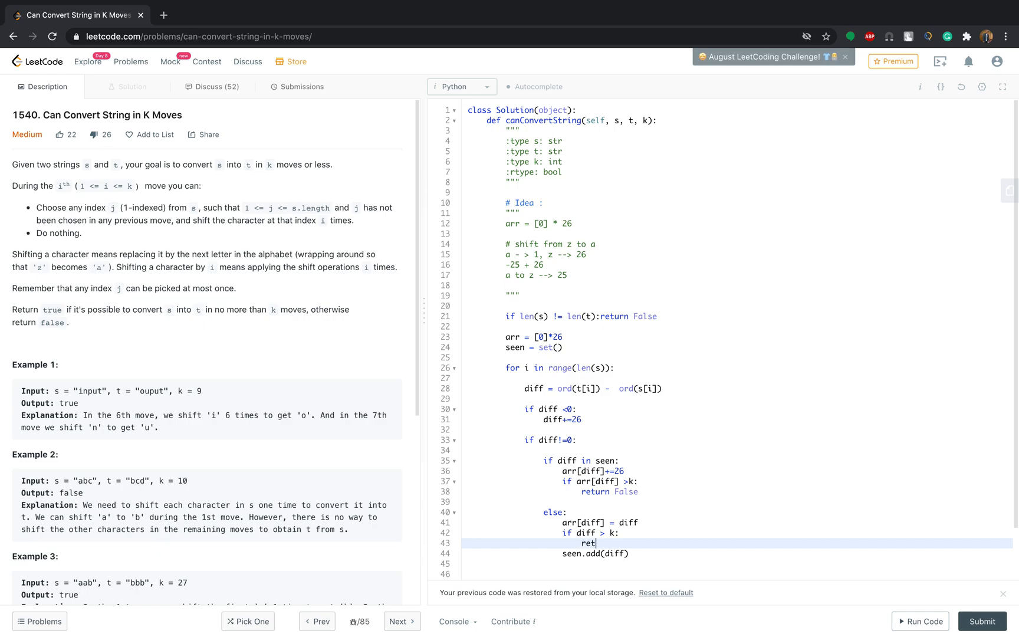
text(urn F)
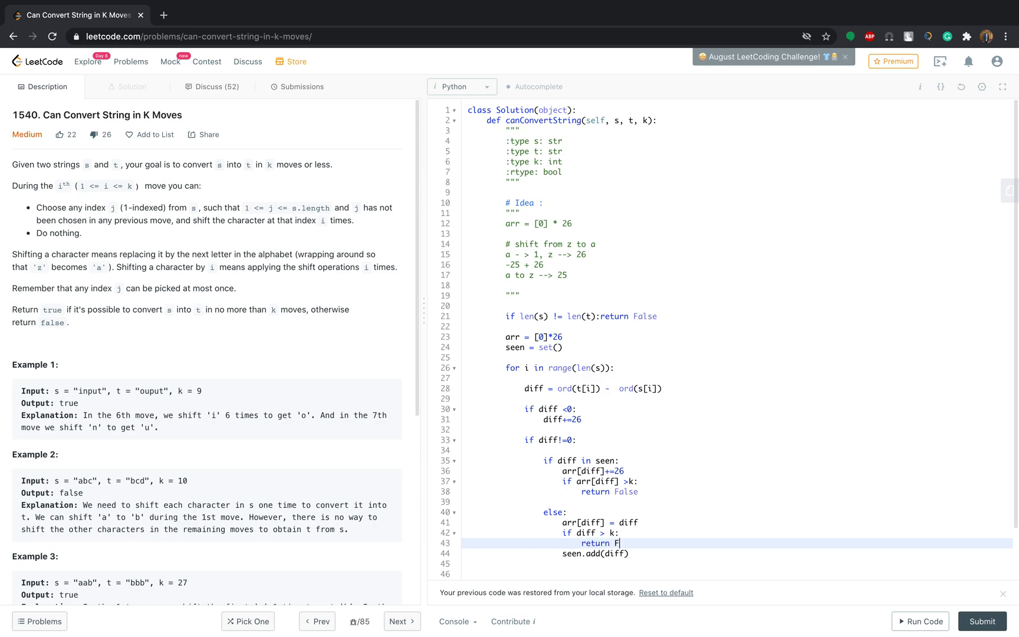
text(alse)
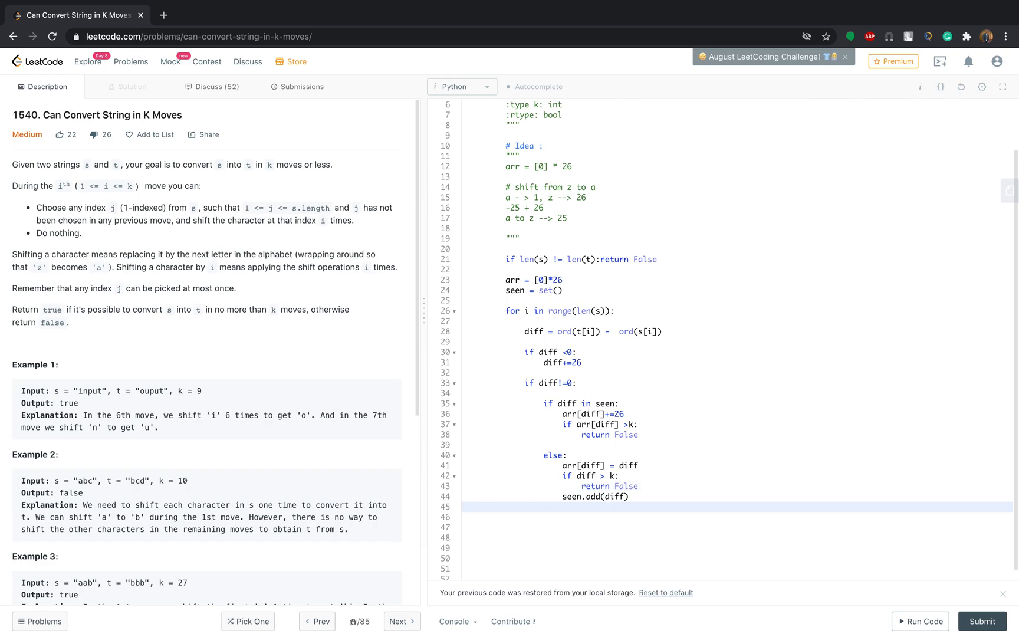
text(return T)
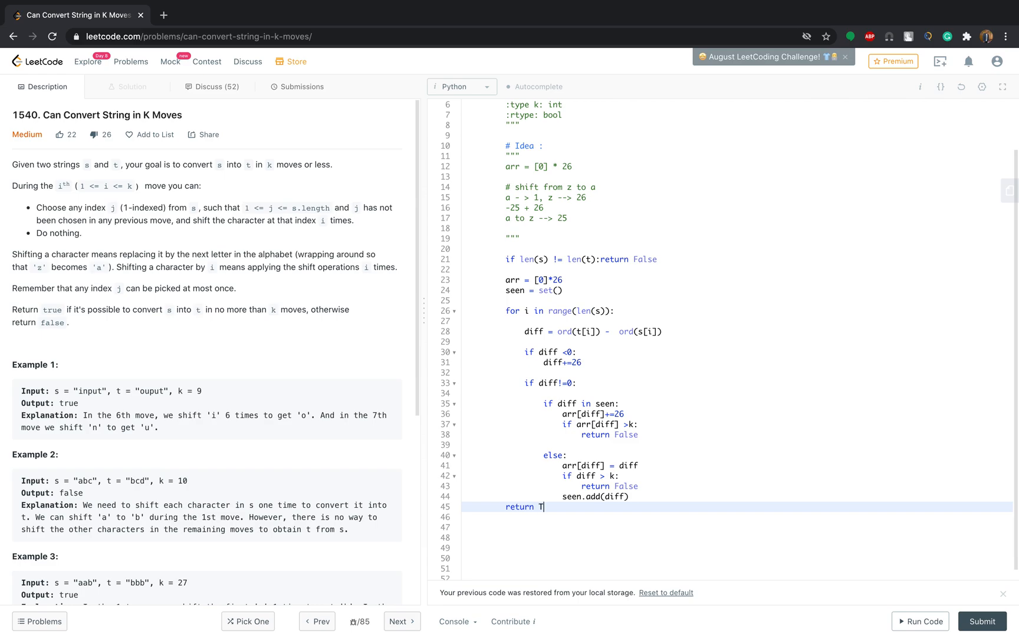
text(rue)
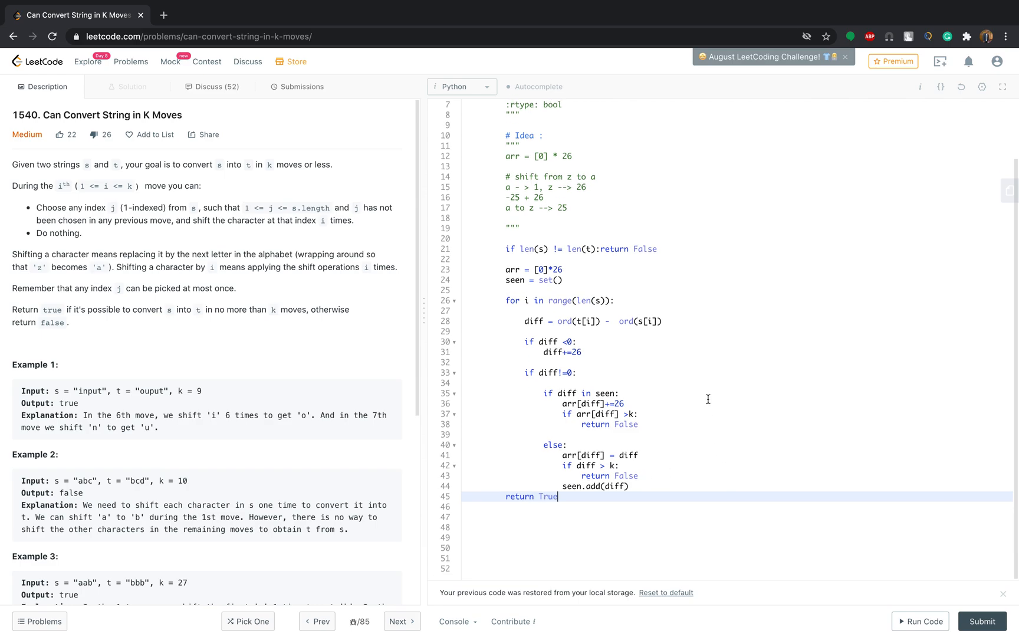
mouse_move(930, 628)
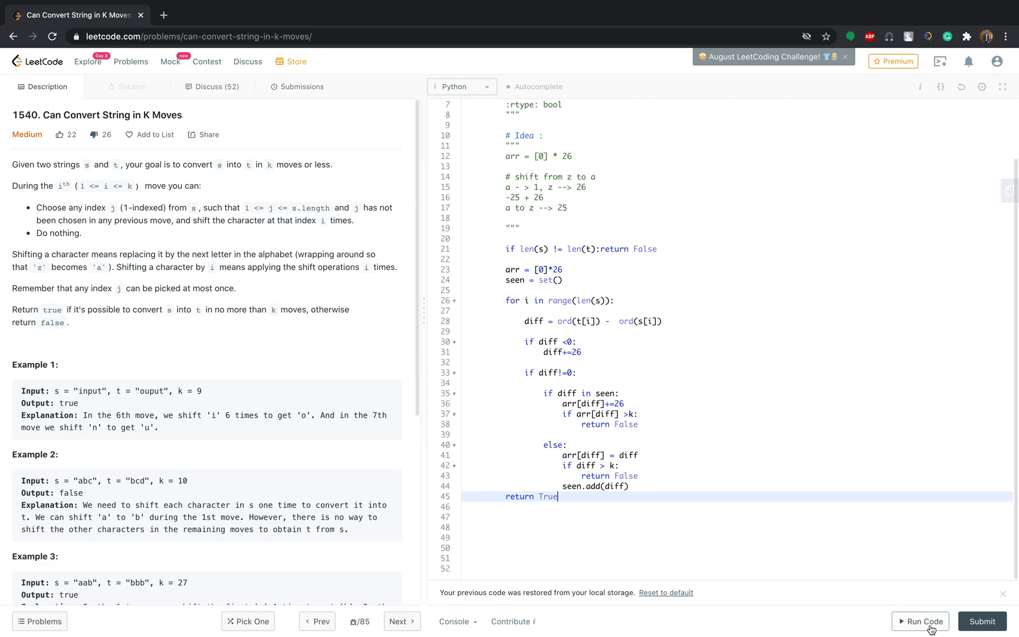
Step: Run the solution on Example 1 and get Accepted with output true, then select Example 2's s value 'abc'
click(920, 620)
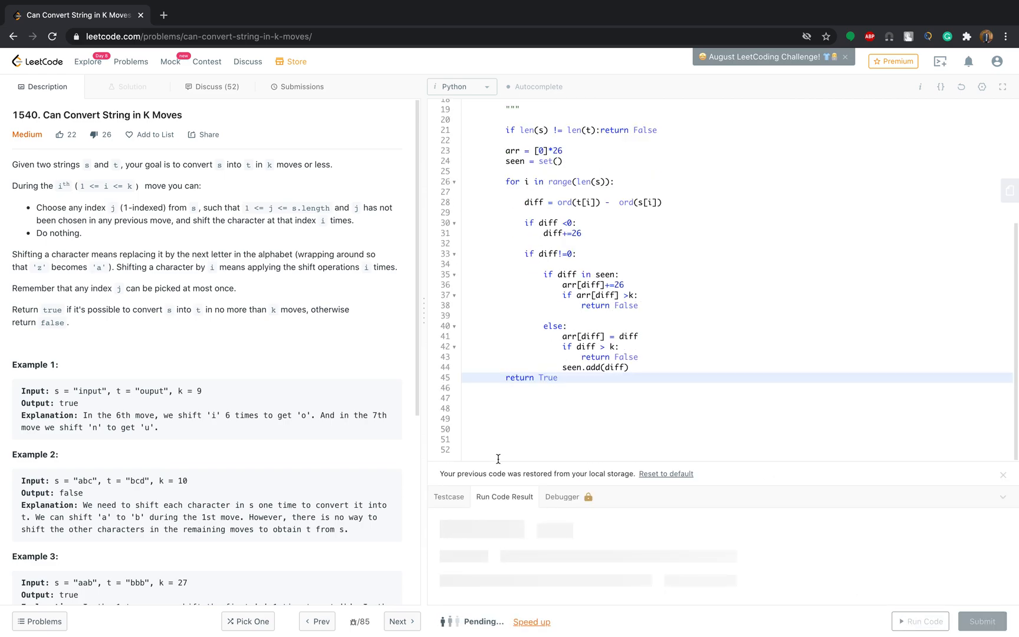
click(920, 620)
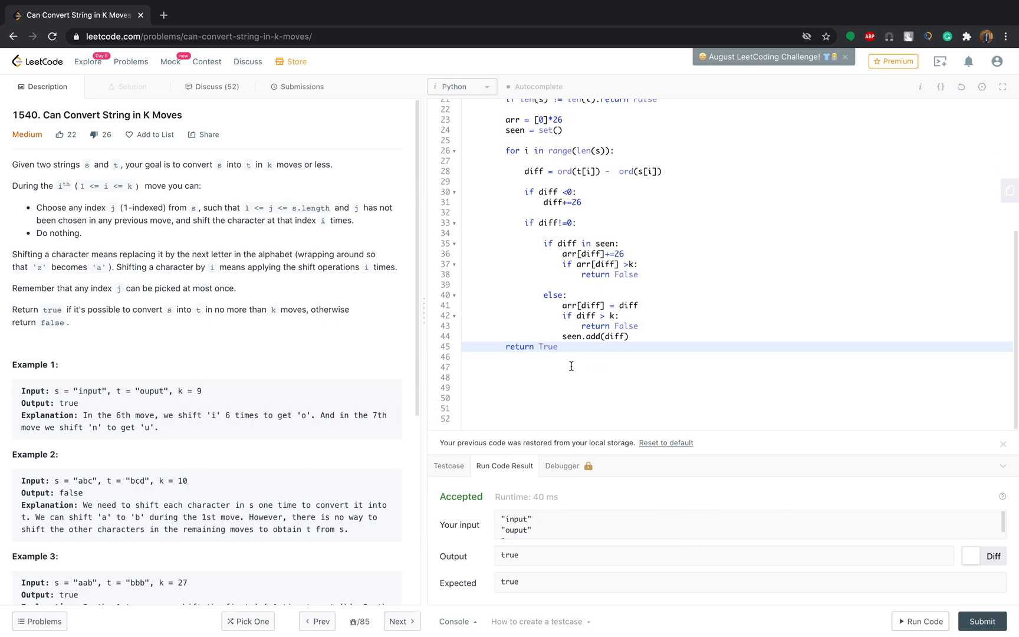
mouse_move(395, 498)
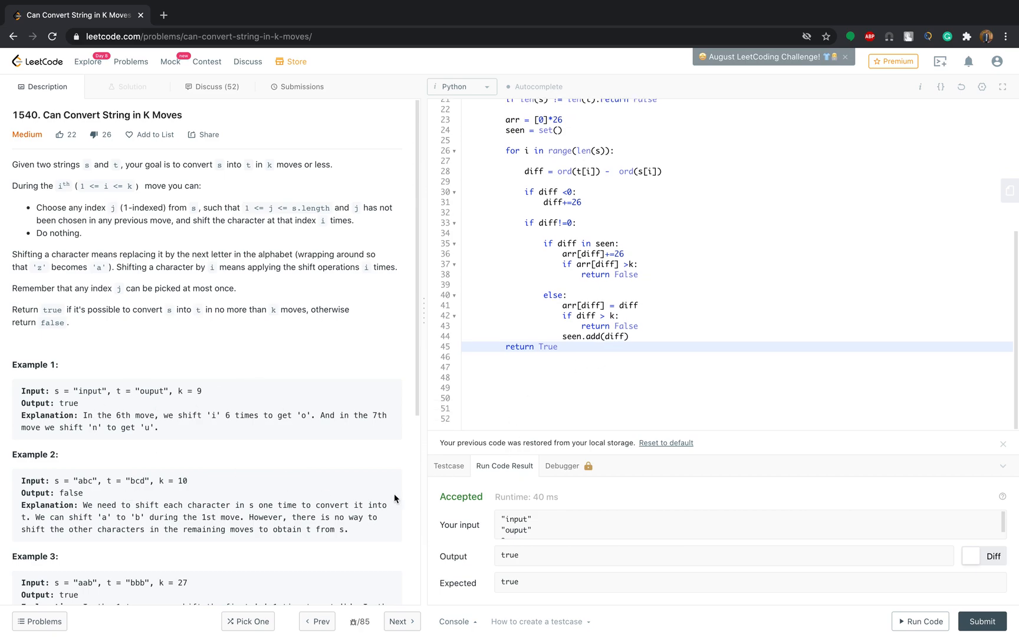
double_click(80, 481)
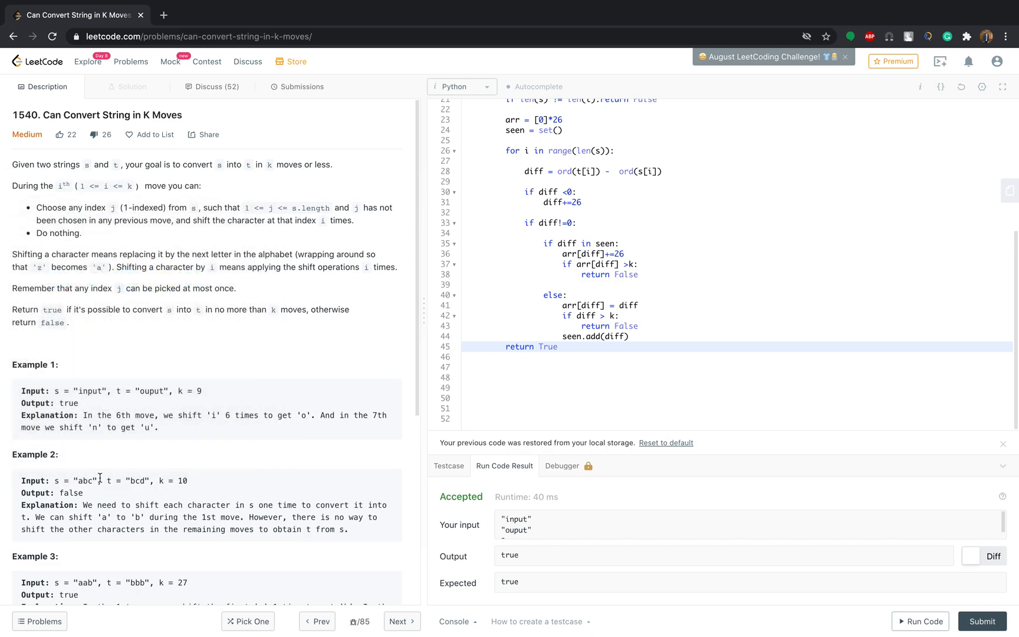
double_click(85, 481)
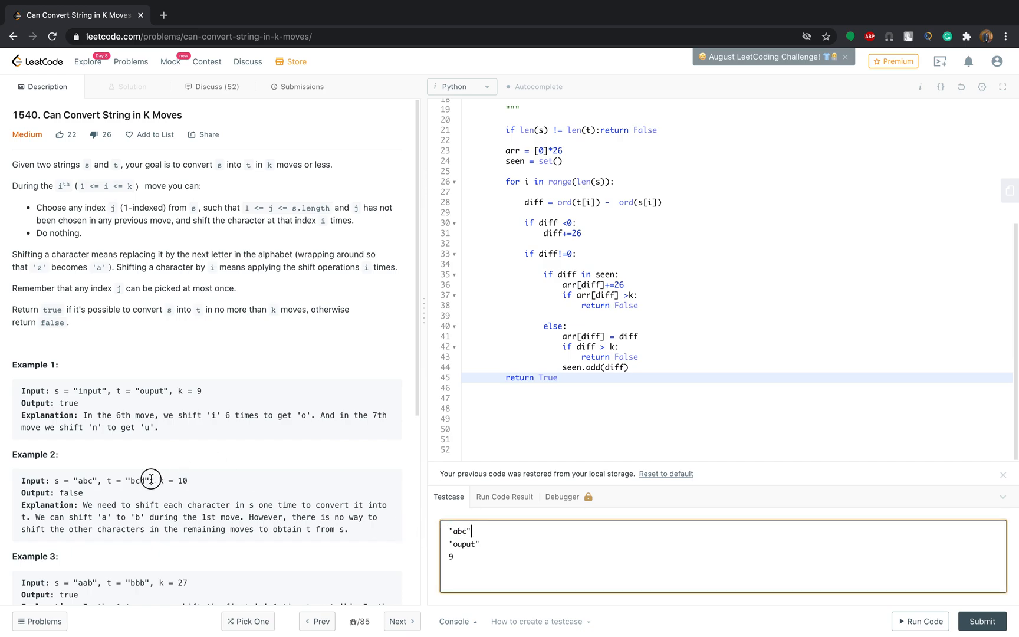
Step: Run Example 2 ('abc', 'bcd') for the expected false, submit for a 436 ms Success, and return to Description
double_click(136, 481)
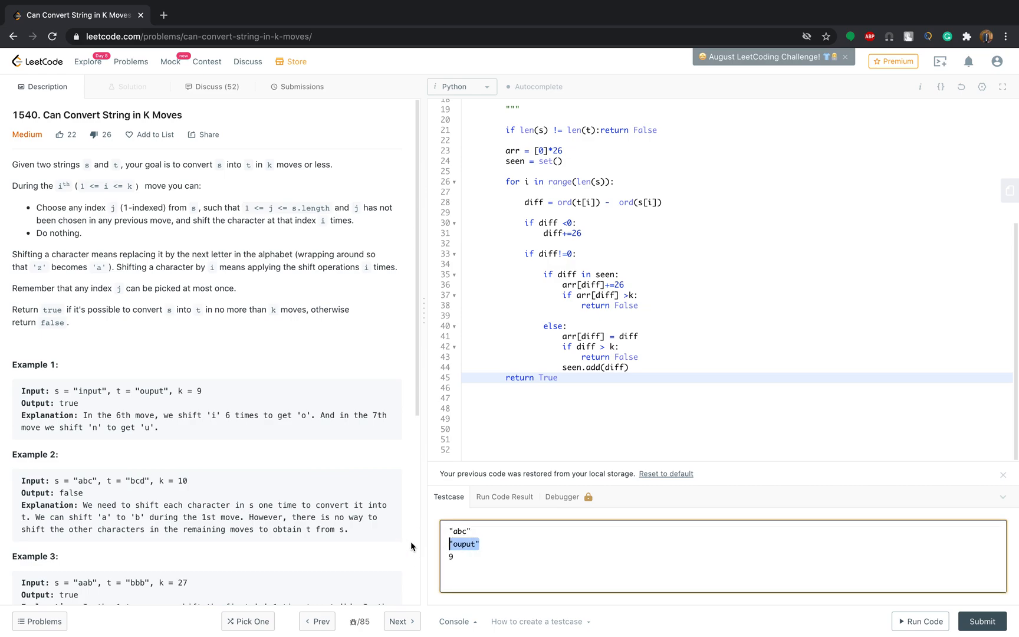
click(919, 620)
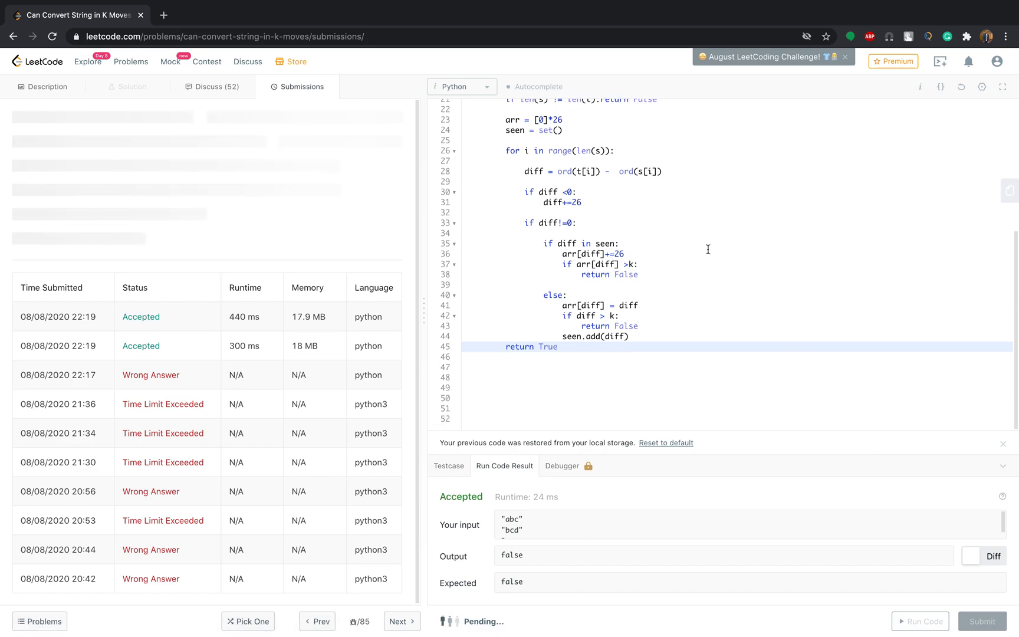
click(982, 620)
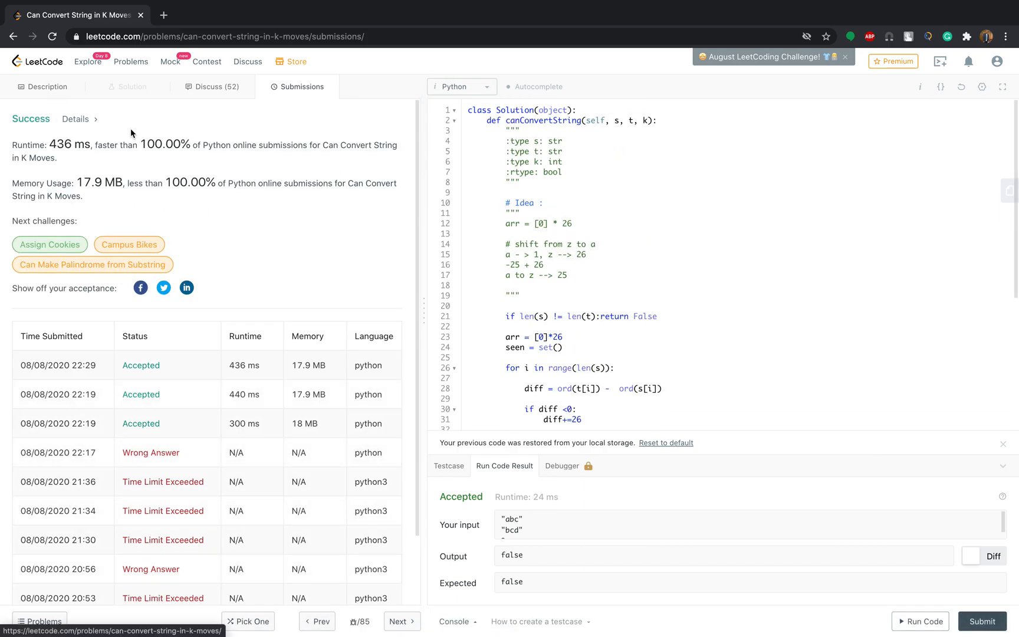
click(45, 87)
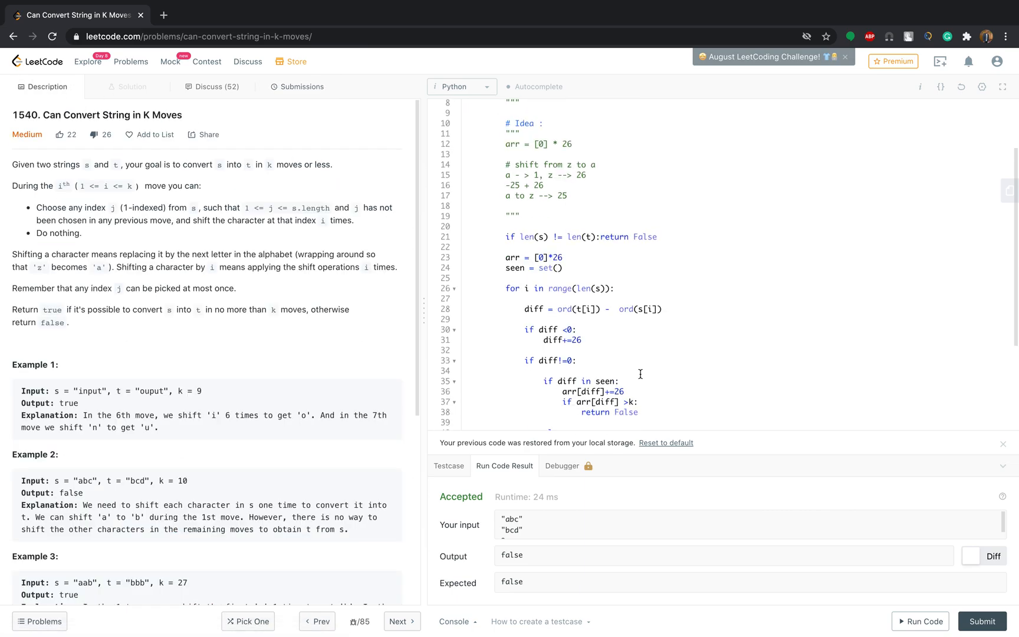
scroll(down, 3)
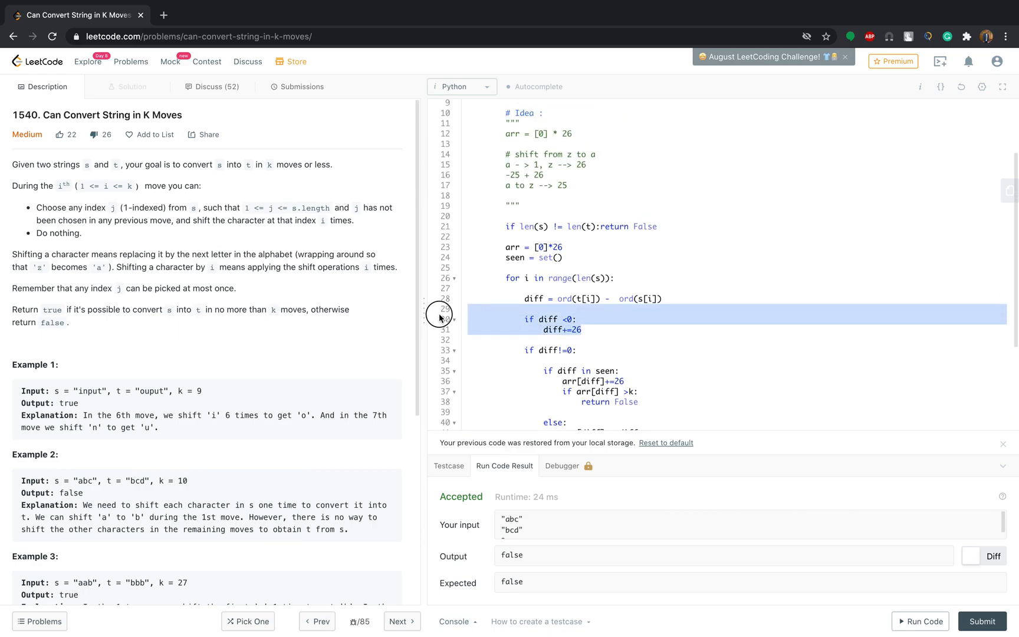
mouse_move(727, 349)
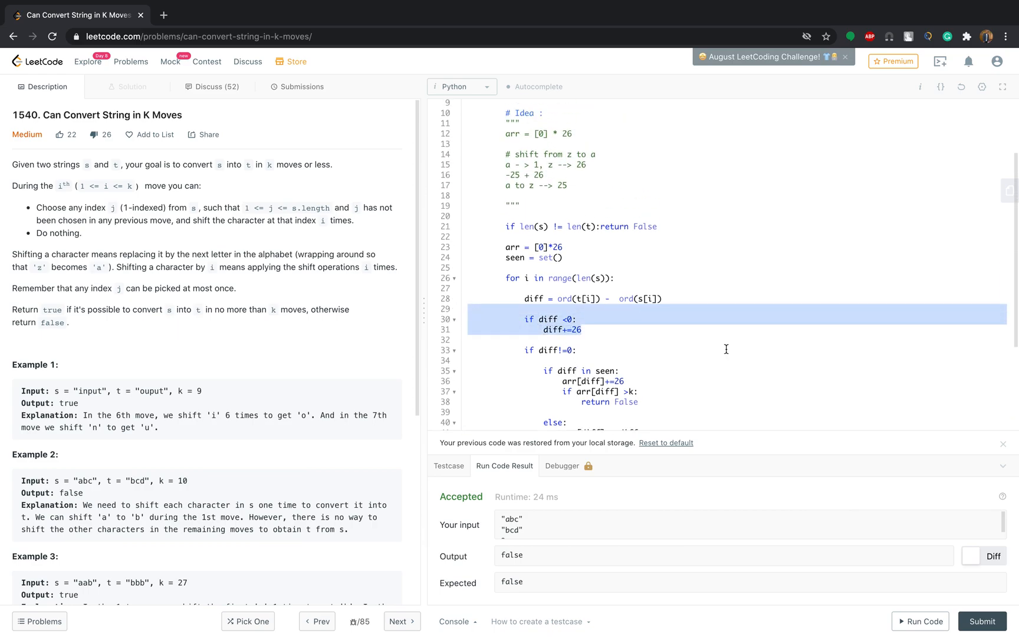
mouse_move(578, 268)
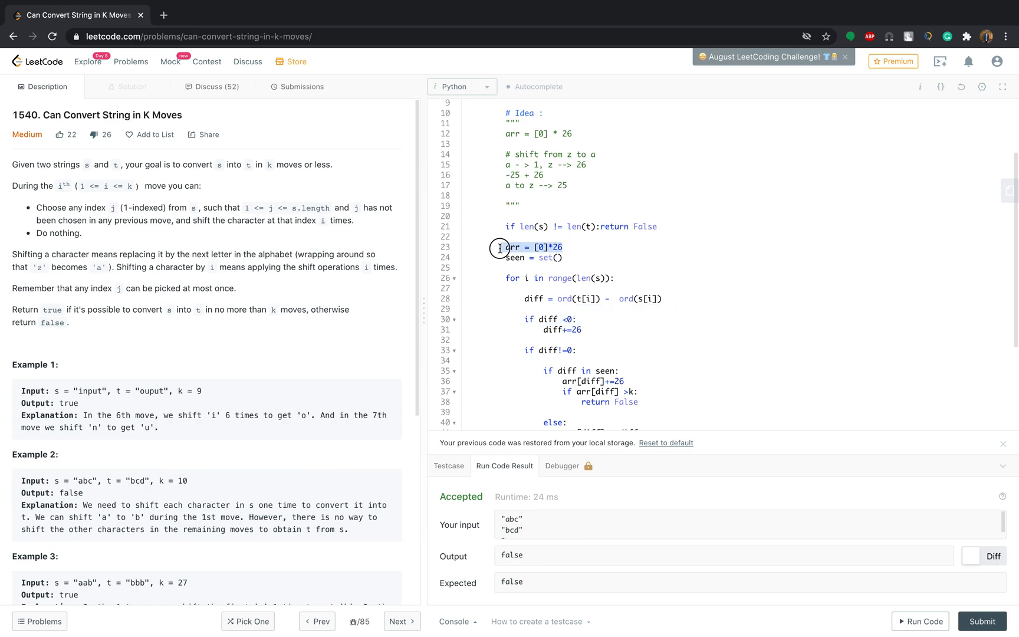
double_click(508, 248)
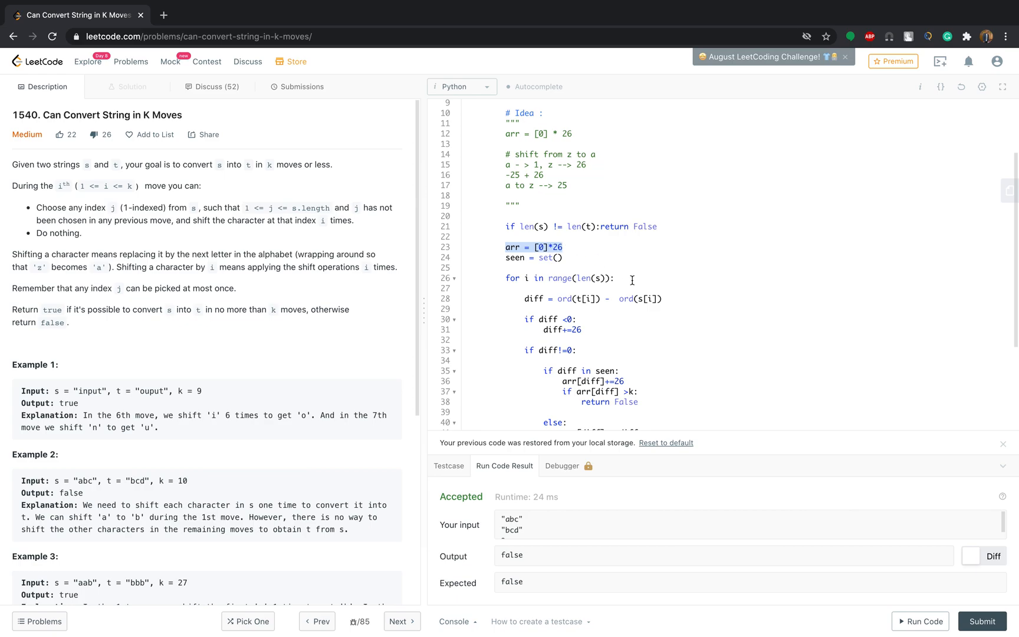
mouse_move(386, 190)
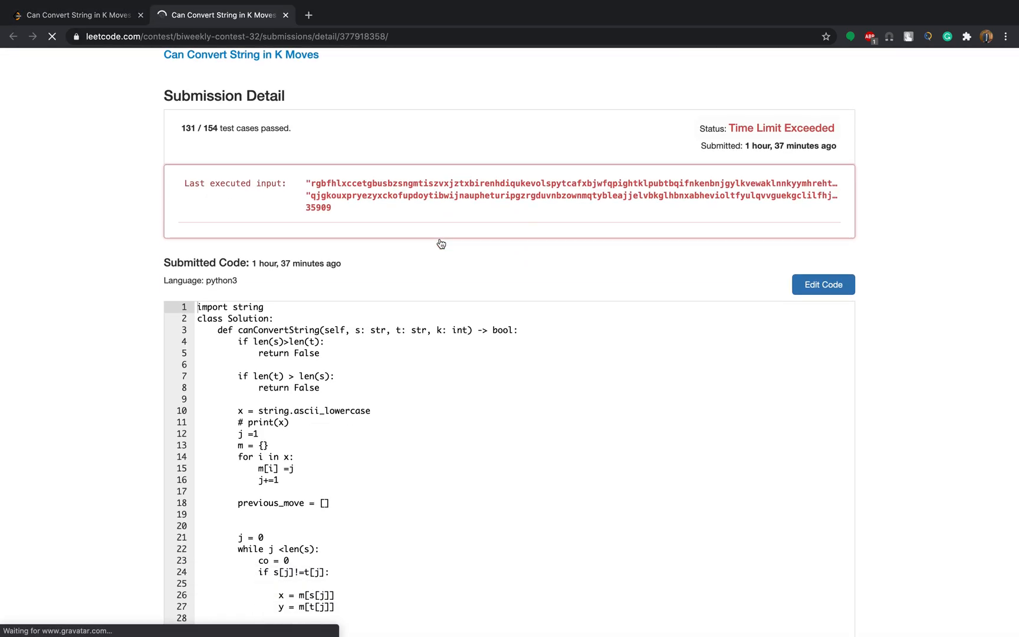
Step: Scroll down the Time Limit Exceeded contest submission page to the submitted code
scroll(down, 3)
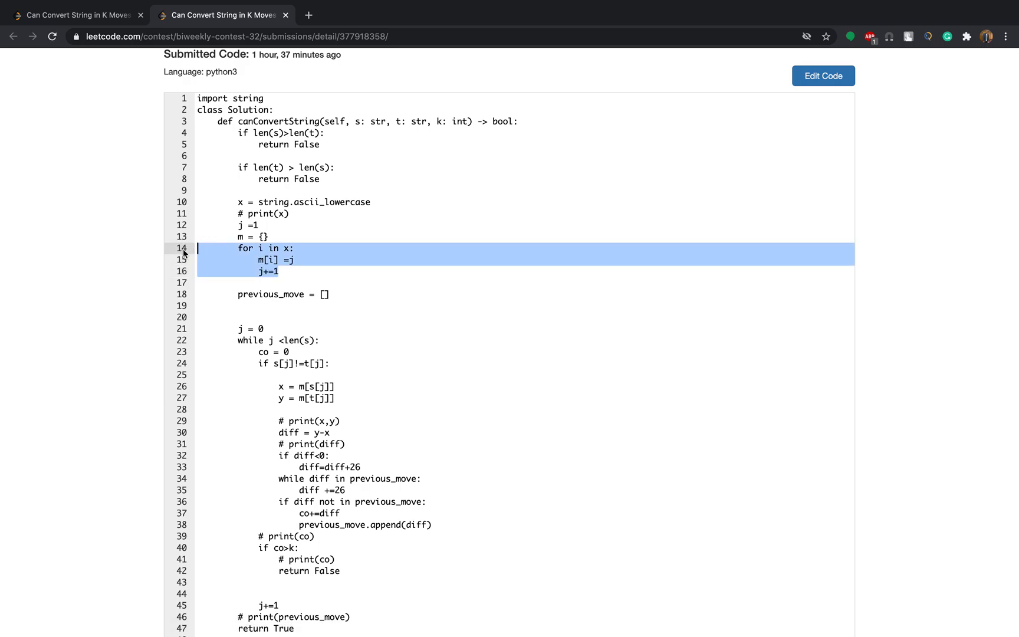
scroll(down, 3)
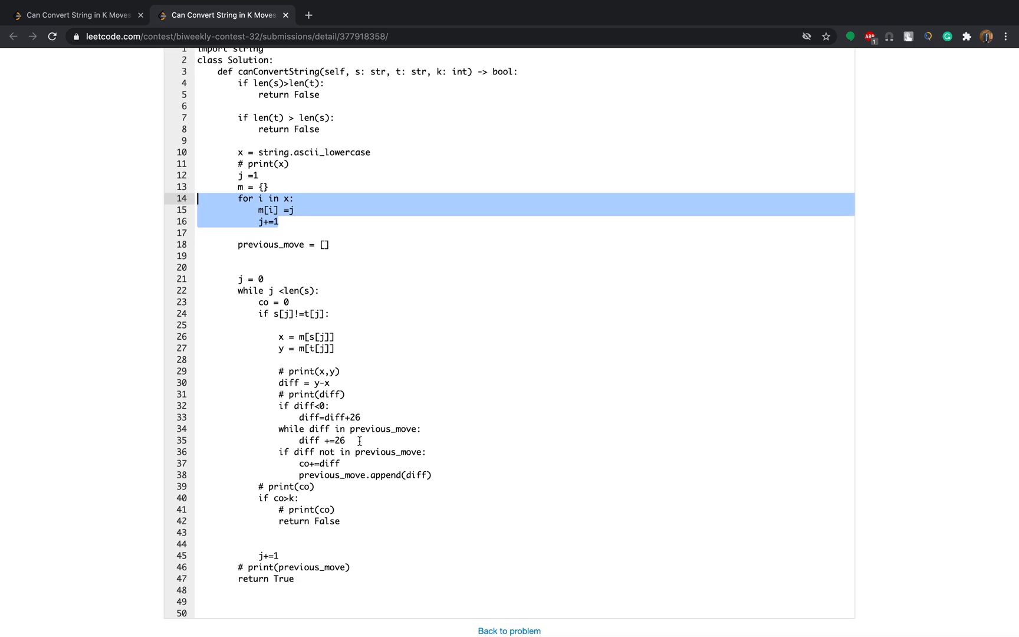